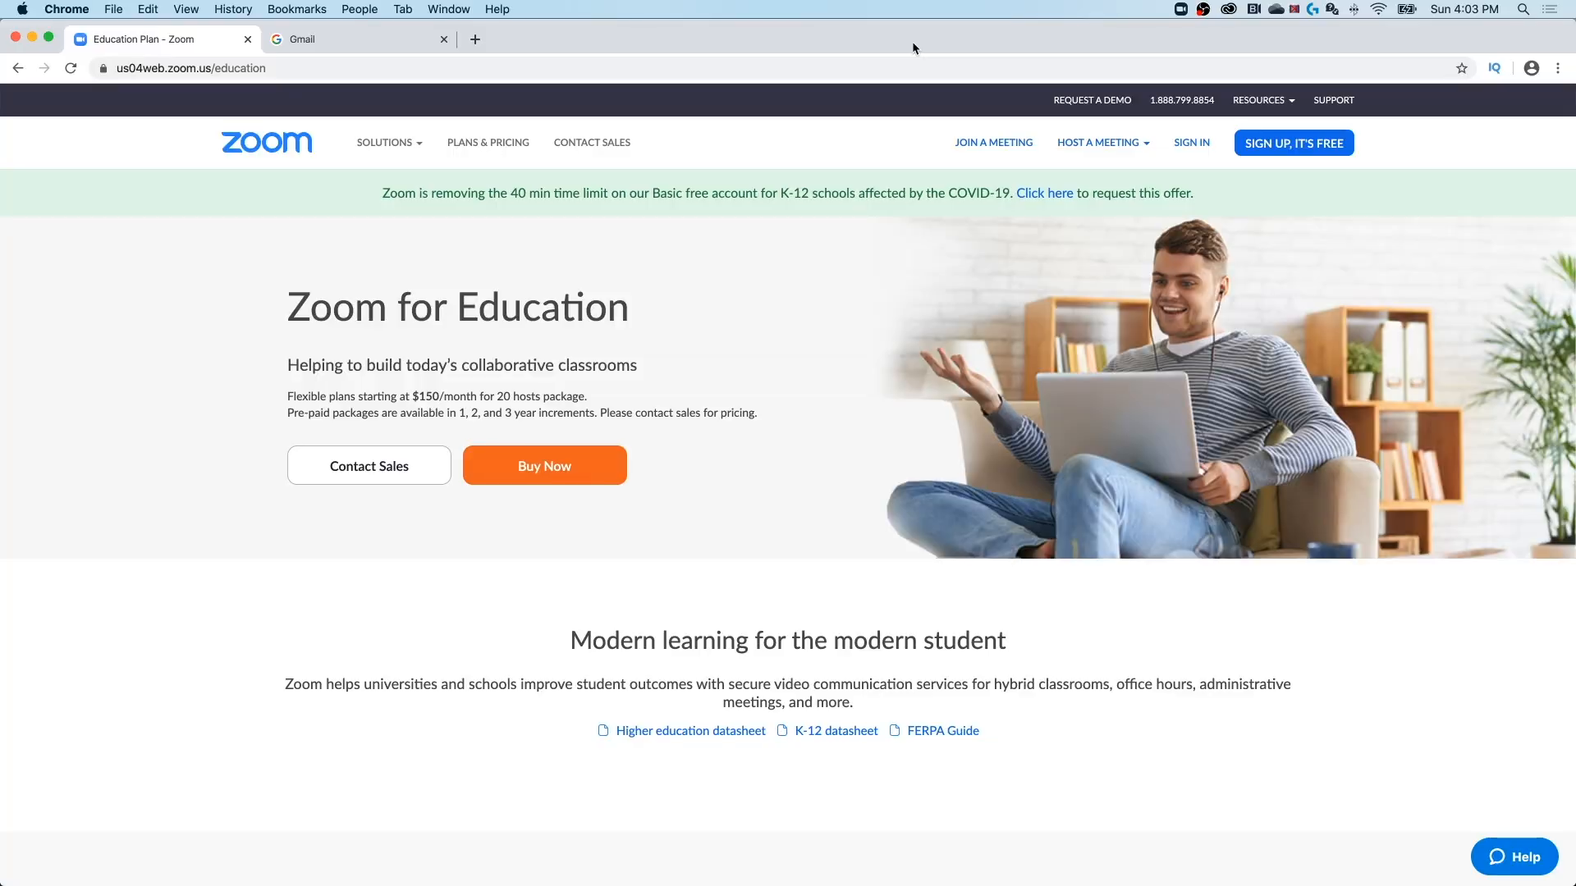
mouse_move(922, 49)
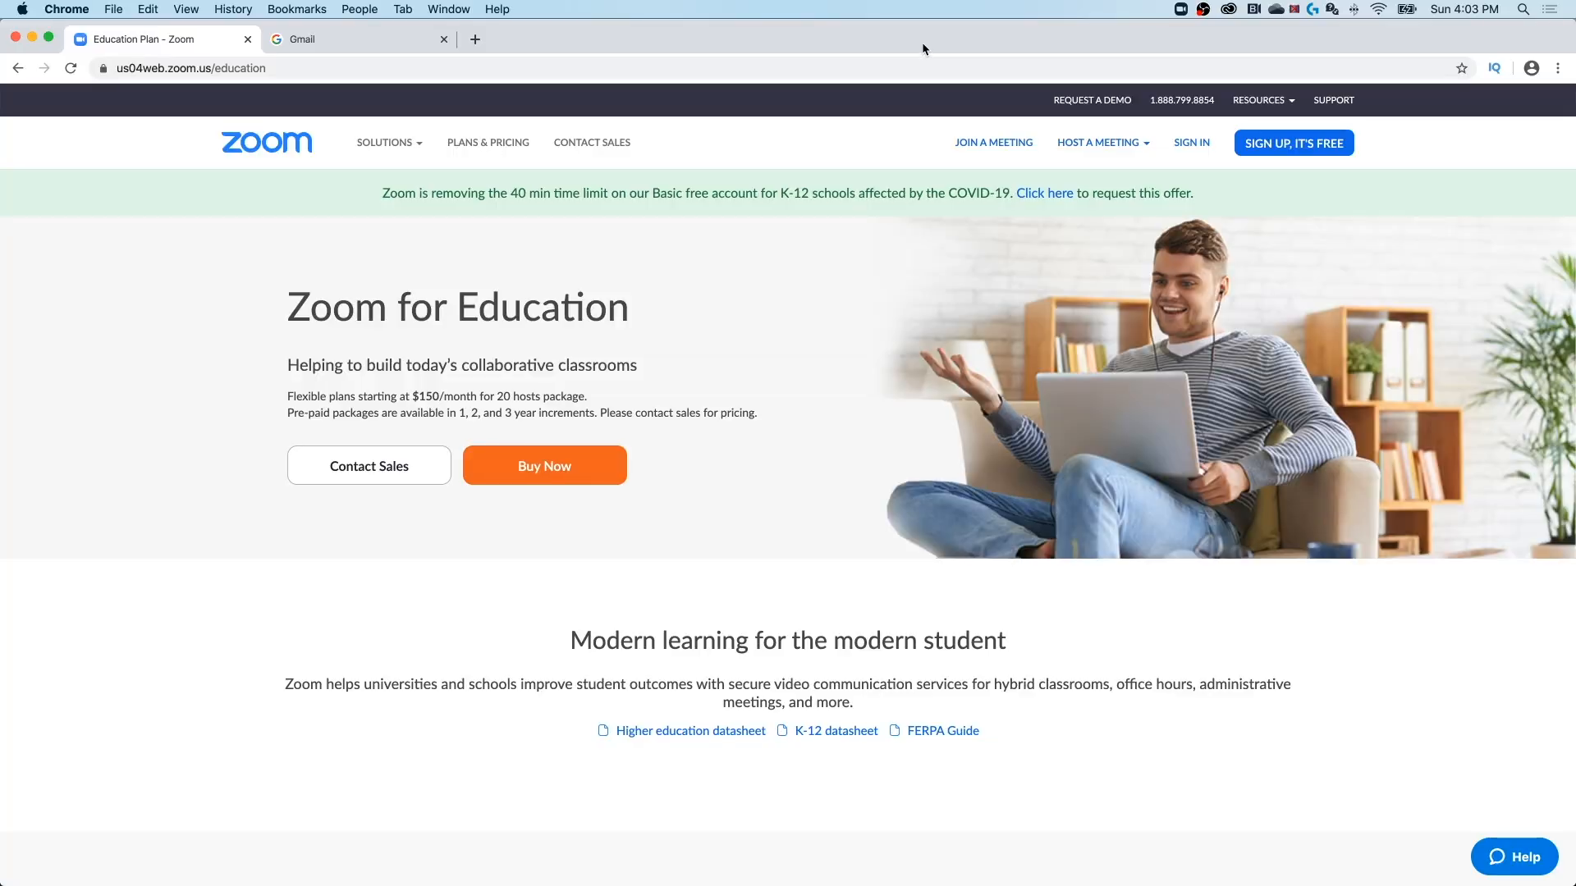
mouse_move(1293, 143)
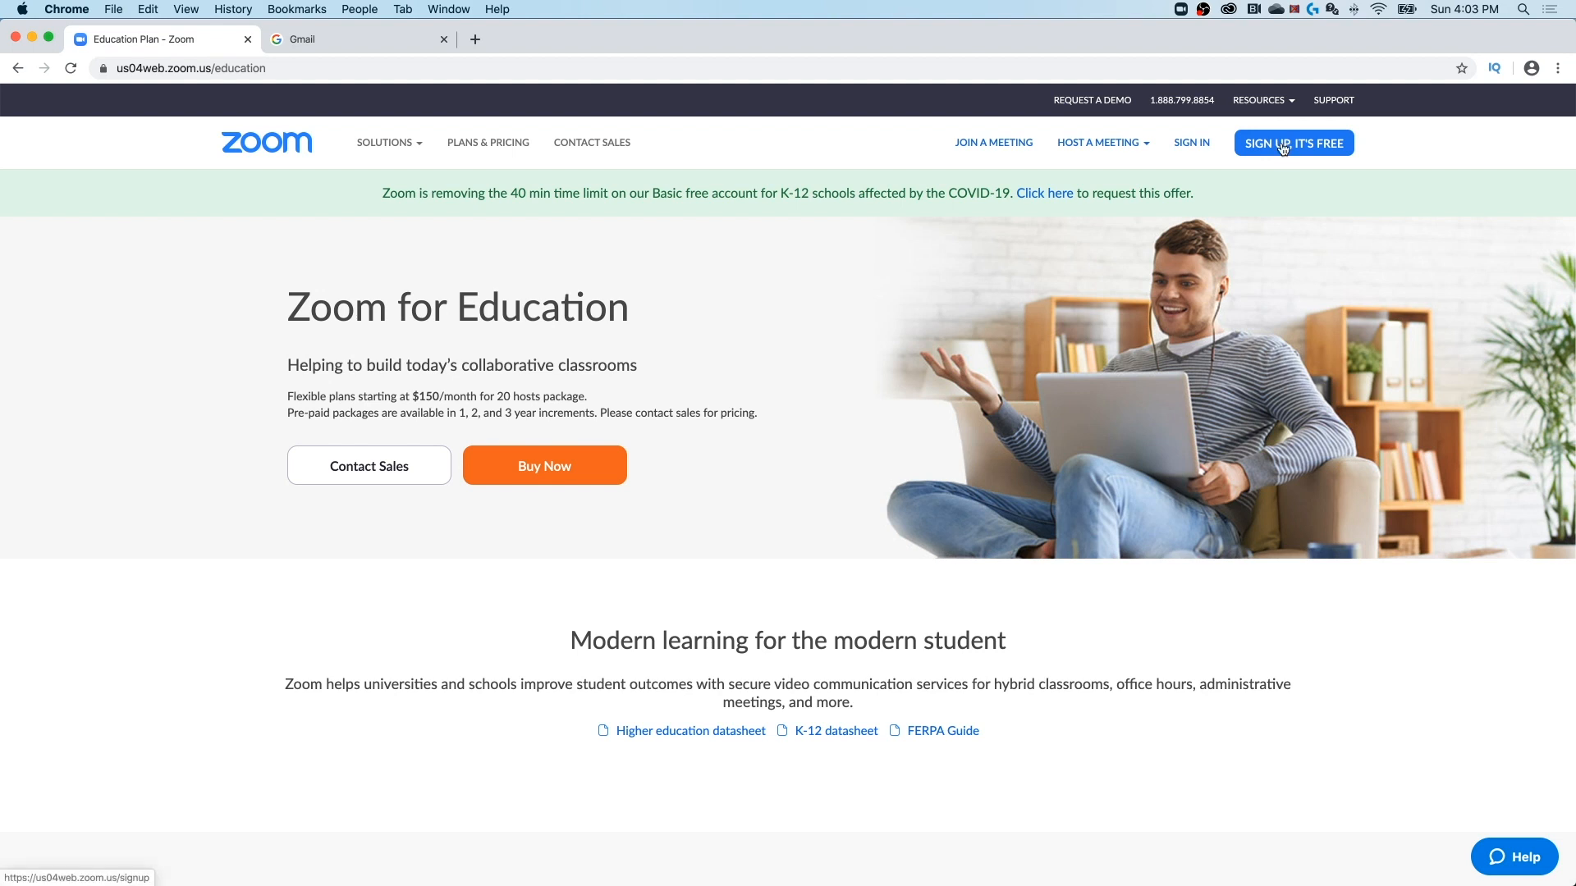
mouse_move(1285, 148)
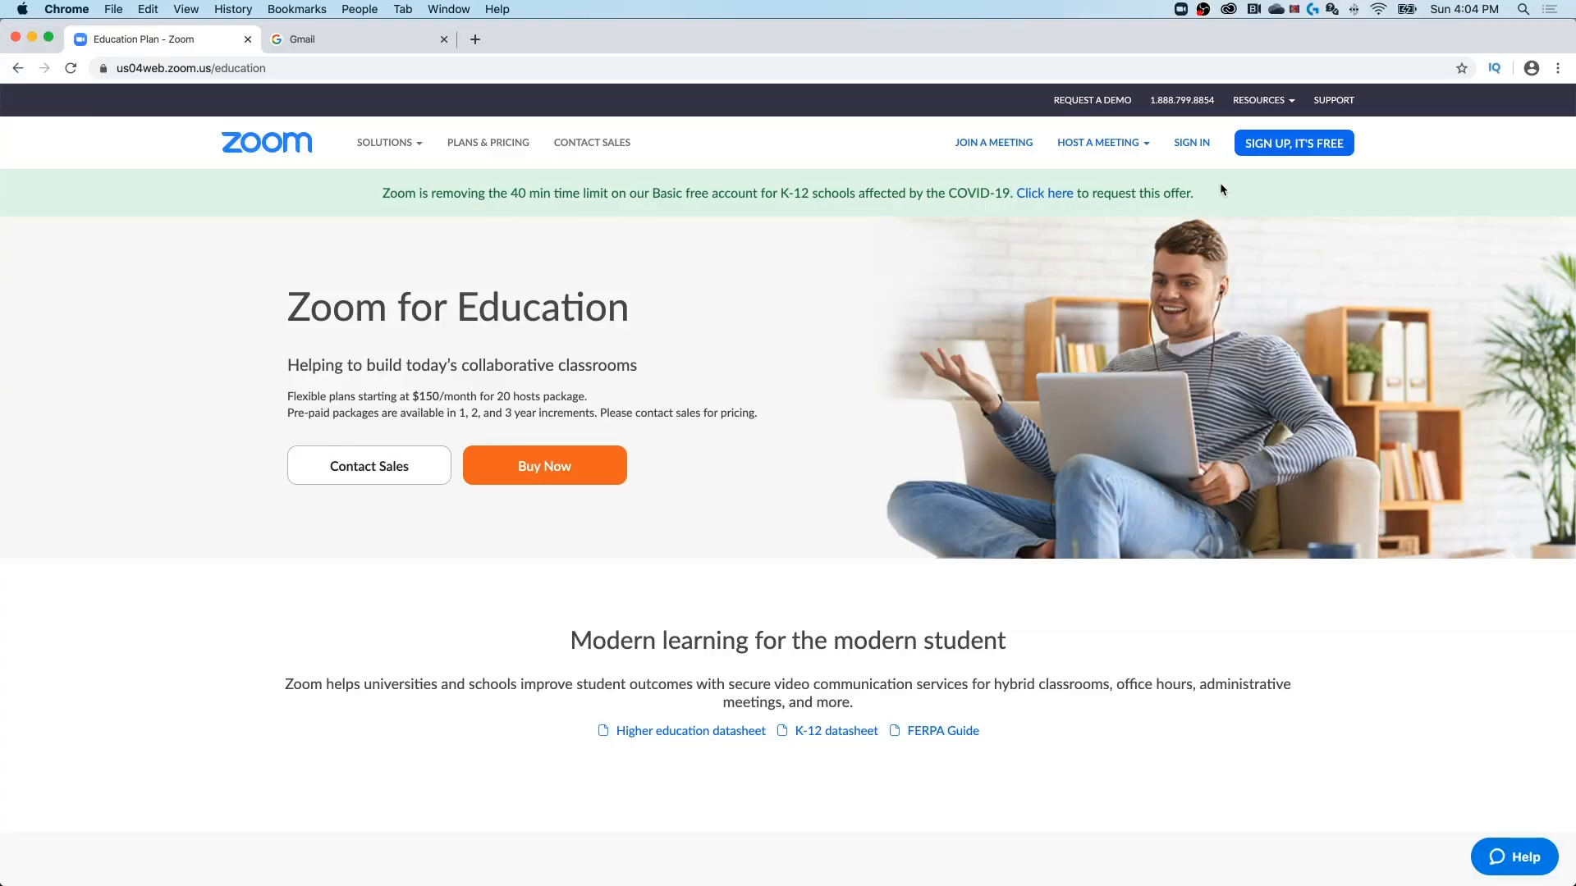
mouse_move(1295, 143)
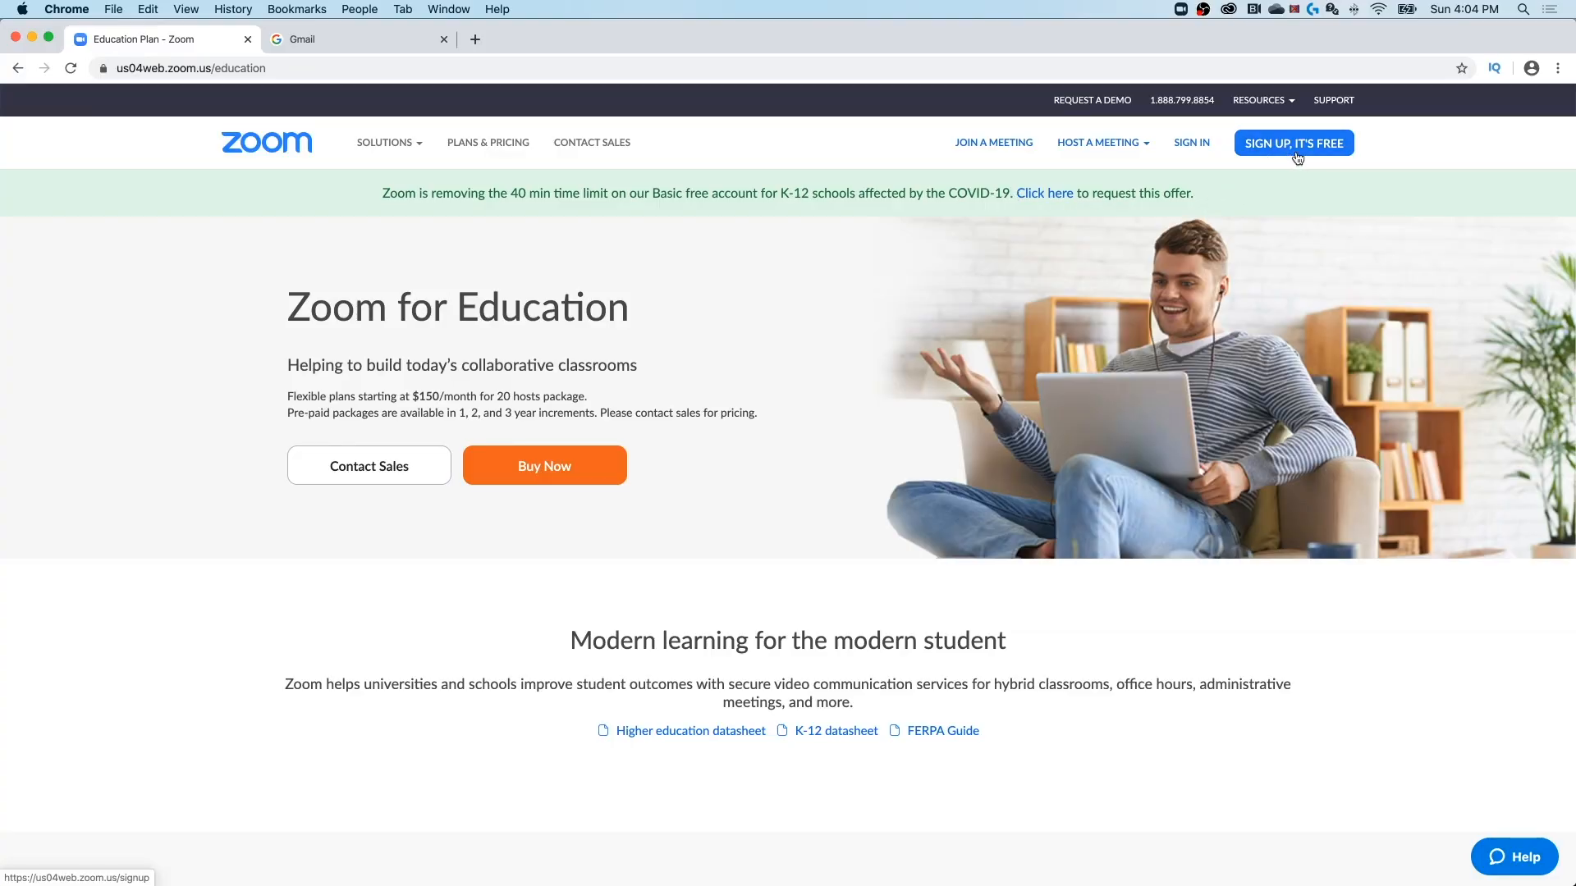
- Sign in to Zoom with a Google account and reach the empty My Meetings page
click(1293, 142)
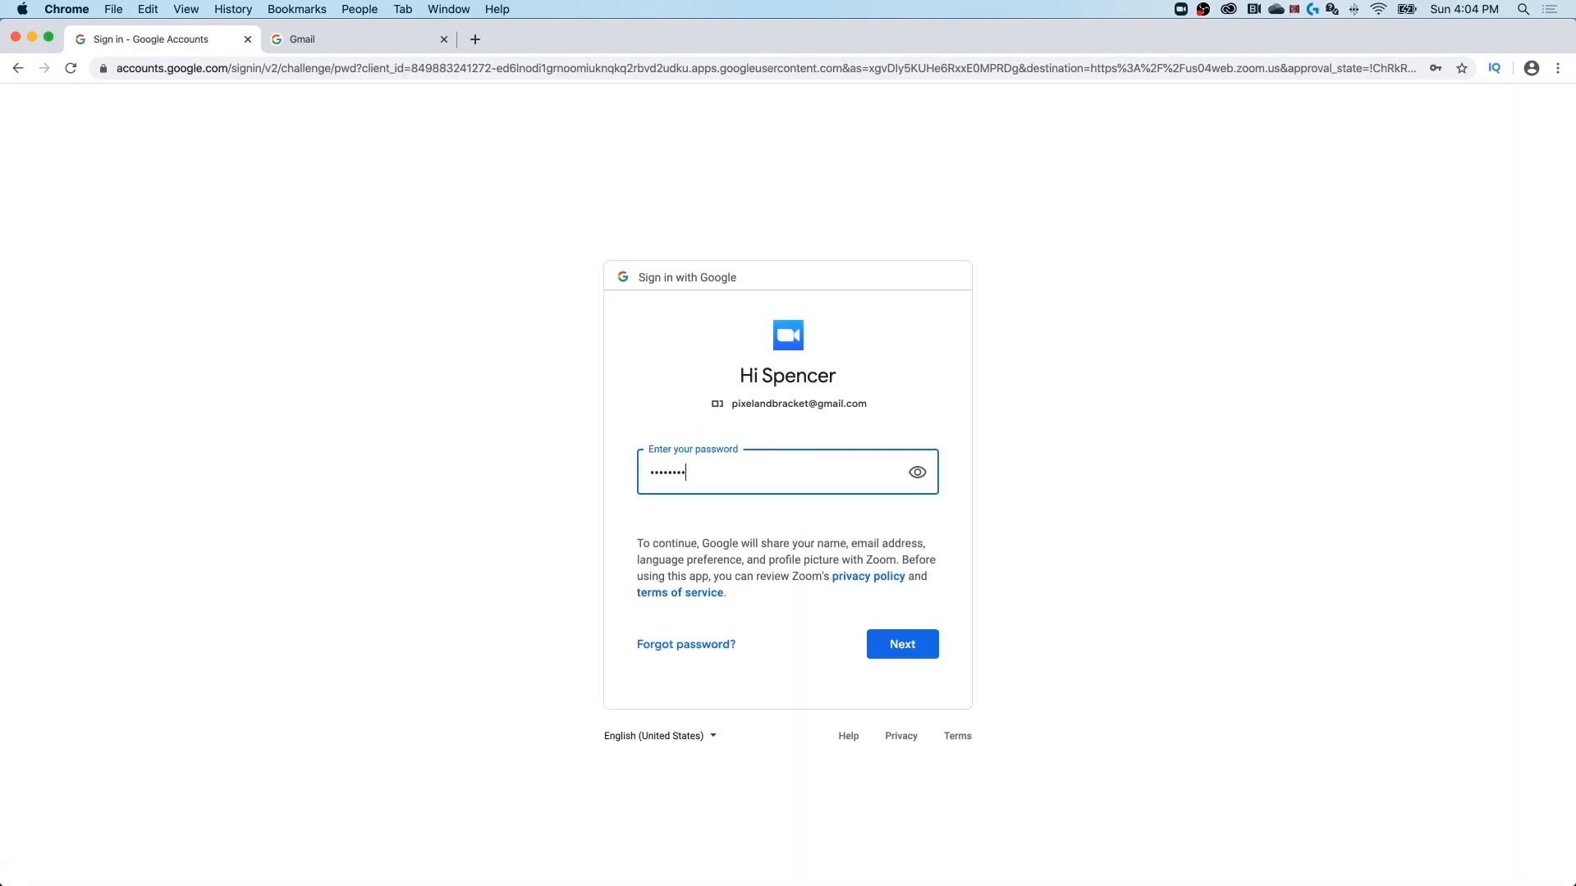
click(900, 644)
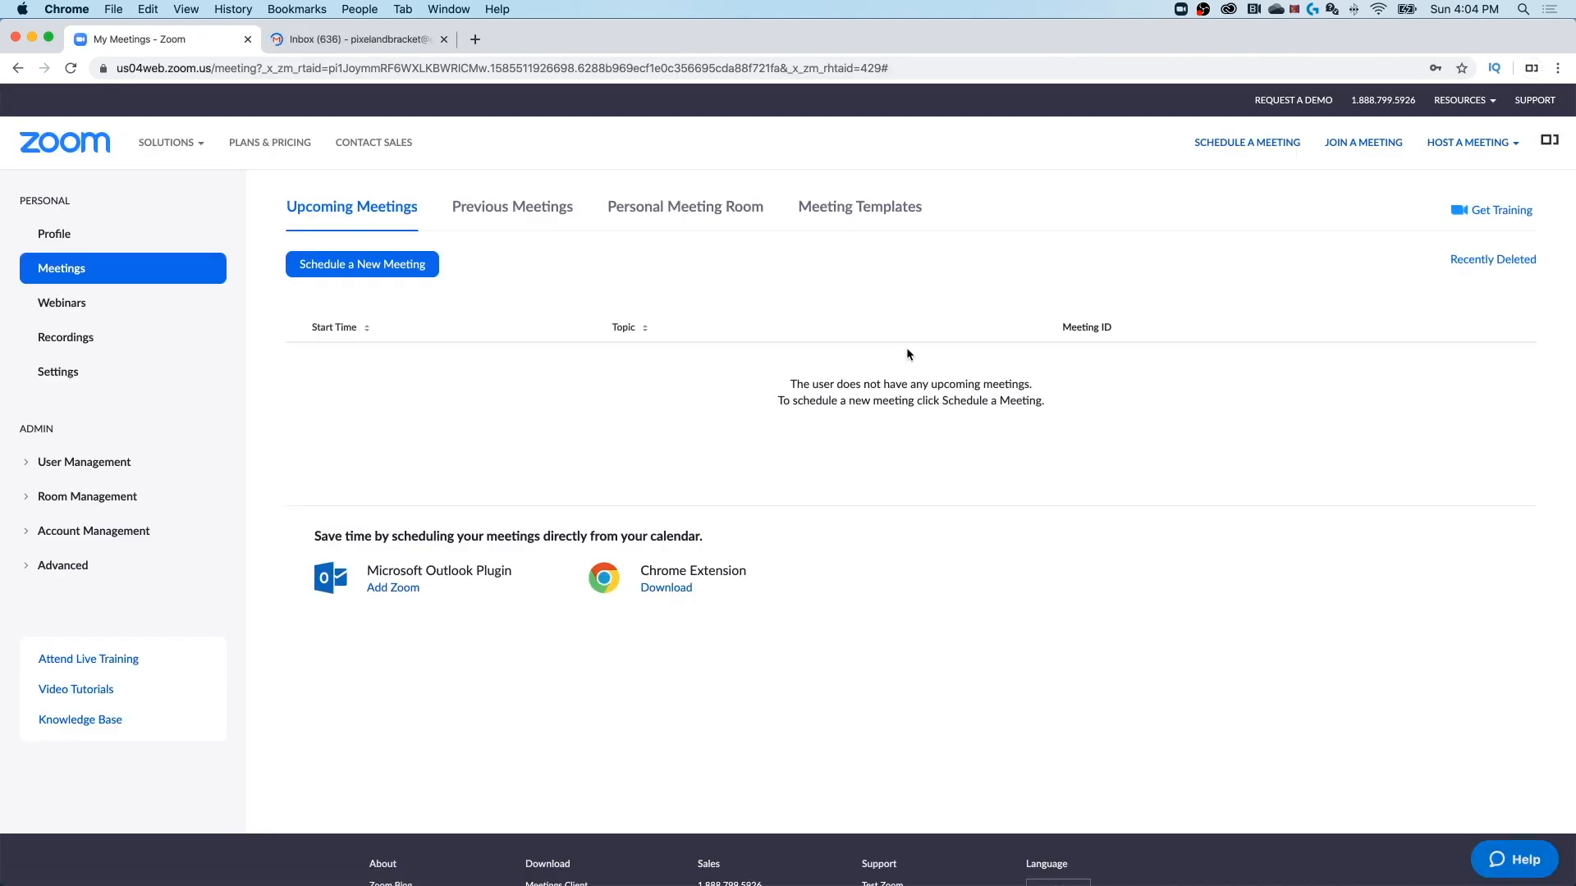
mouse_move(215, 243)
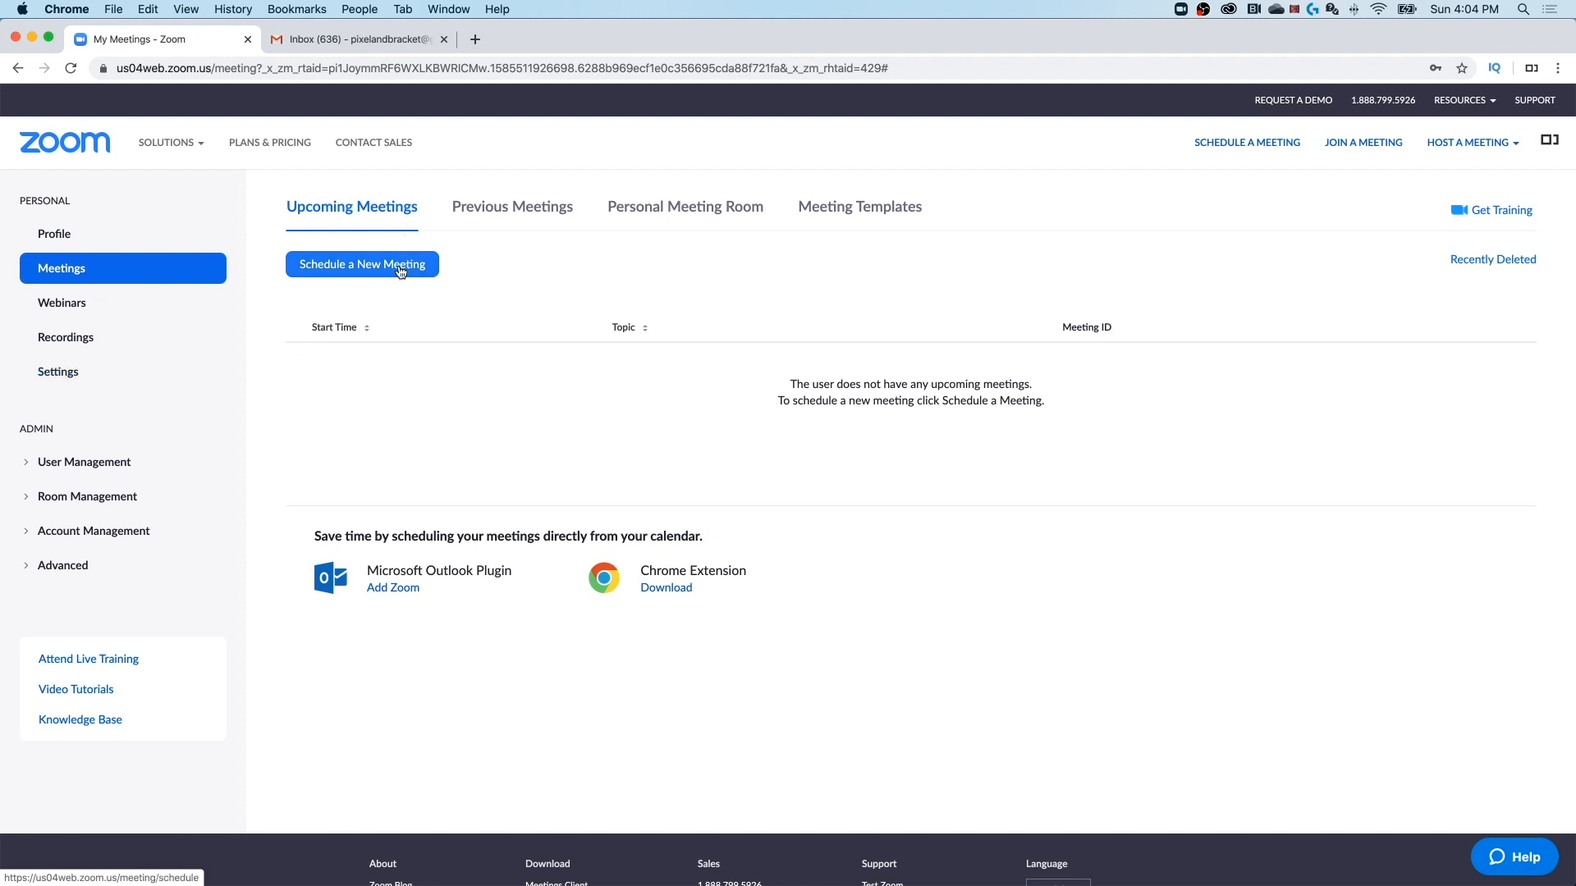
mouse_move(380, 243)
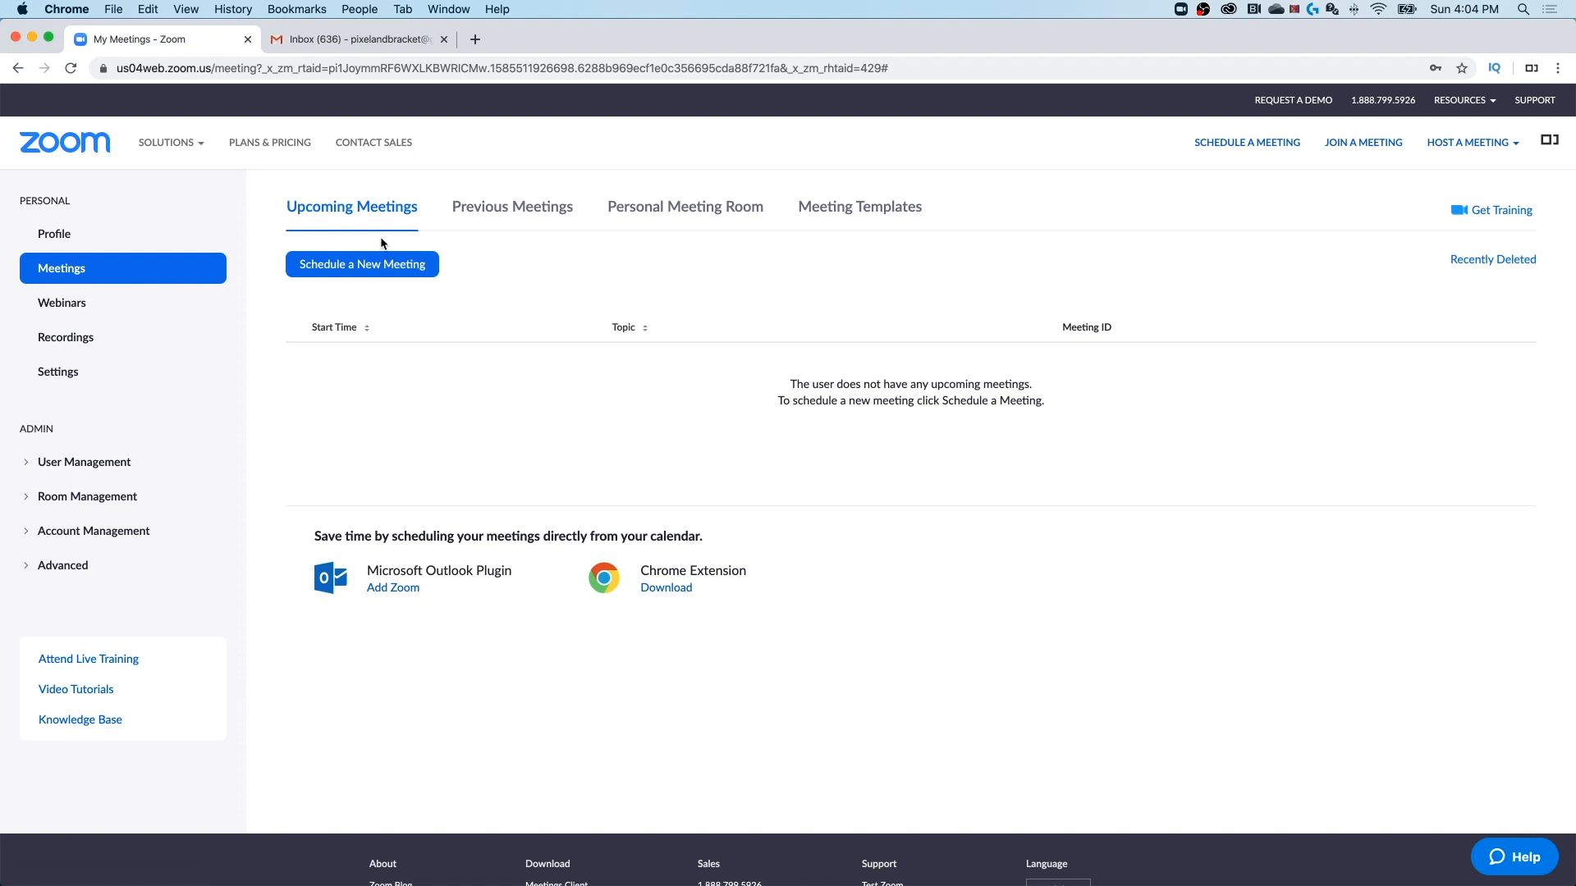
mouse_move(832, 290)
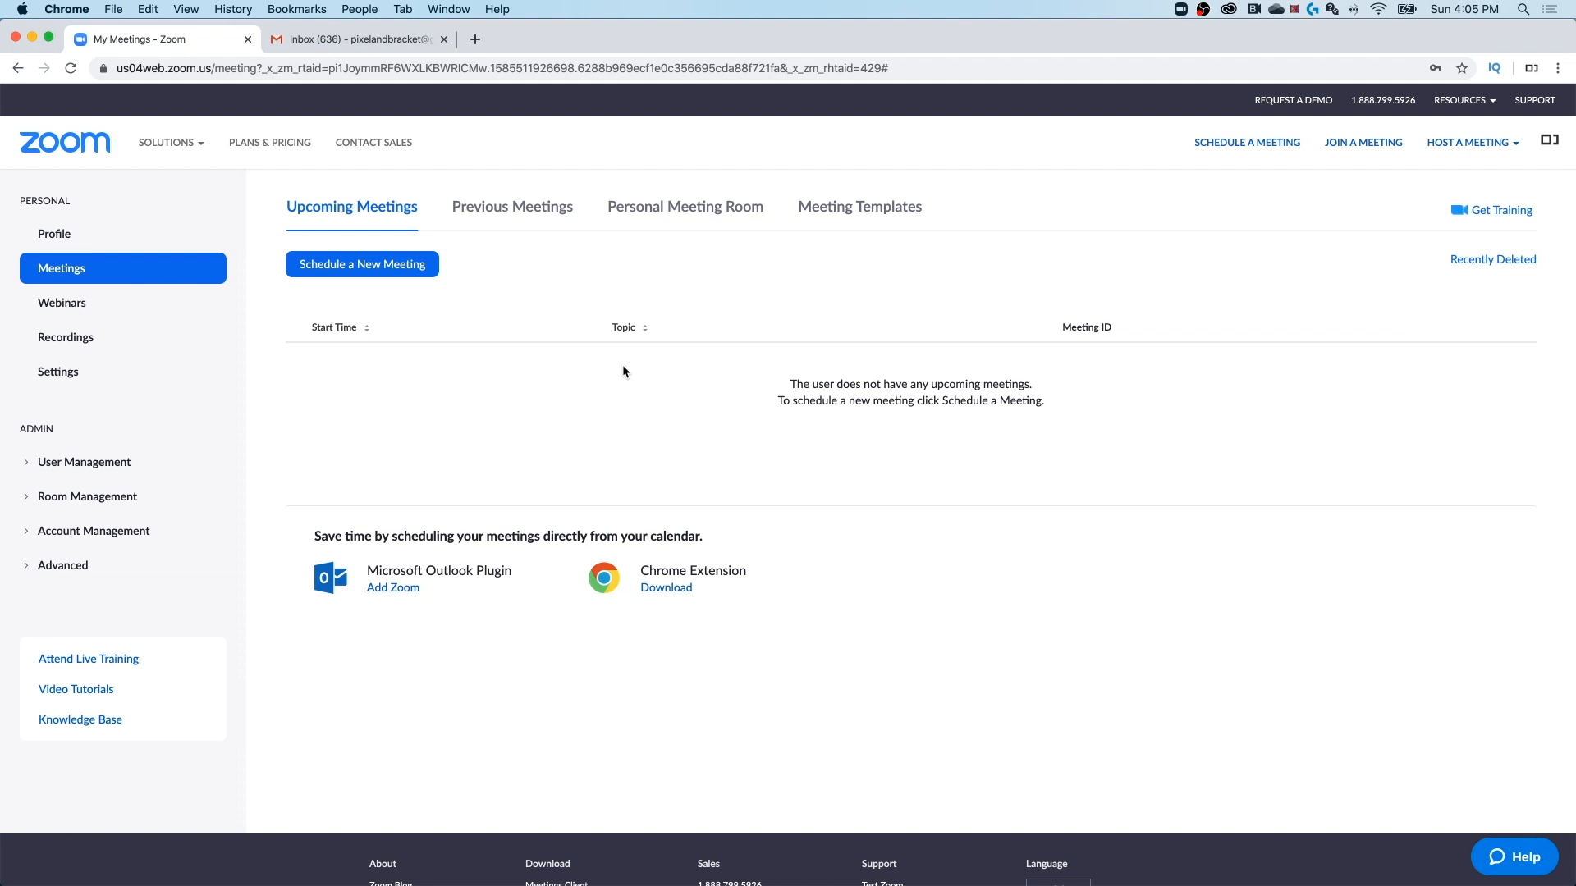
mouse_move(631, 372)
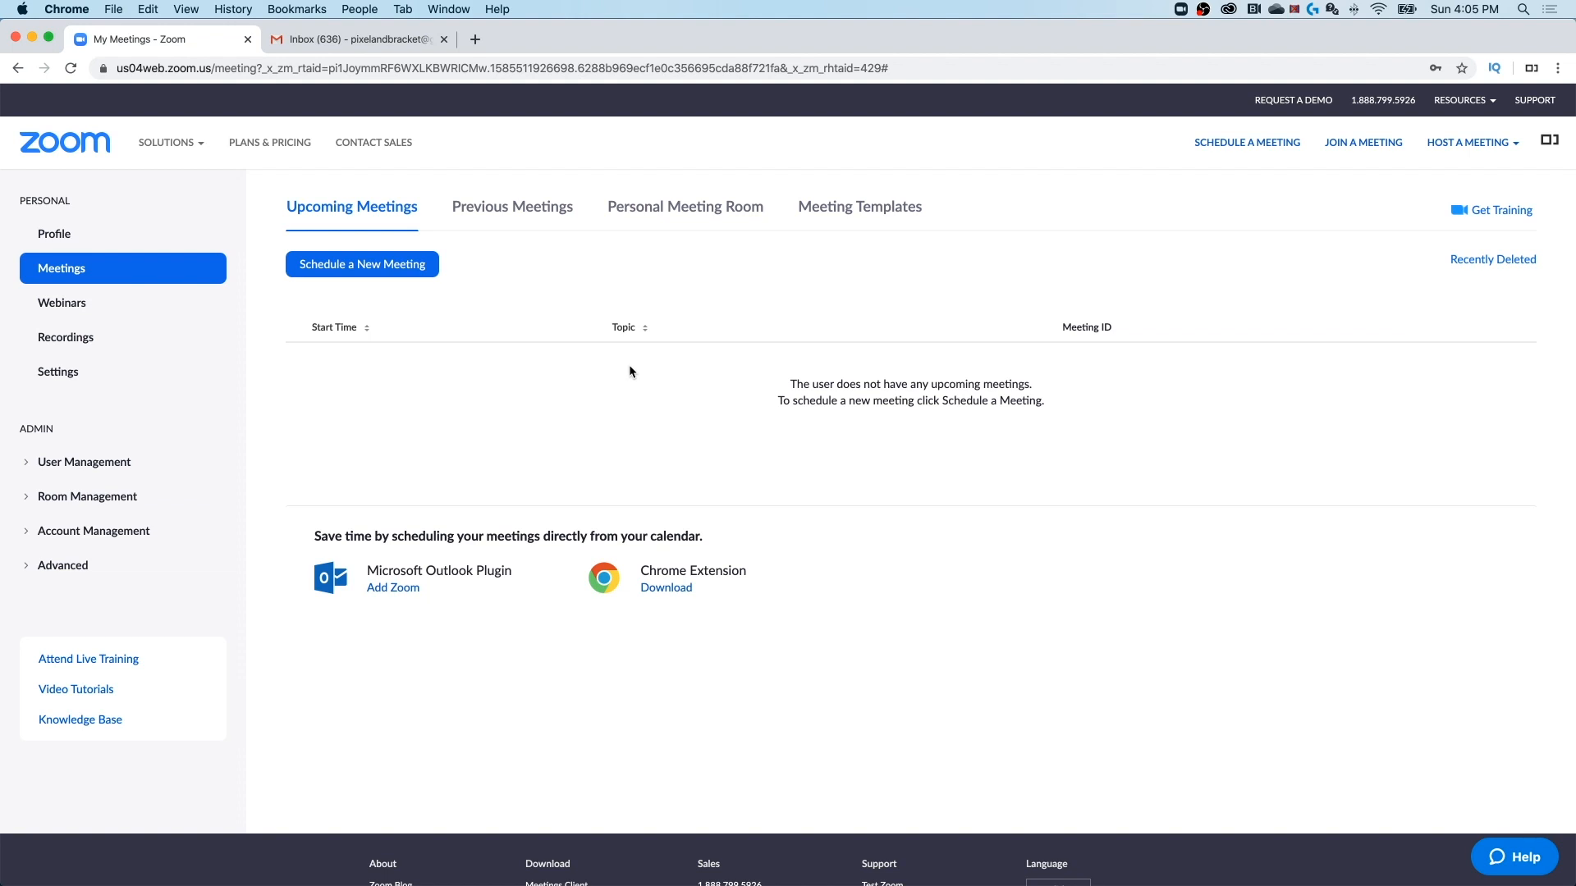
mouse_move(1042, 308)
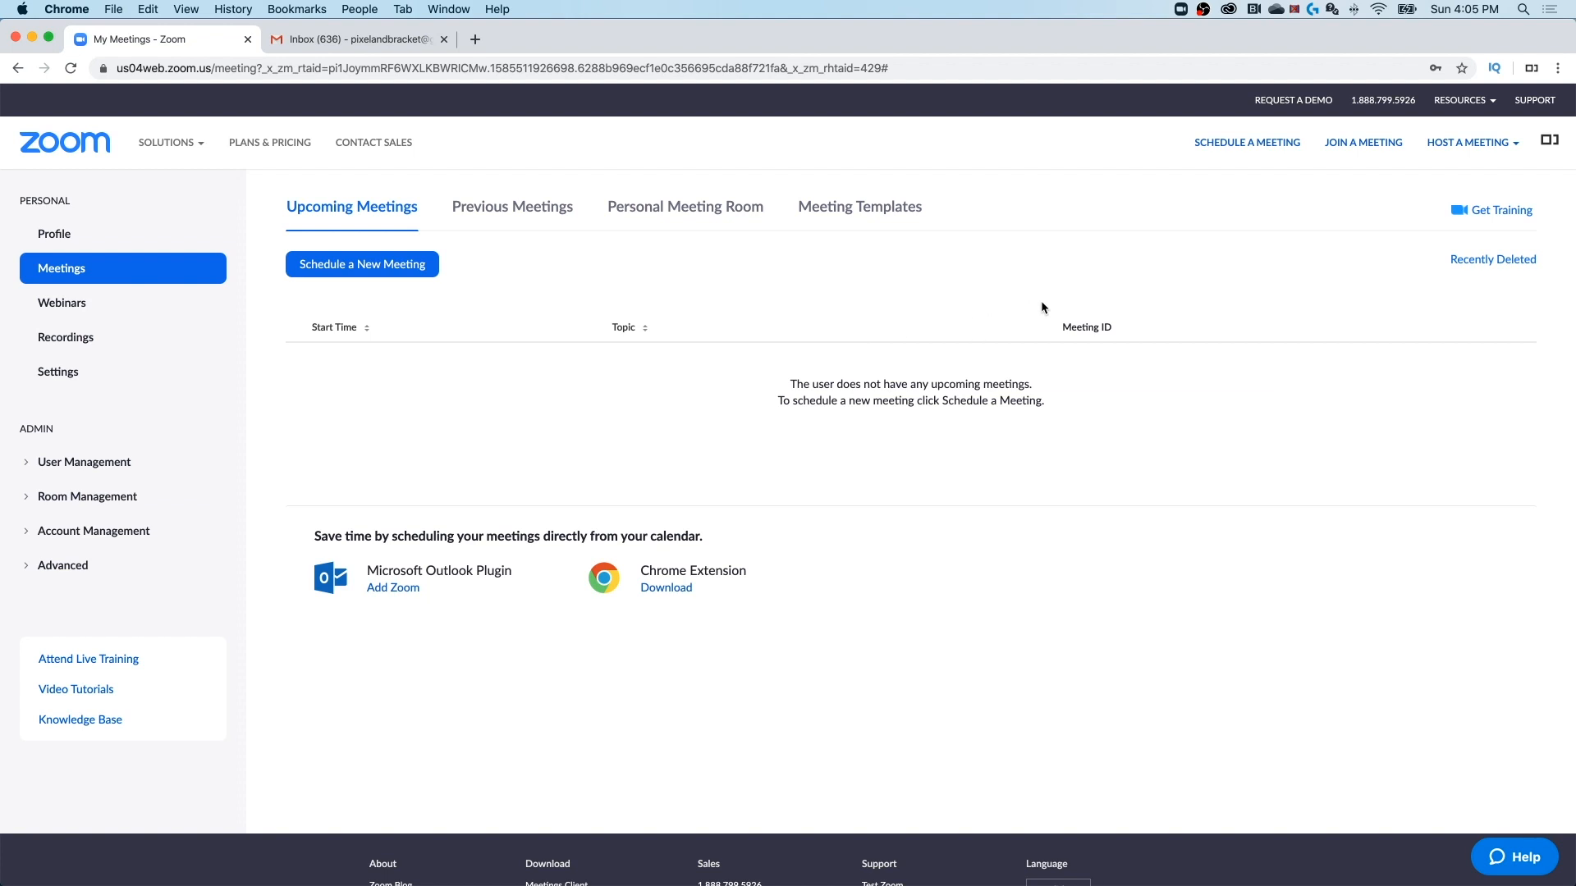
mouse_move(1362, 146)
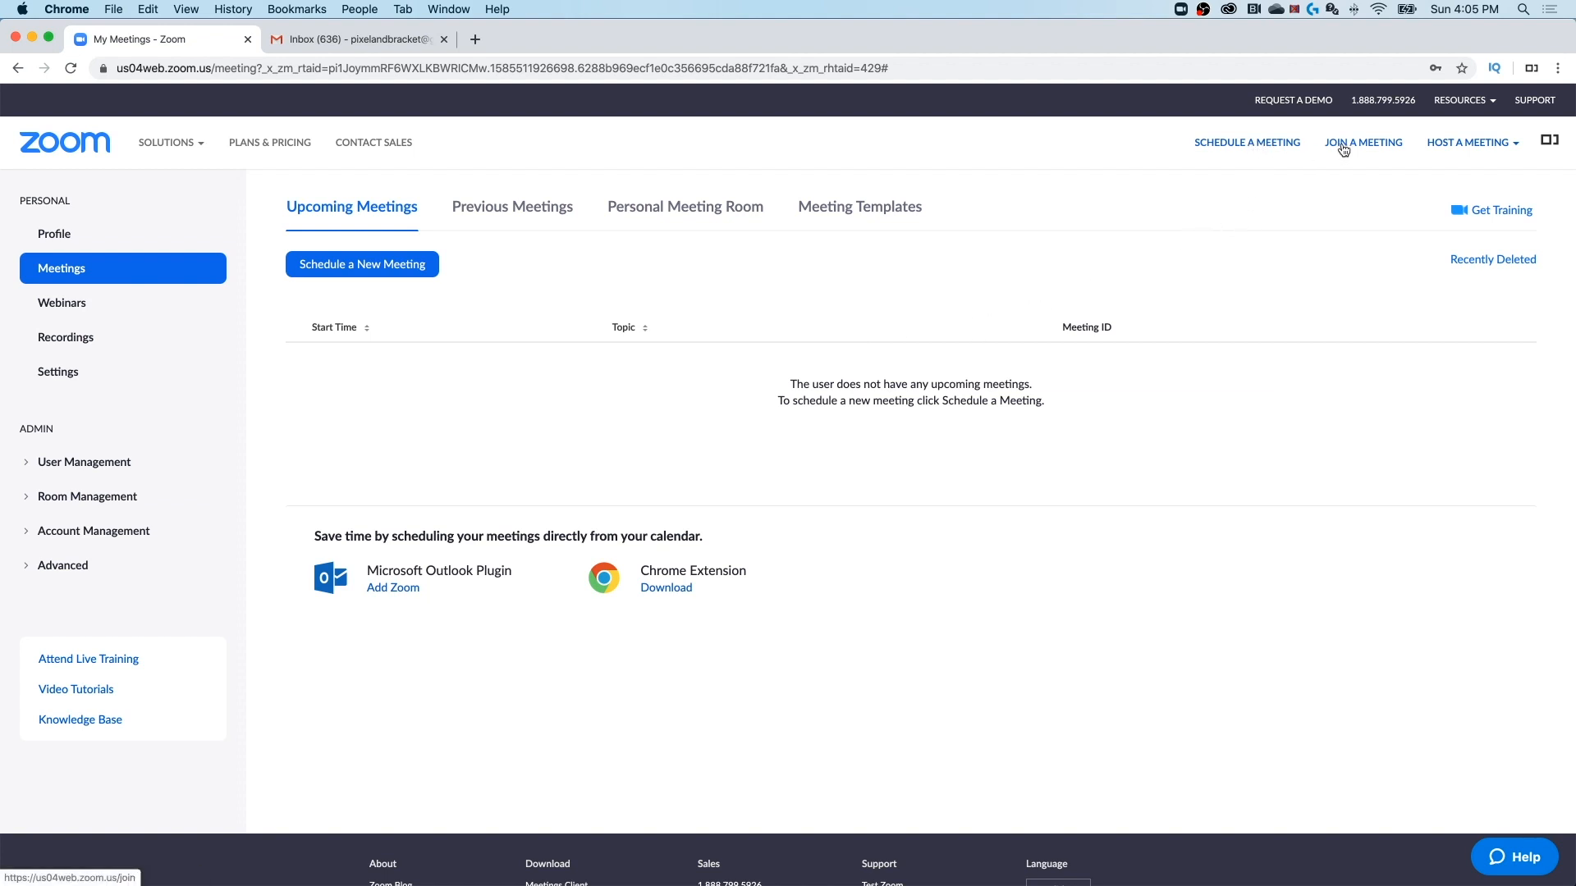
- Host a new meeting with video on and let the browser launch it in the Zoom app
click(1468, 142)
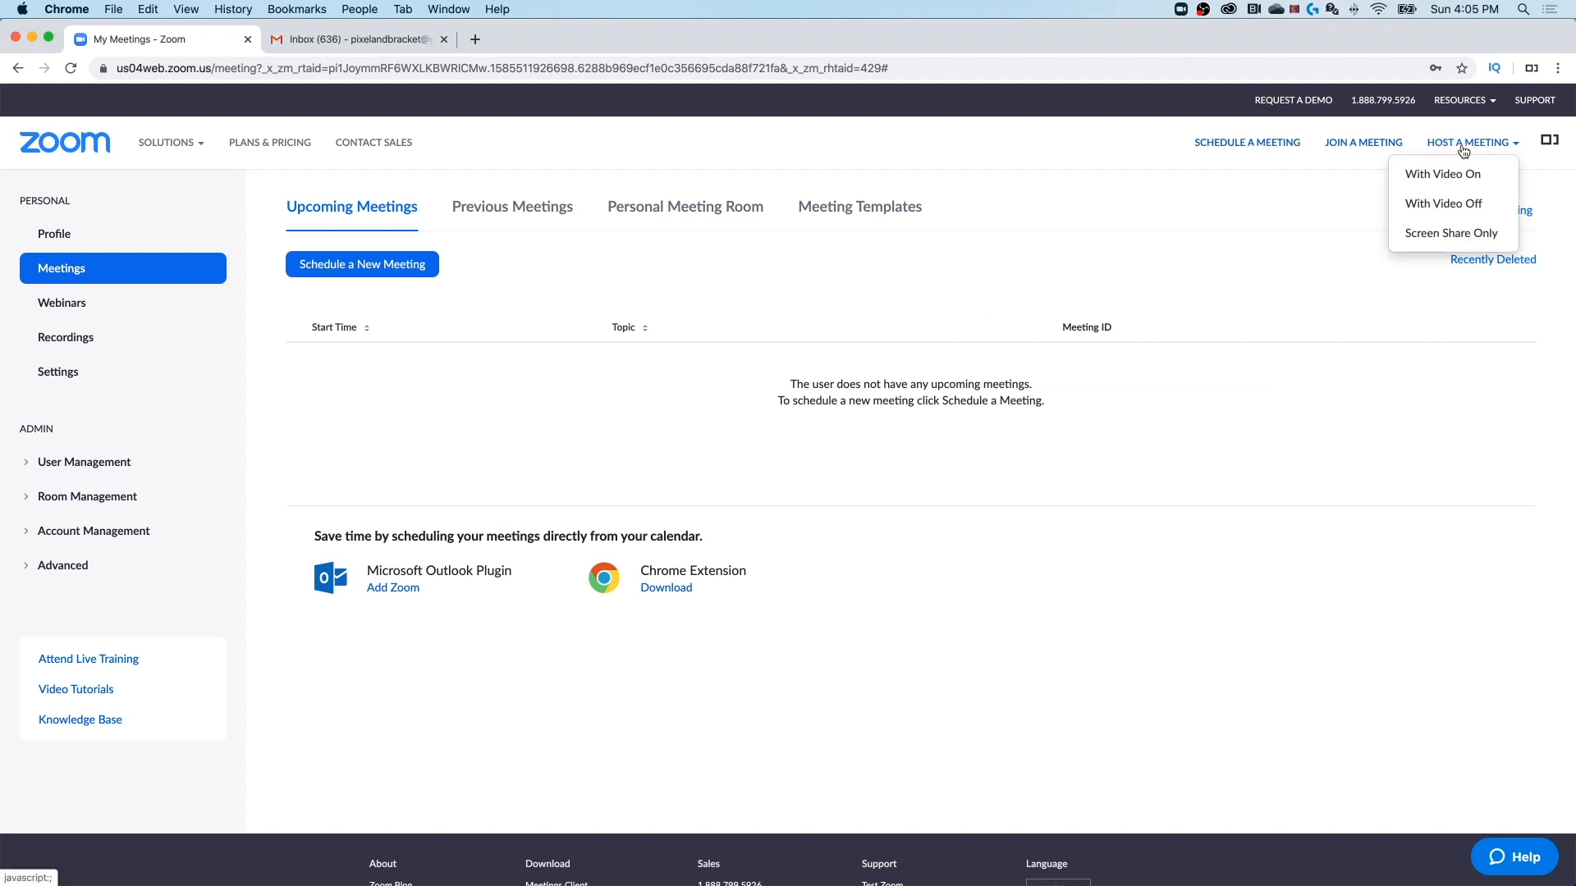
mouse_move(1445, 174)
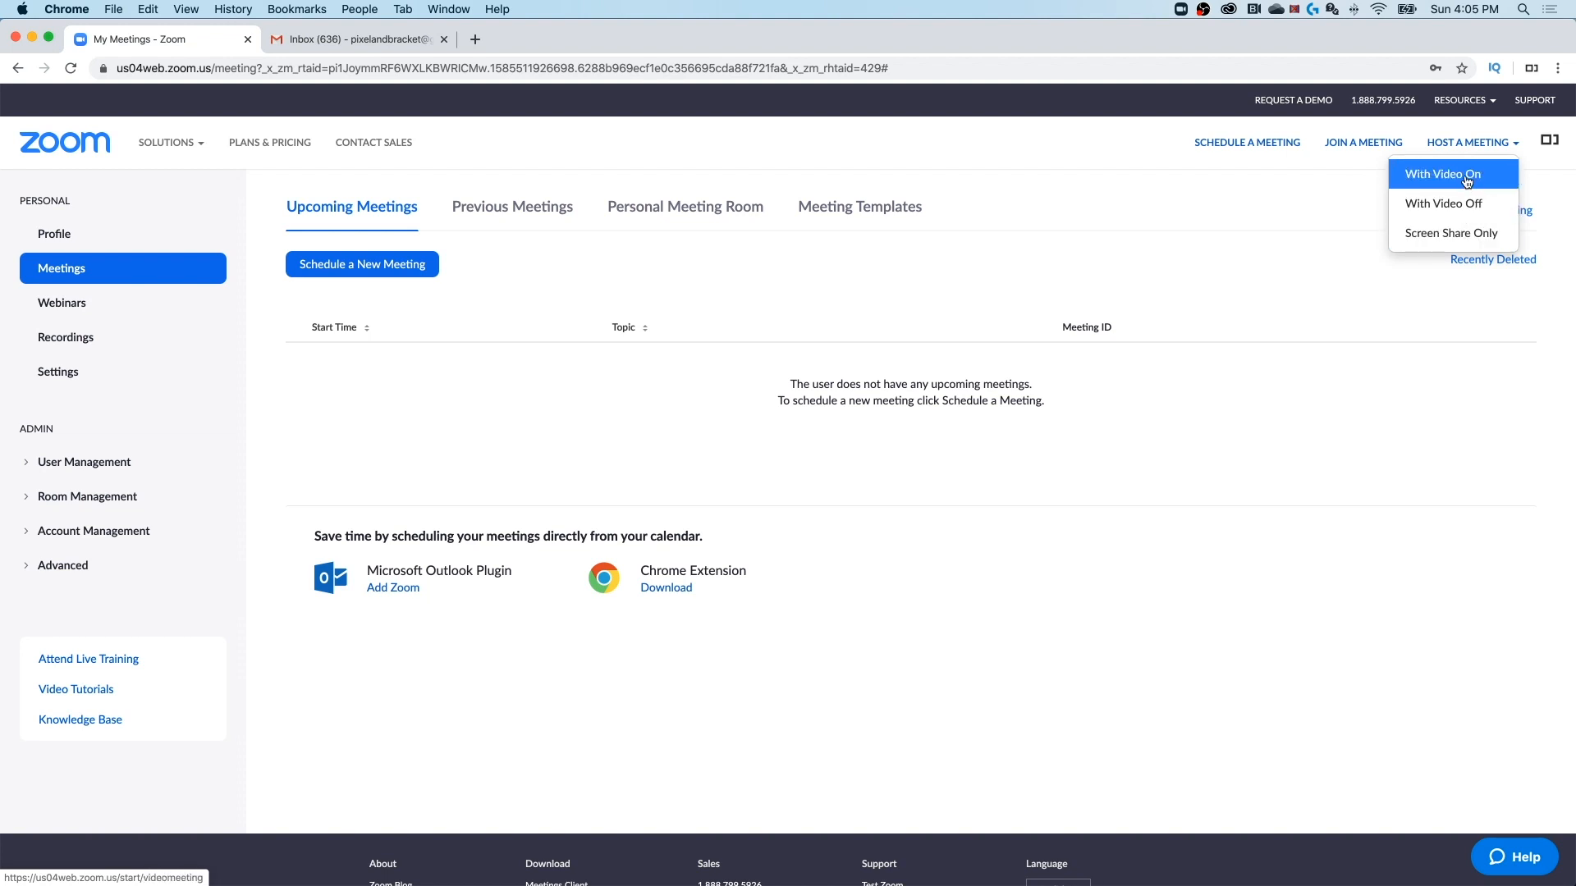
click(1441, 174)
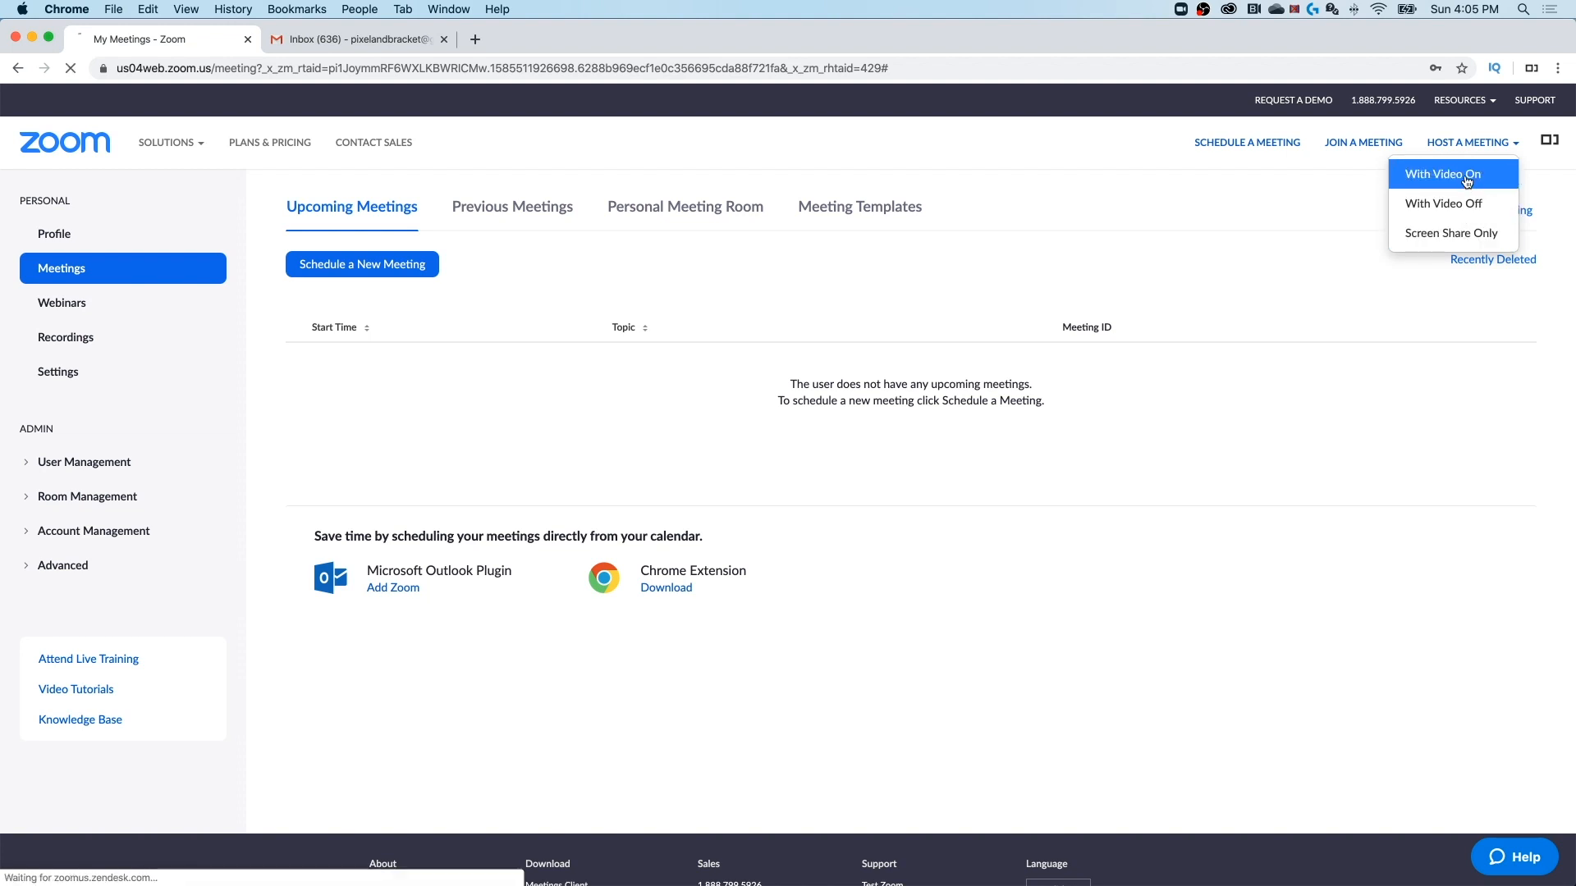
click(1443, 174)
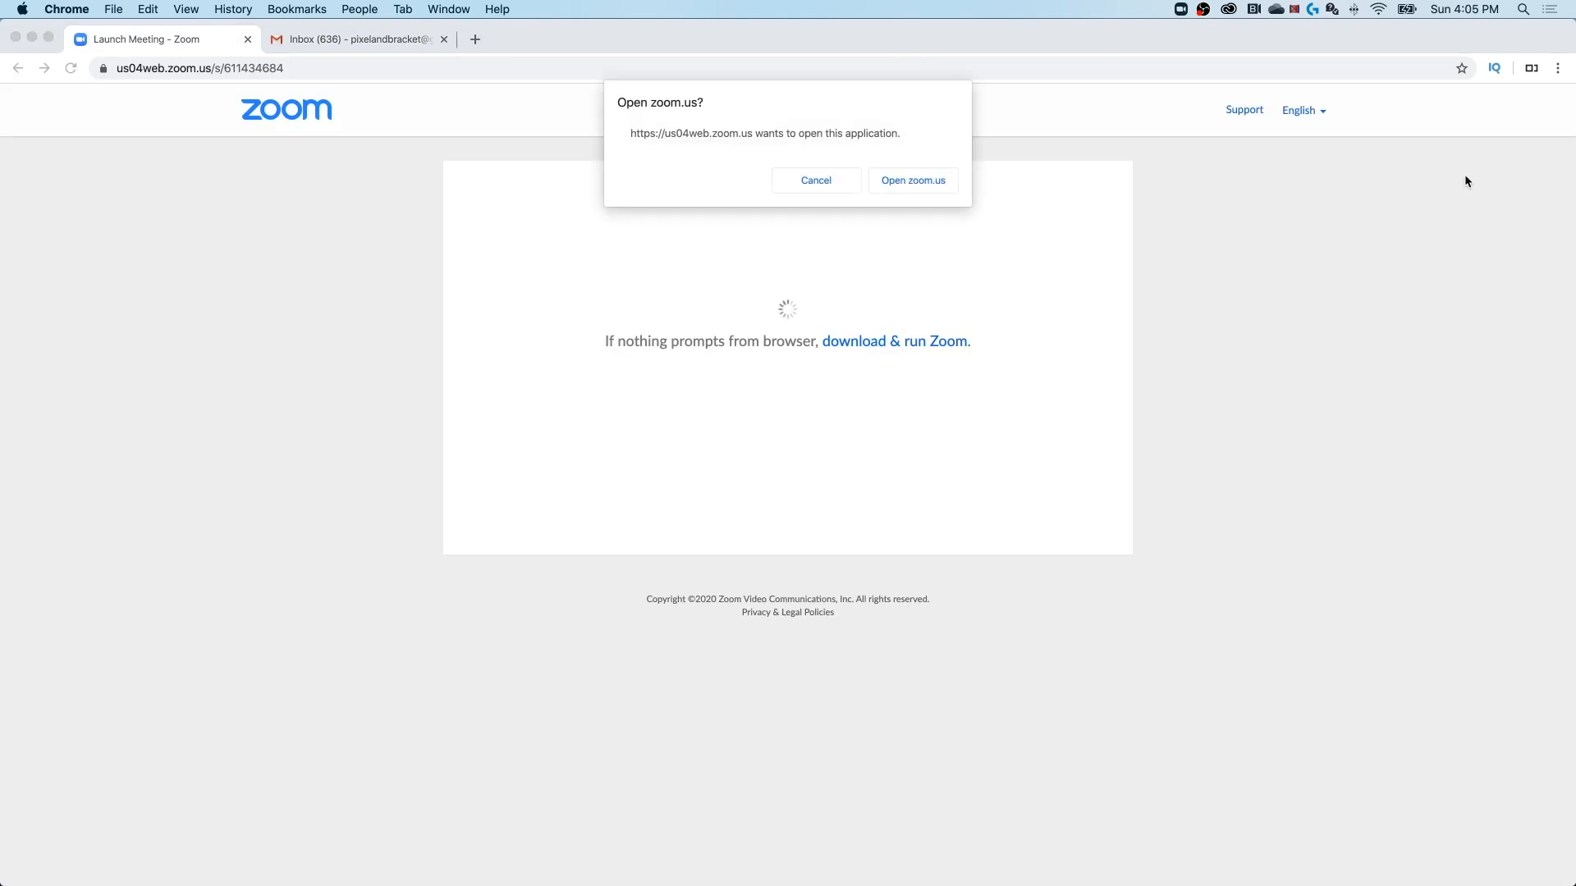
click(910, 180)
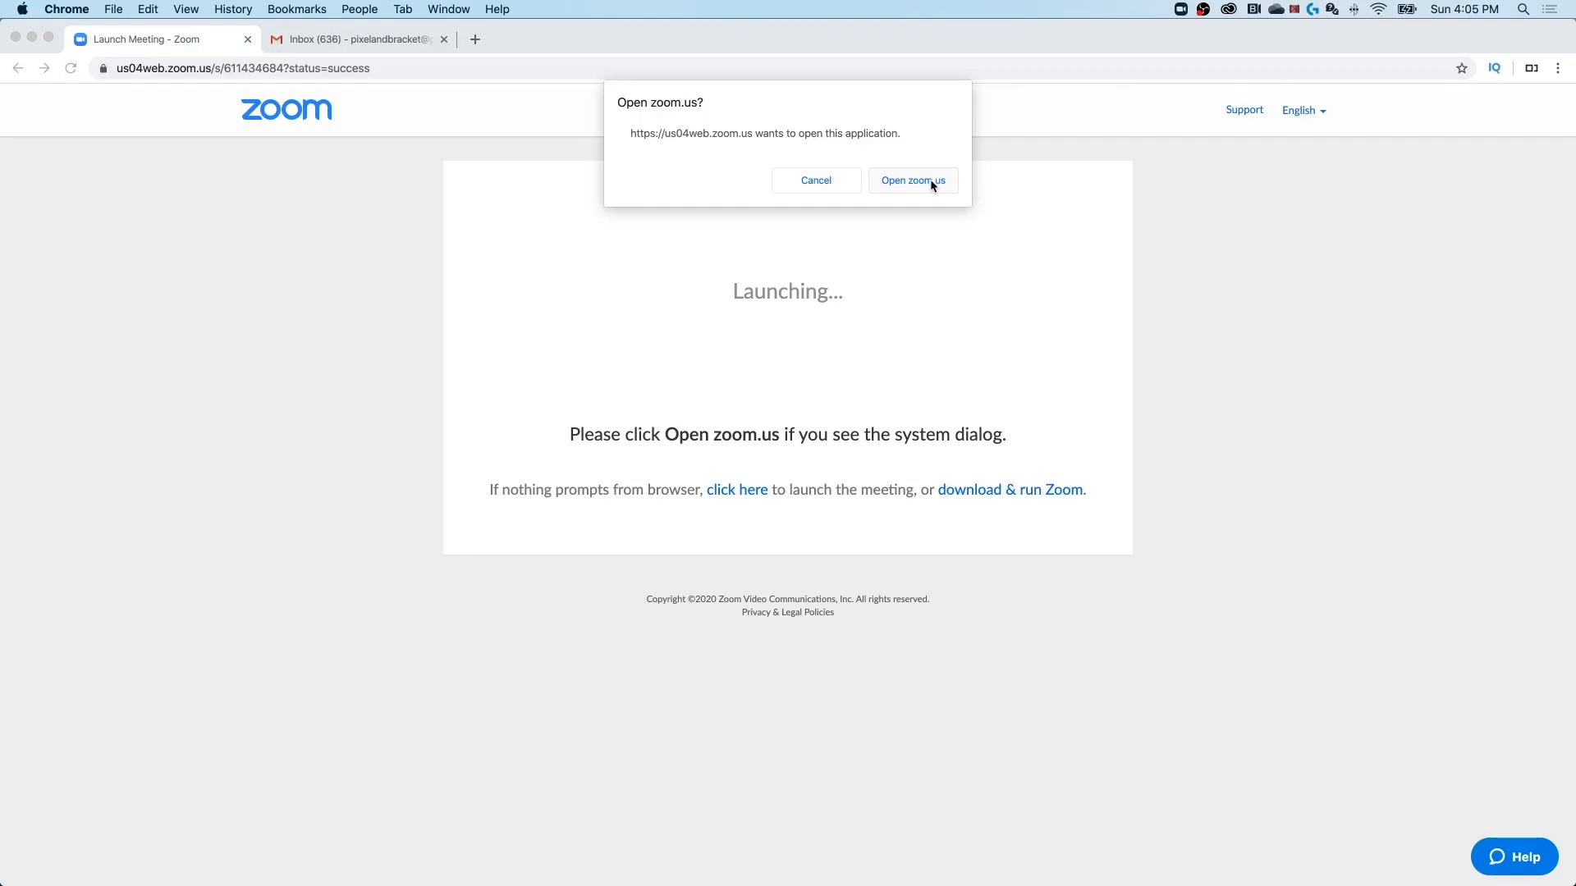
click(912, 180)
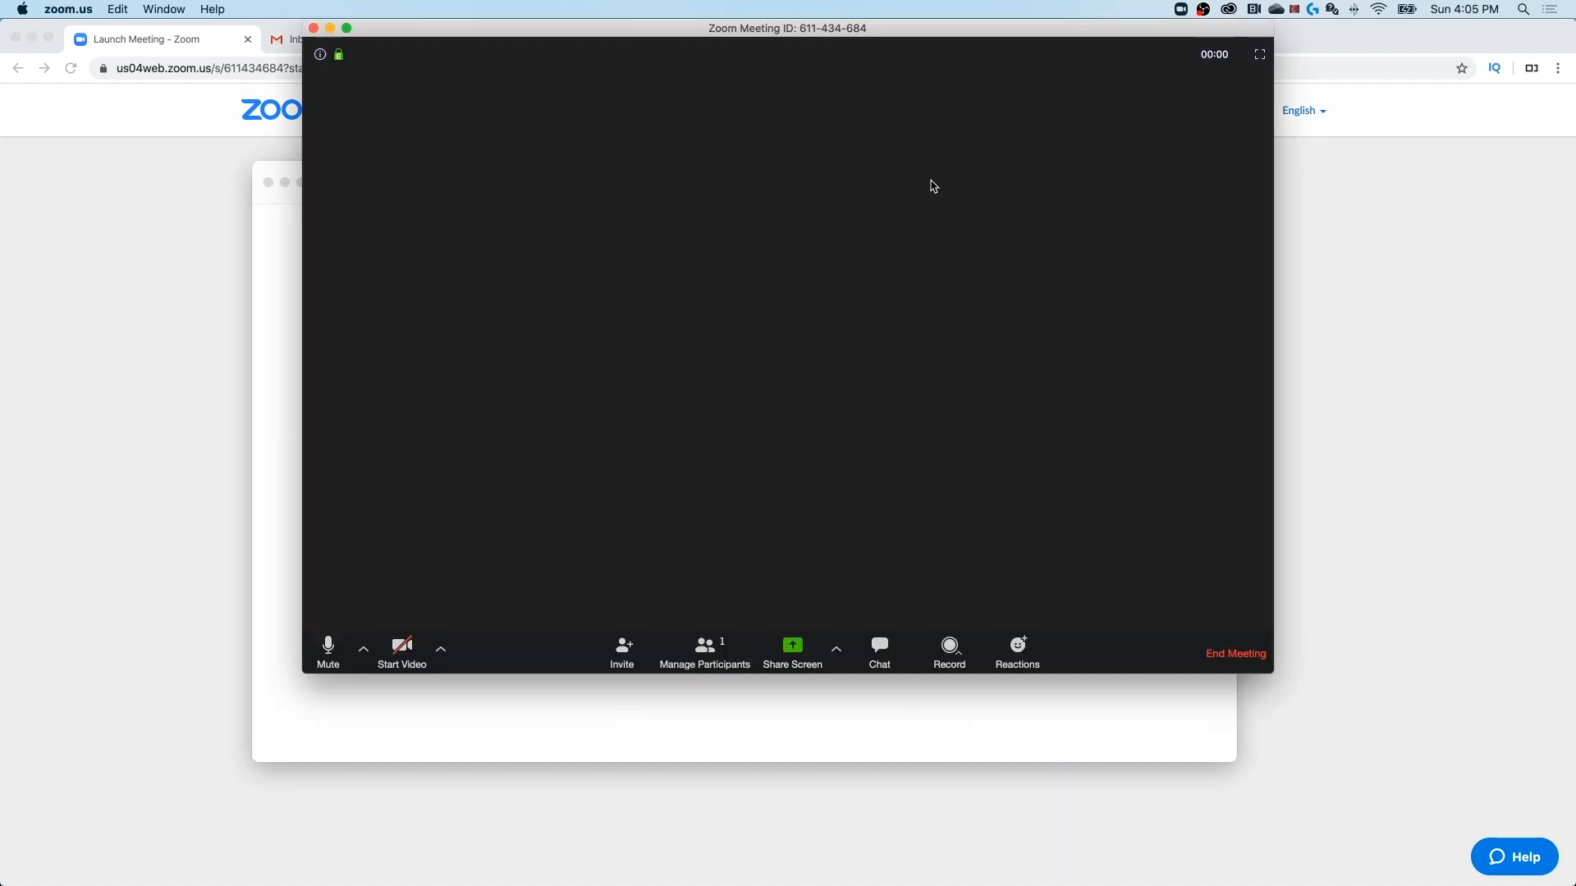
- Turn on the host's camera video from the meeting toolbar
click(401, 648)
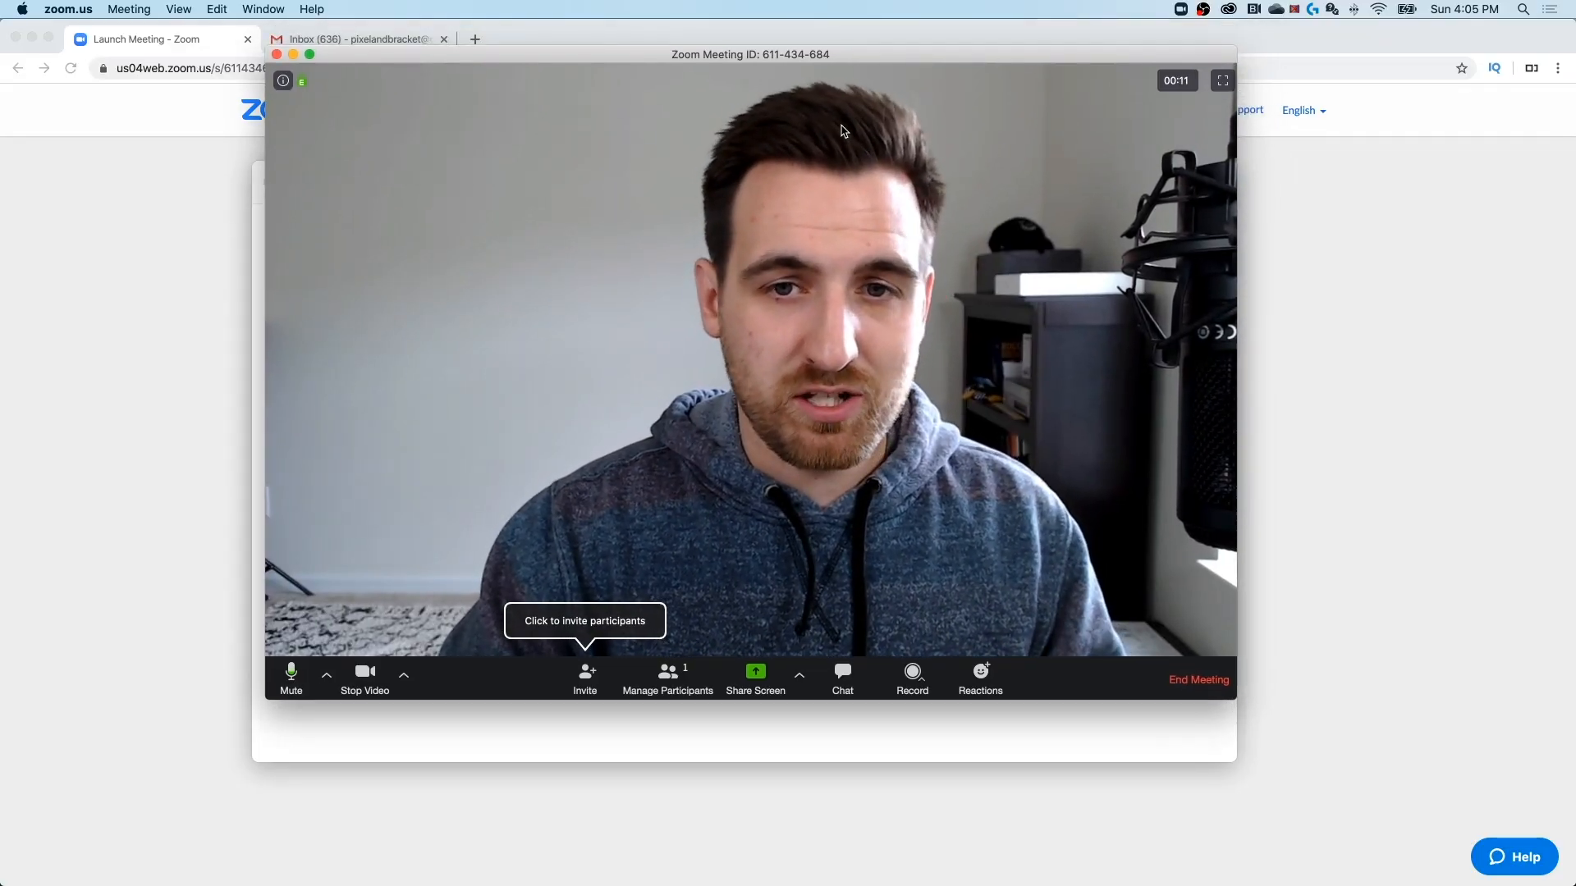
mouse_move(551, 732)
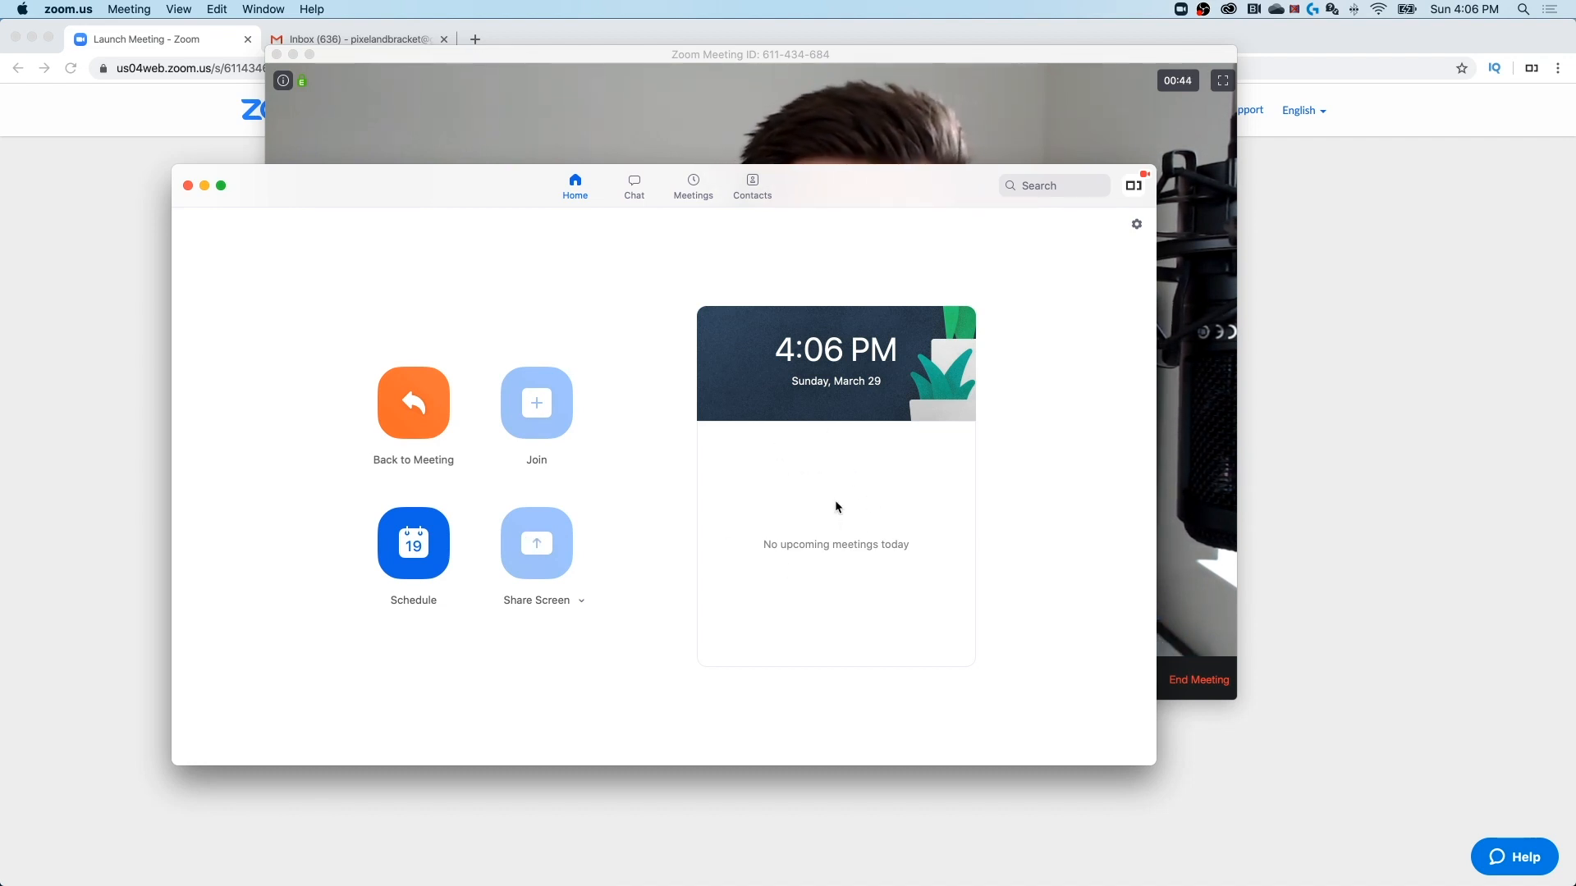
click(633, 184)
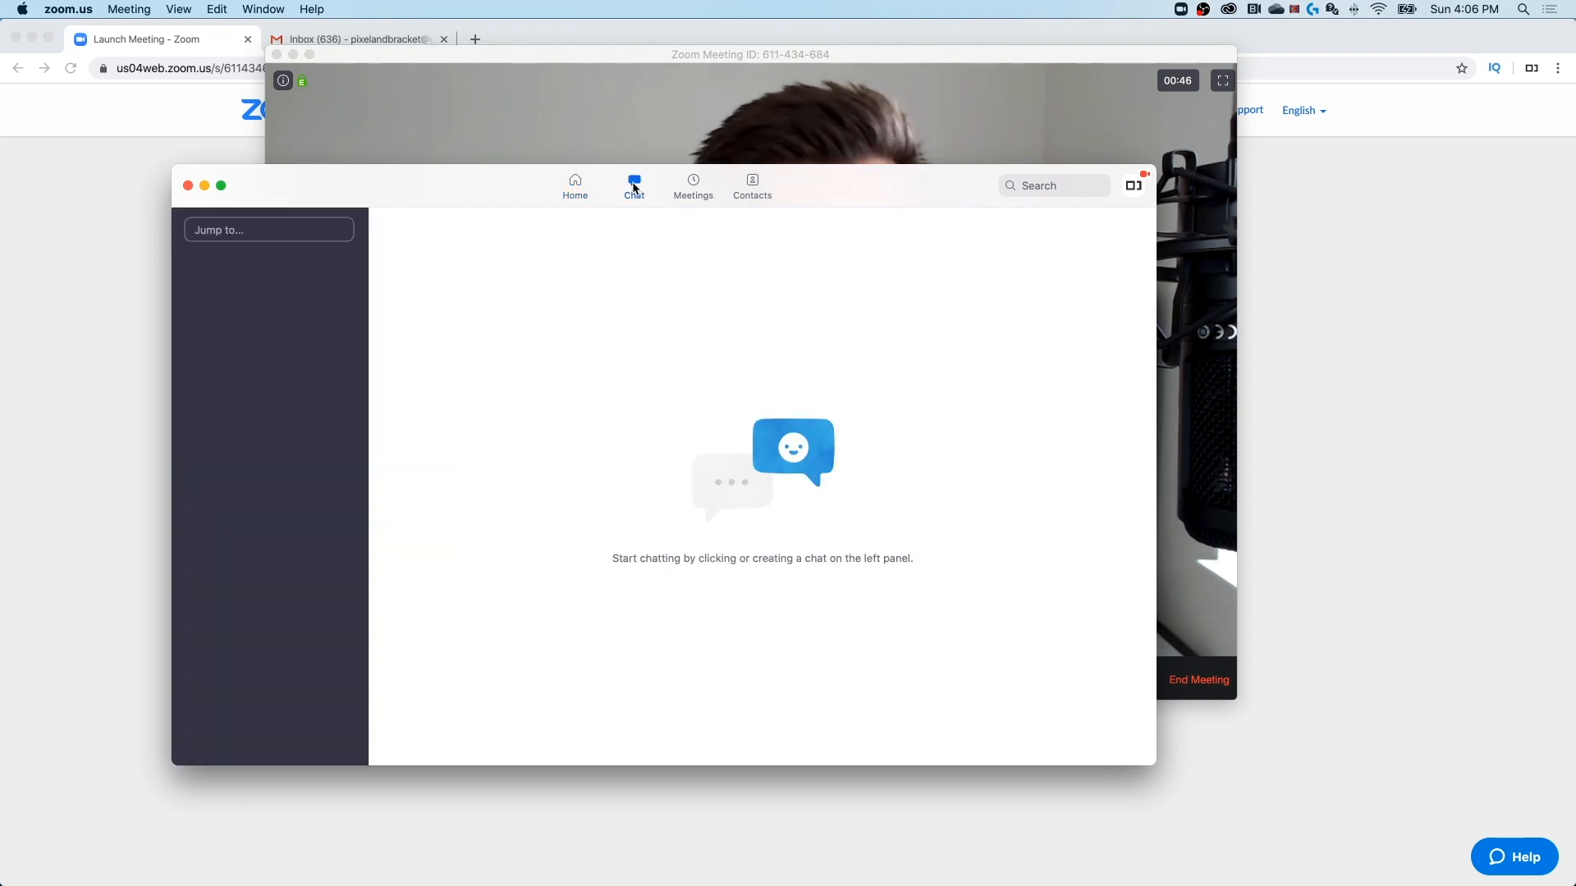
click(693, 184)
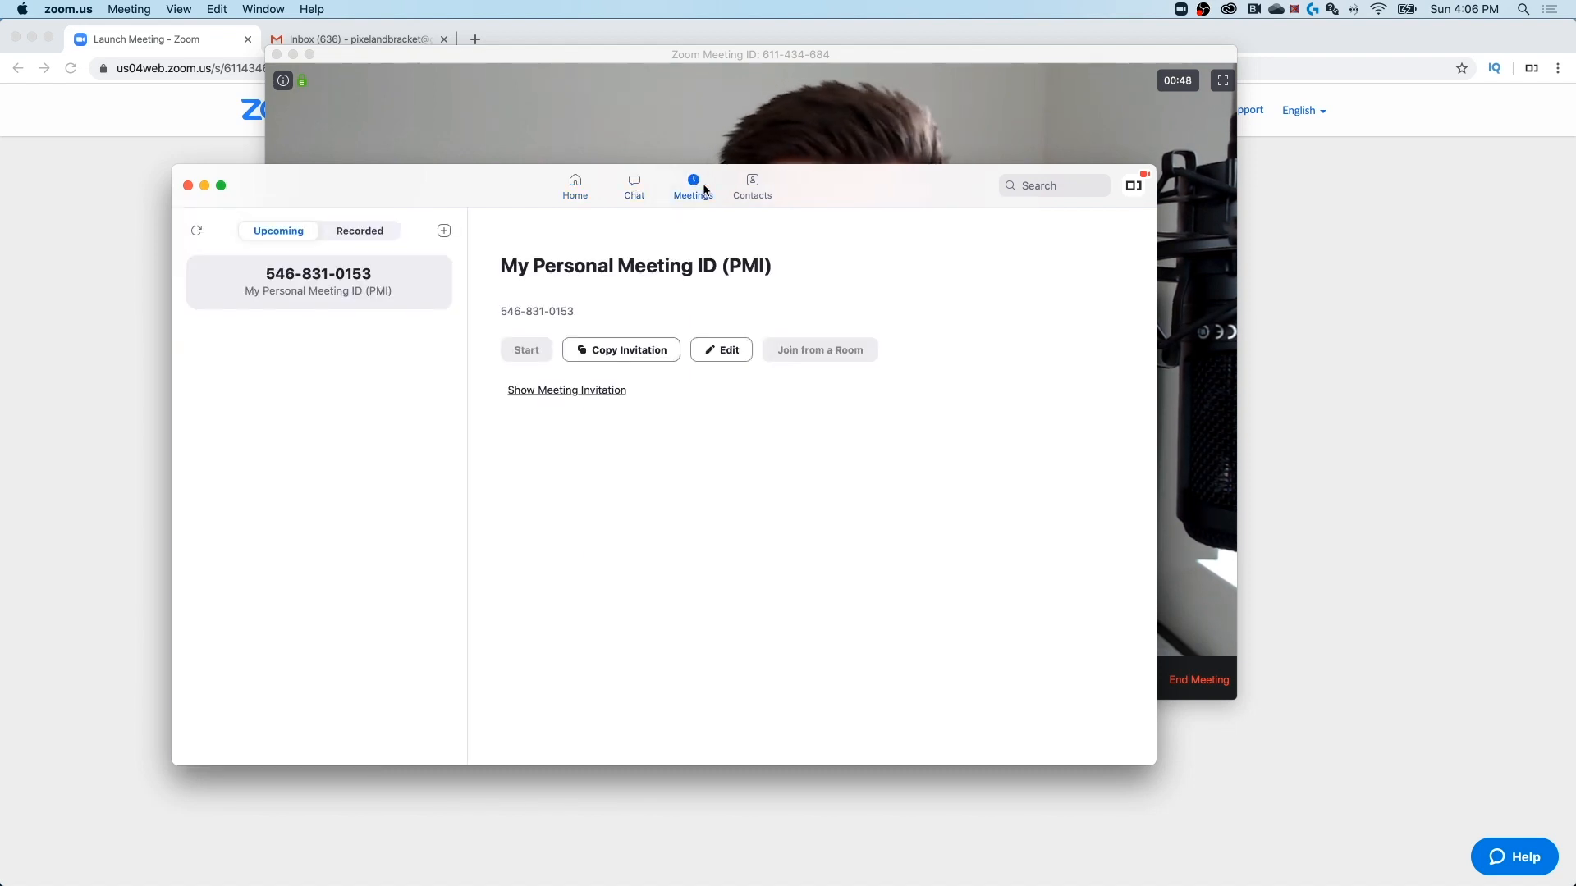
click(751, 187)
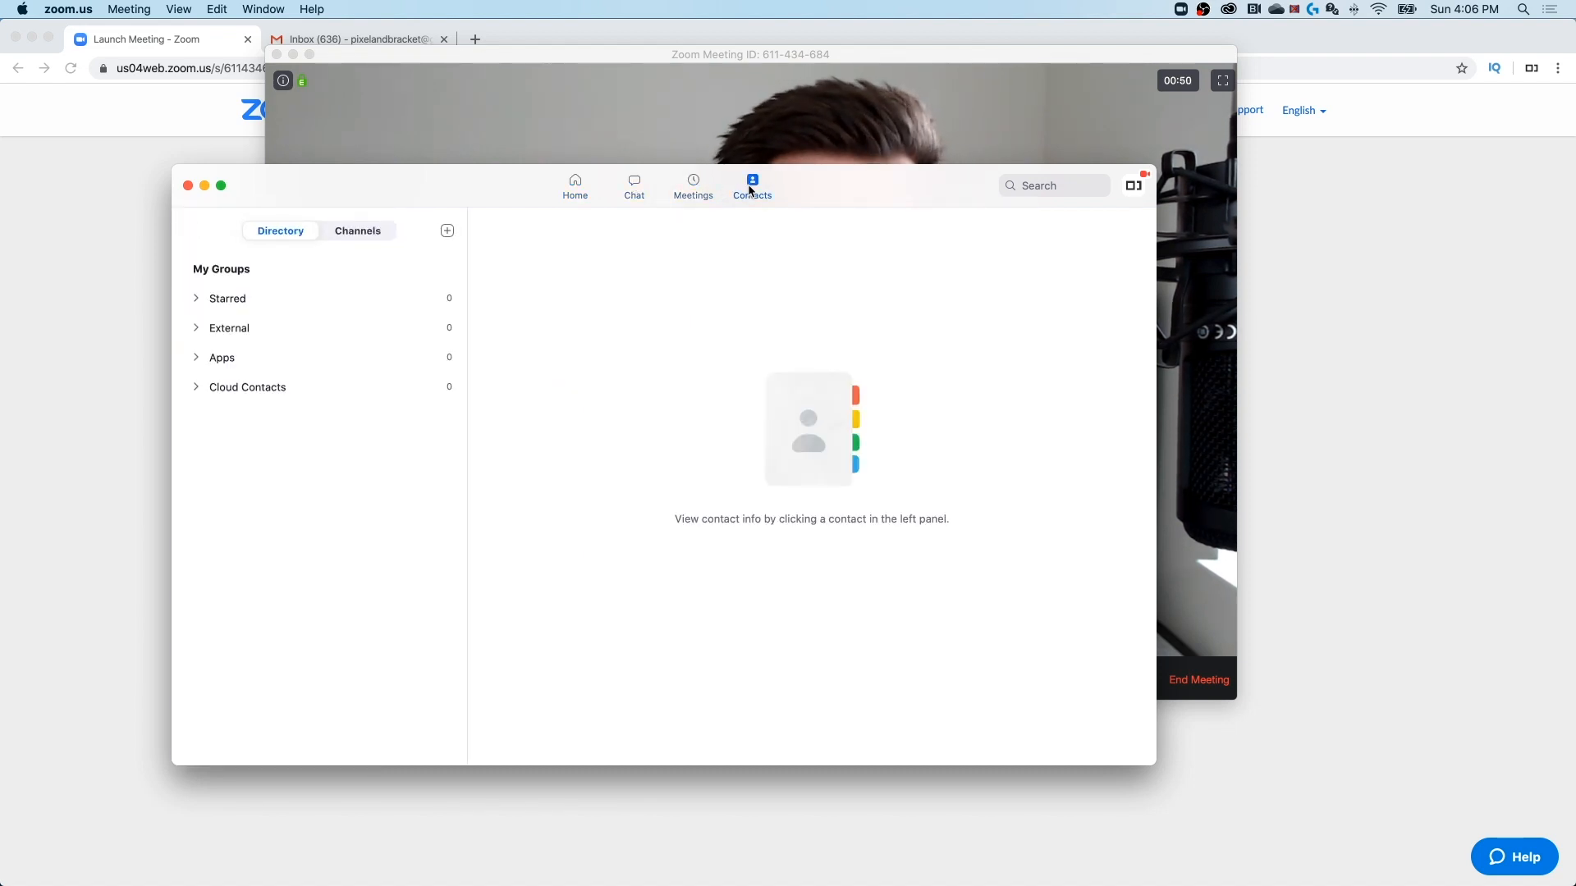
click(575, 184)
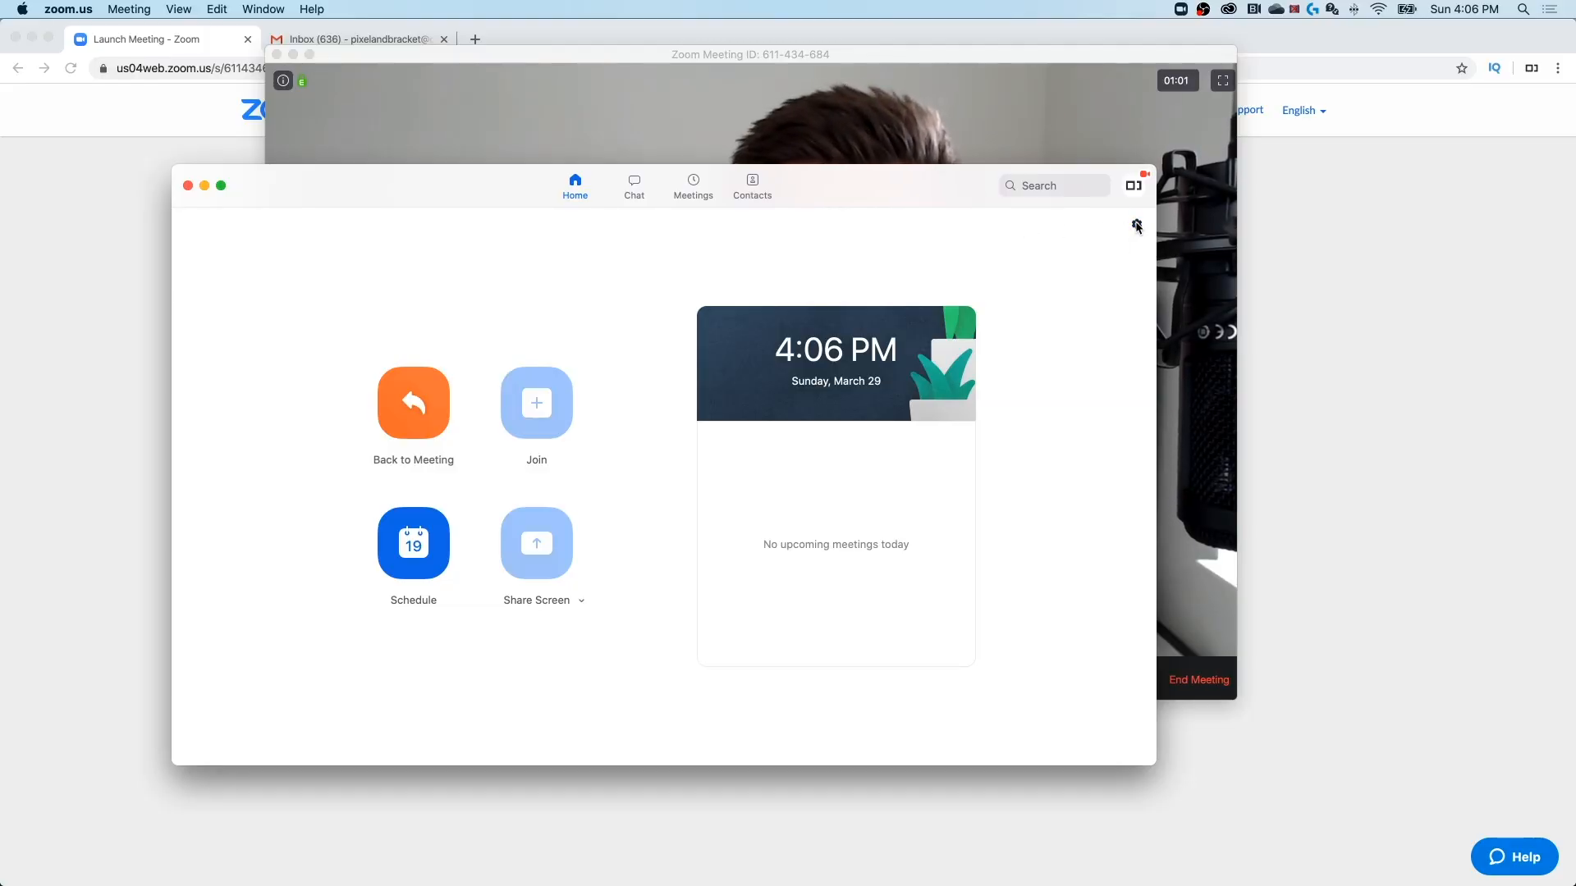
click(1137, 224)
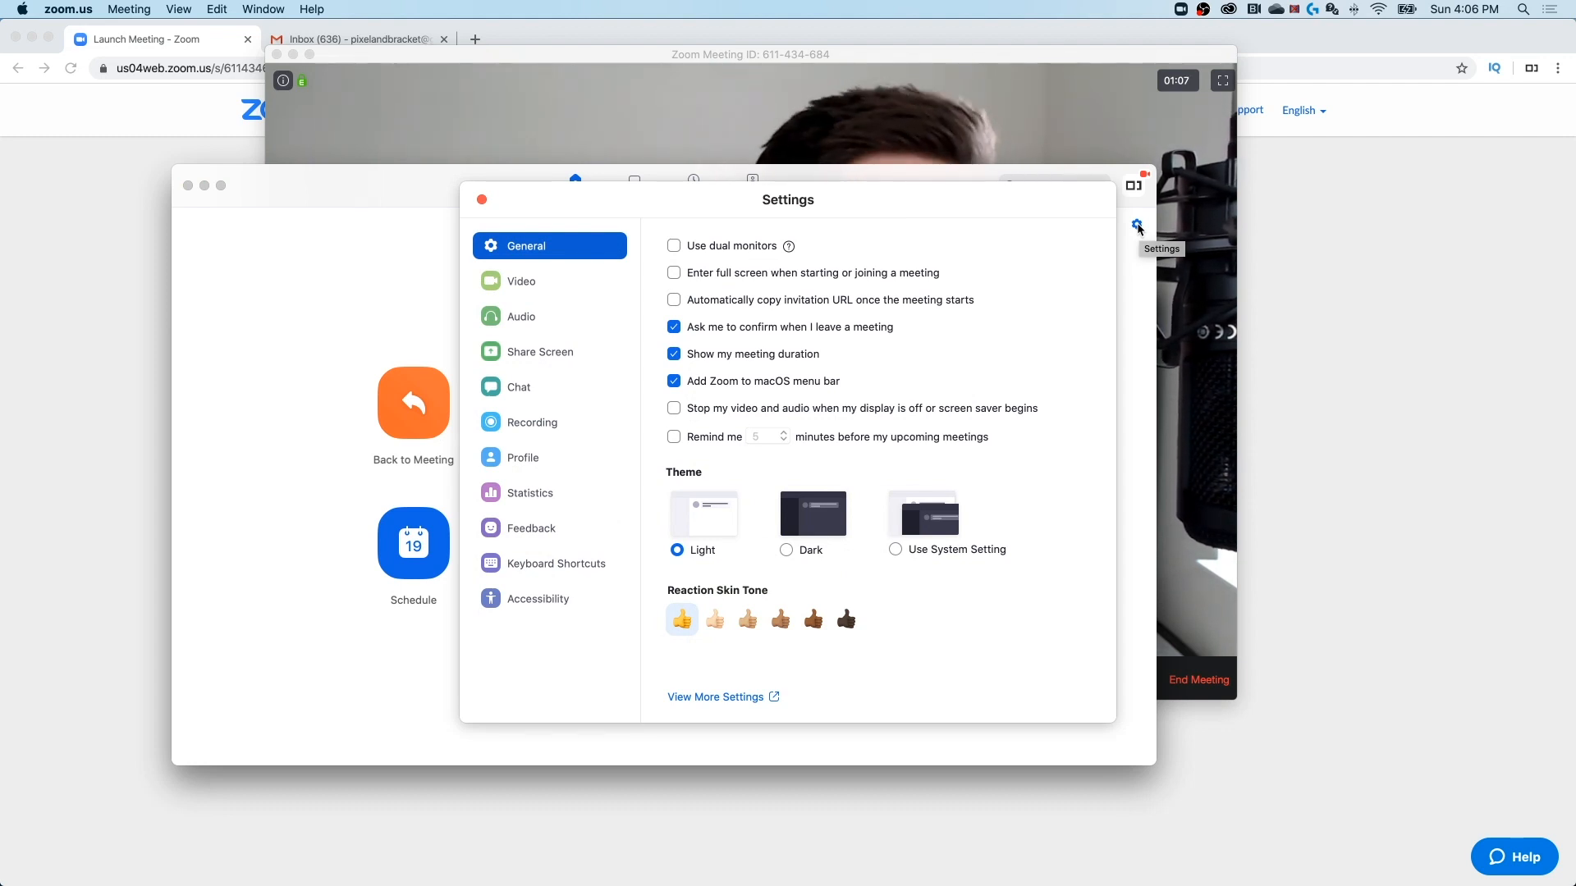
mouse_move(1058, 229)
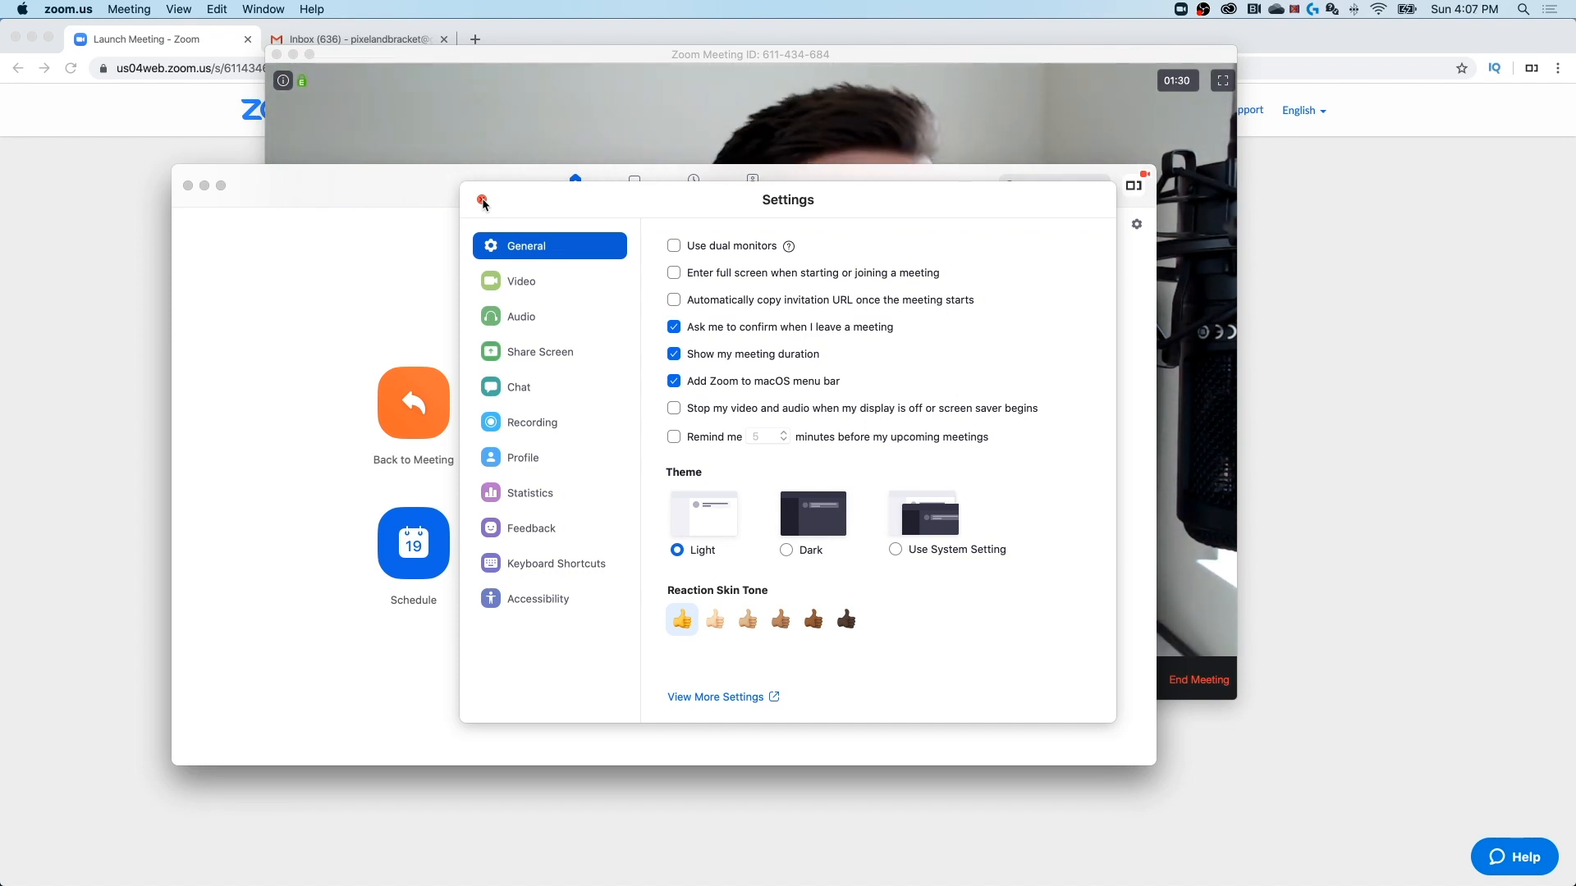
click(483, 202)
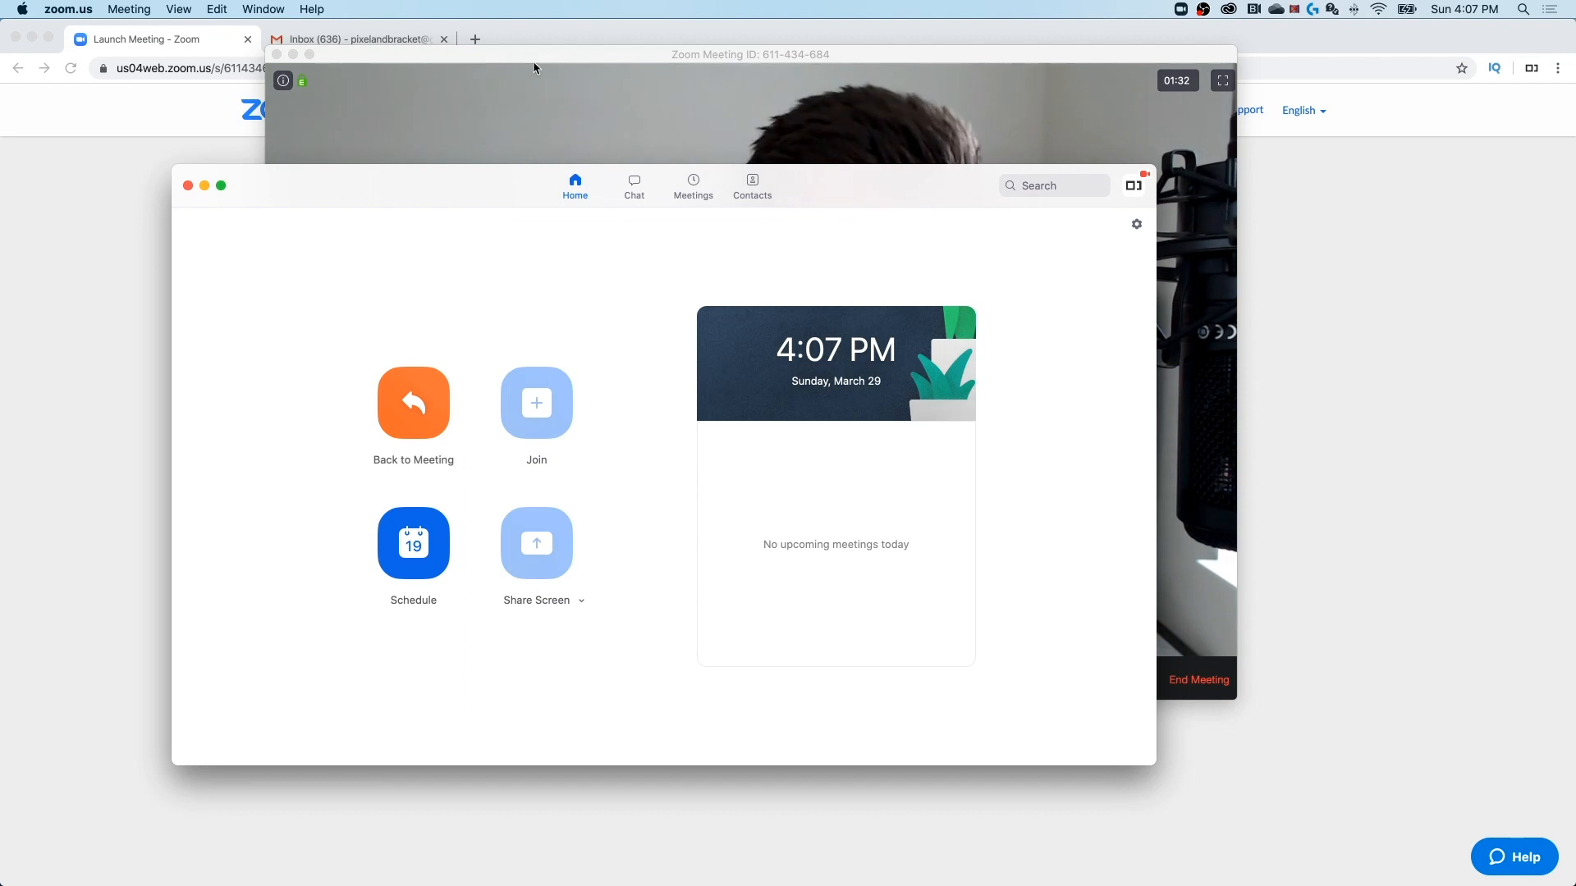
- Choose USB Audio CODEC as the microphone in audio settings, then close Settings
click(412, 403)
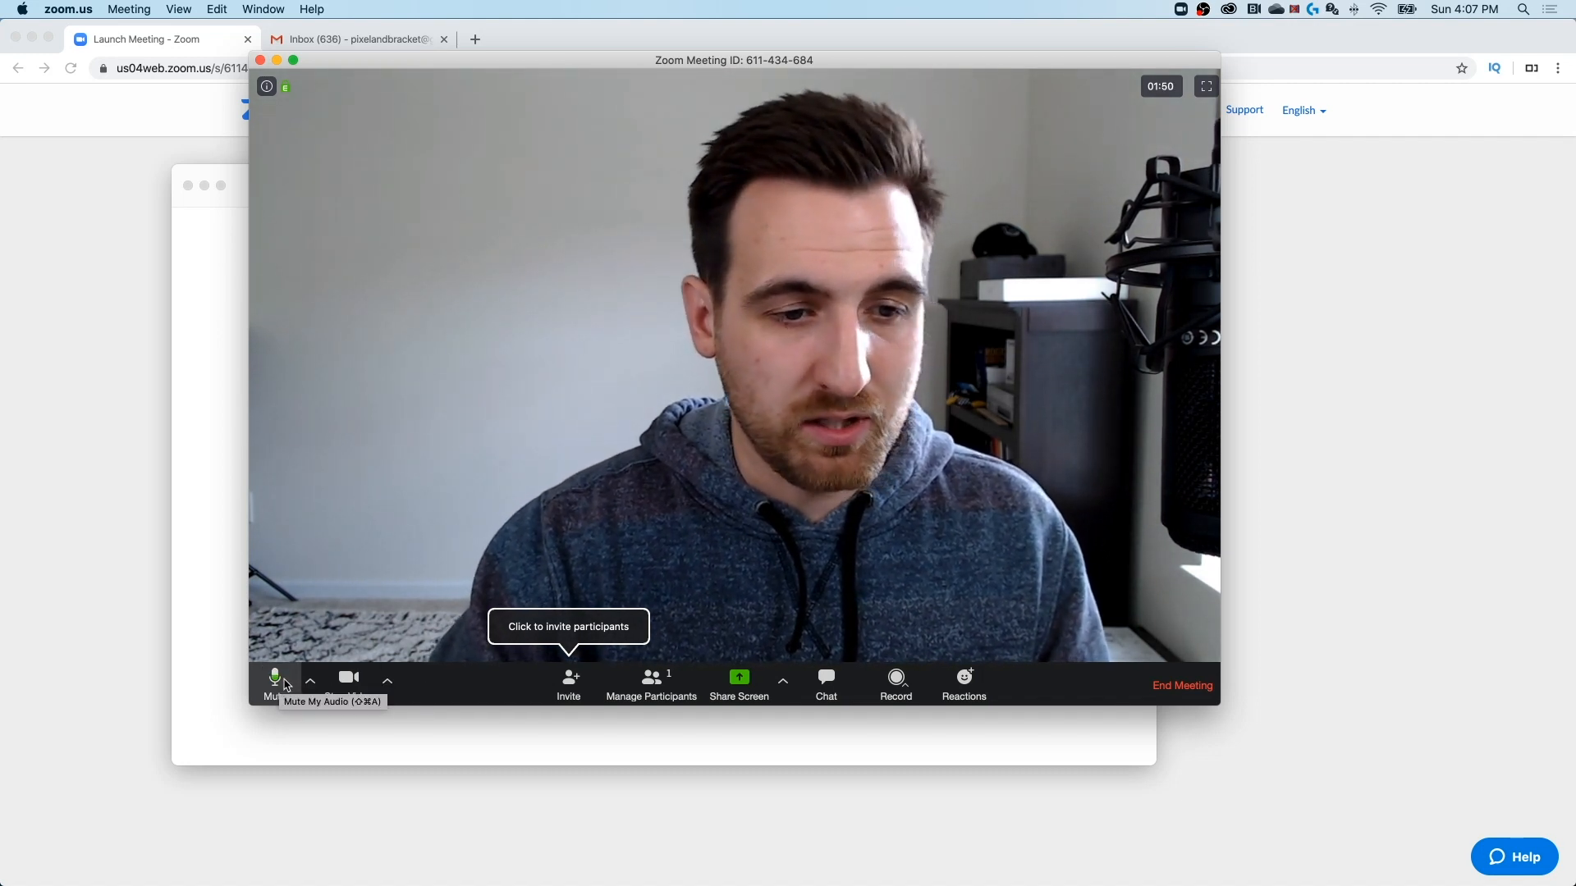
click(272, 677)
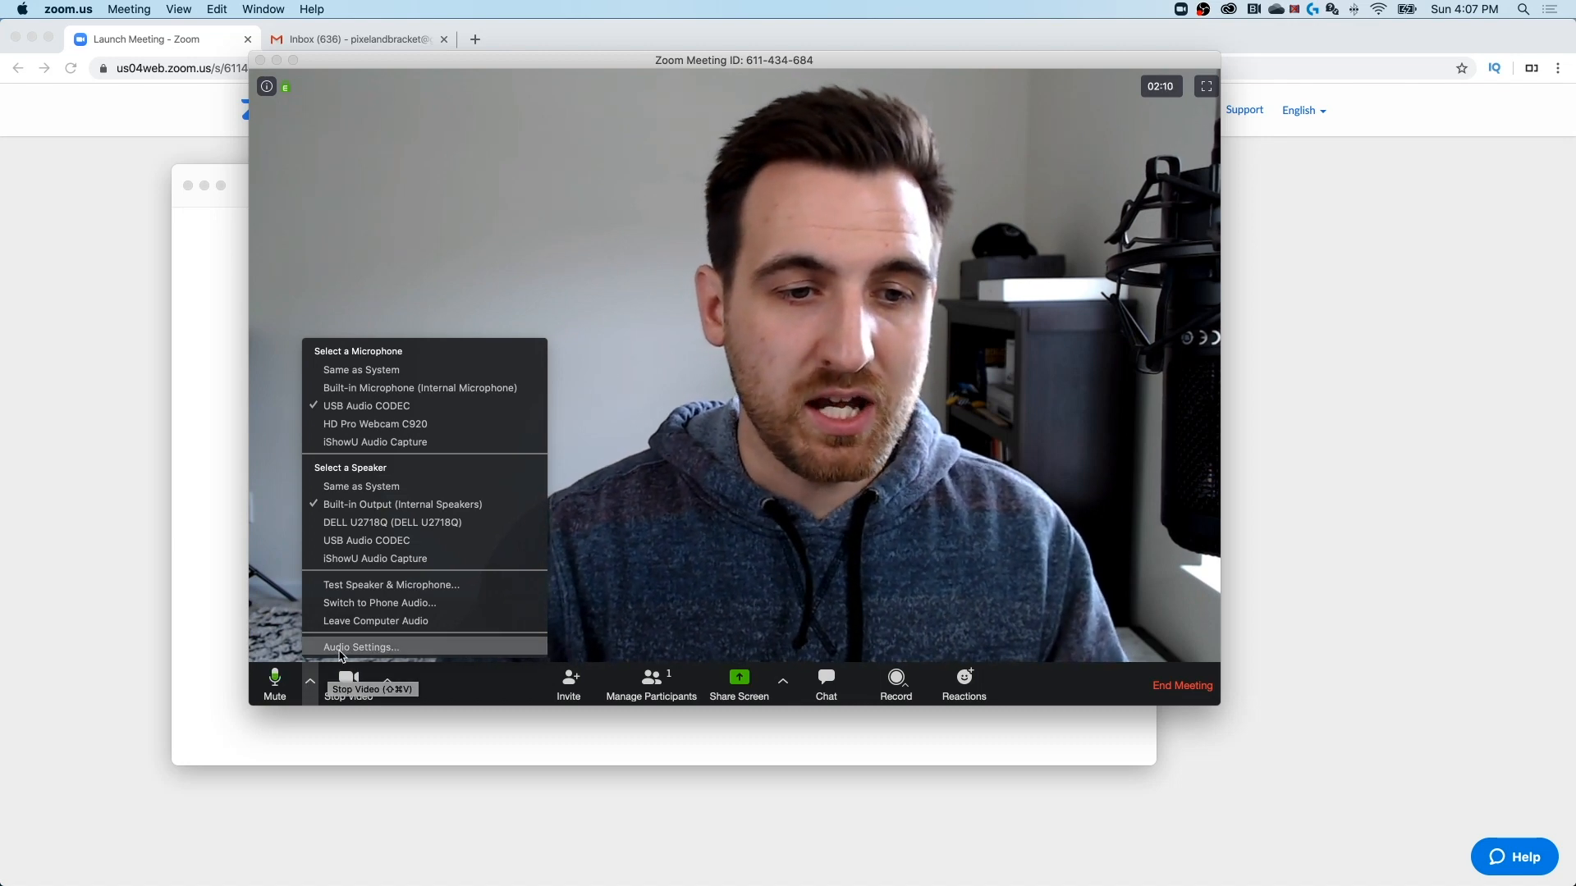
click(361, 645)
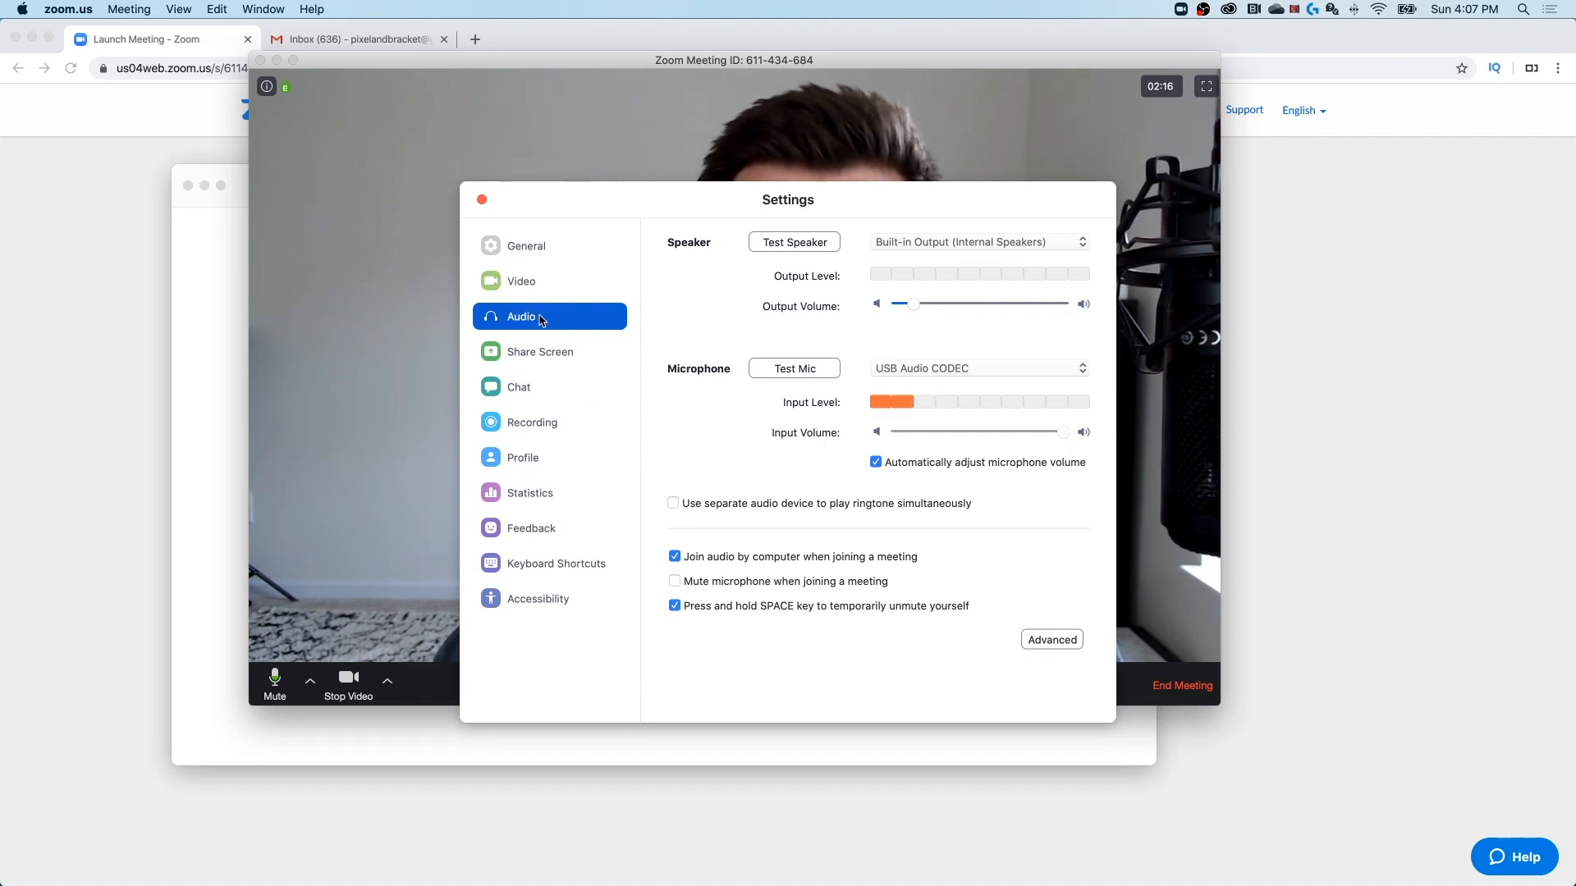
click(793, 367)
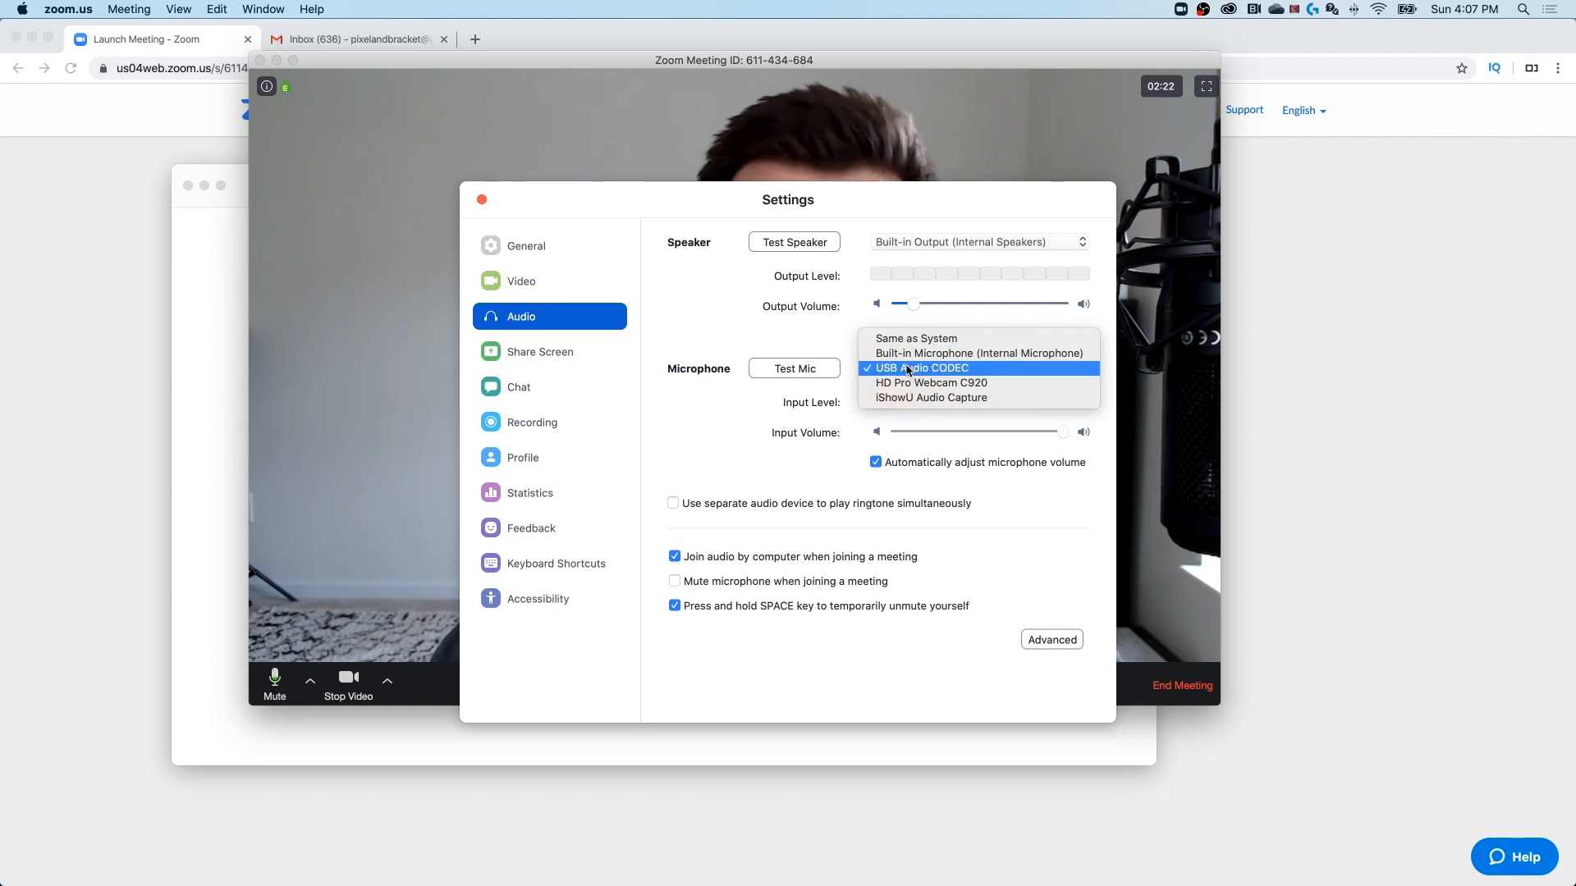
click(916, 368)
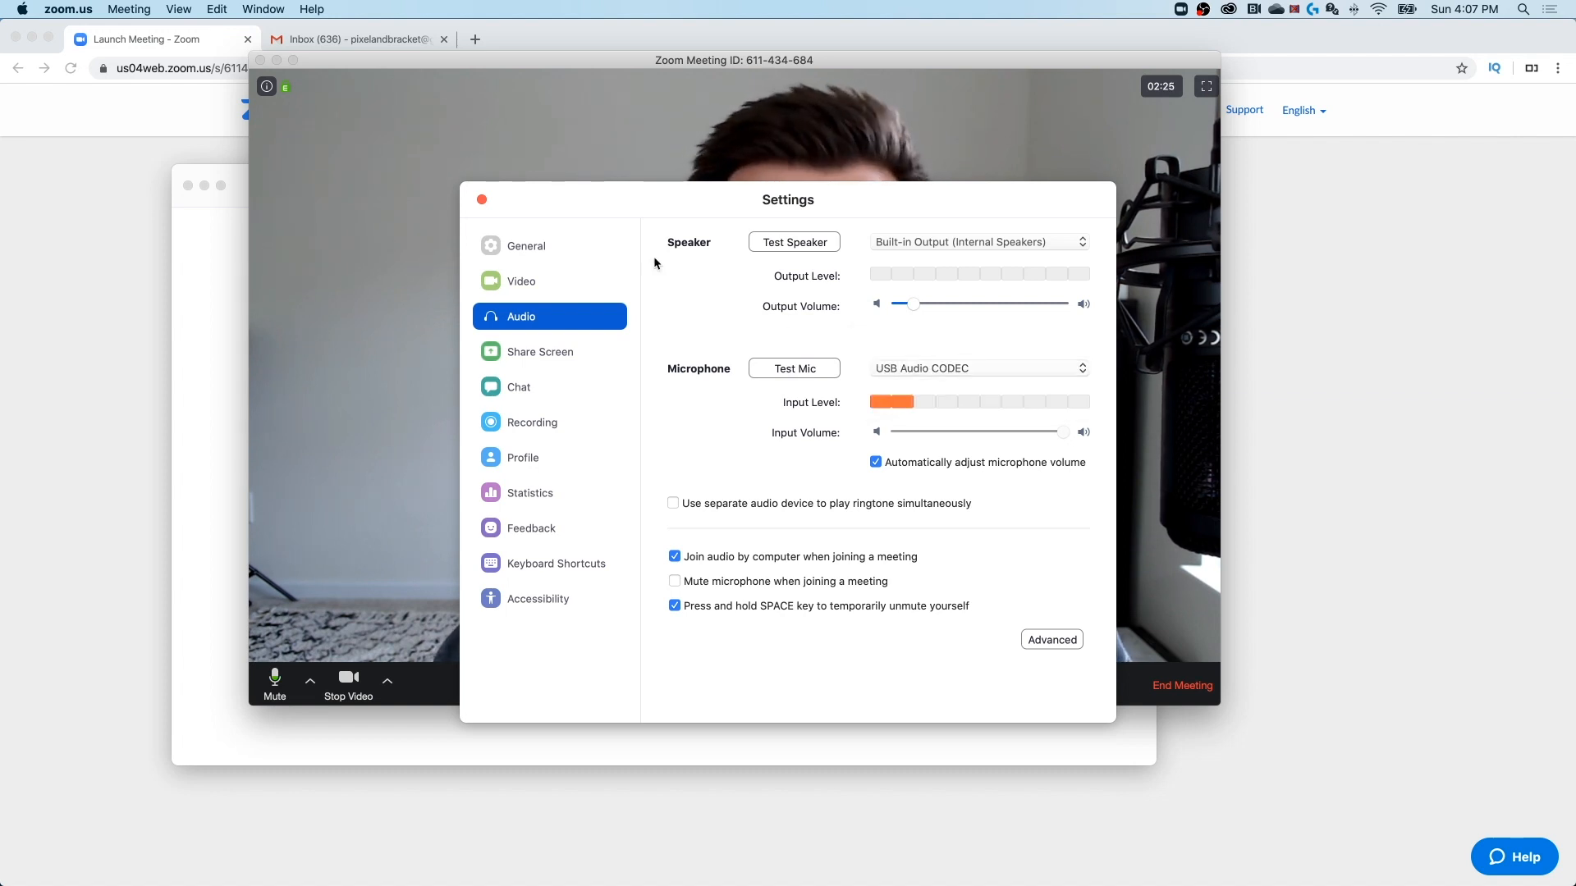
click(480, 199)
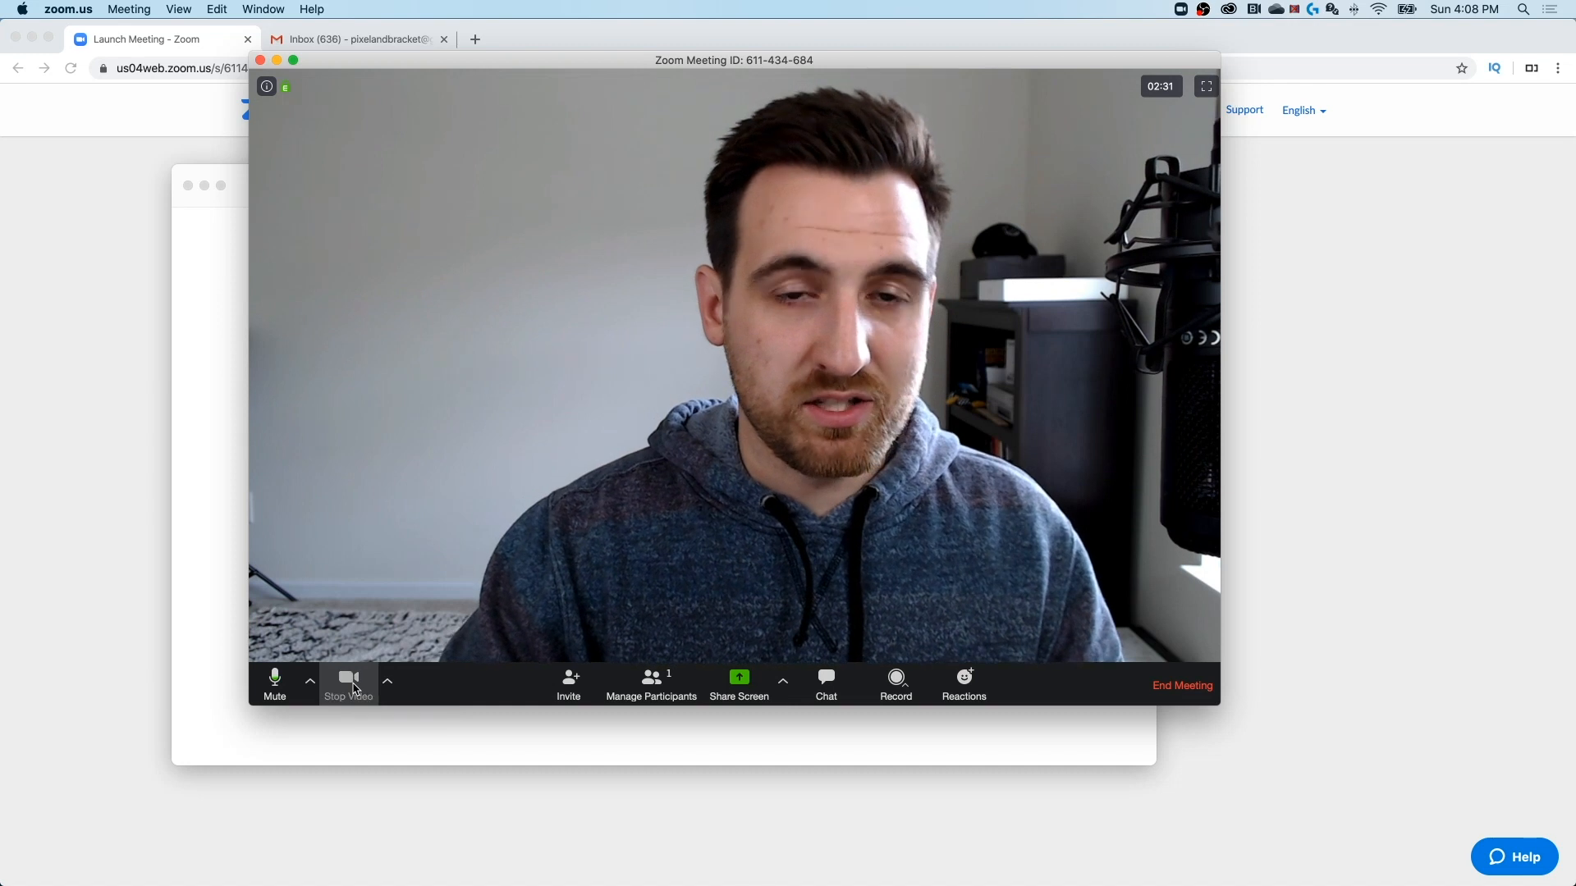
click(348, 681)
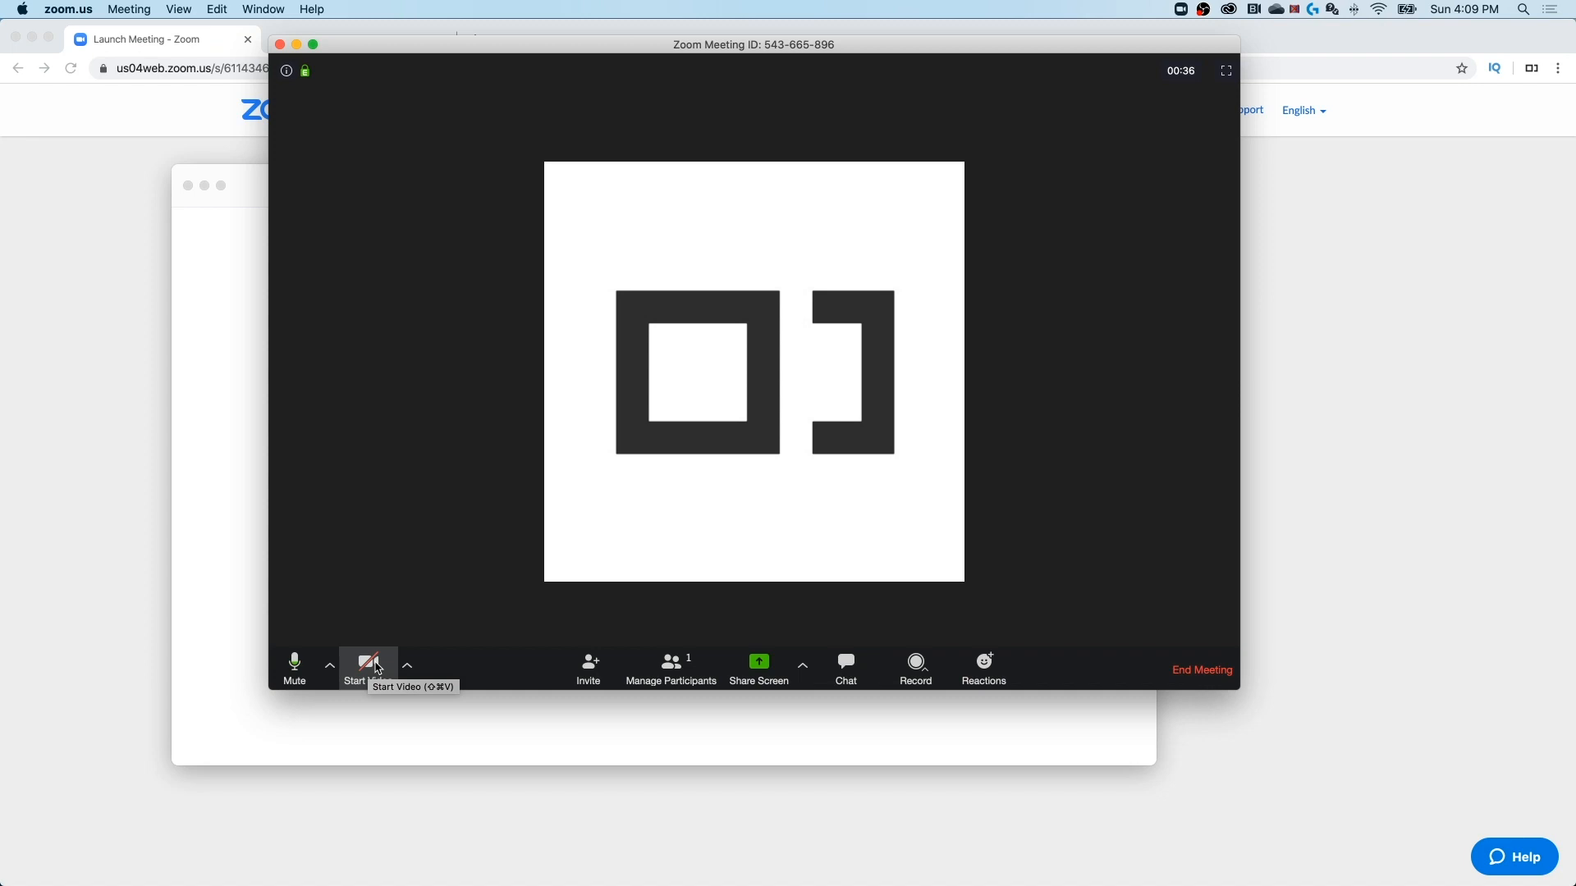
click(368, 668)
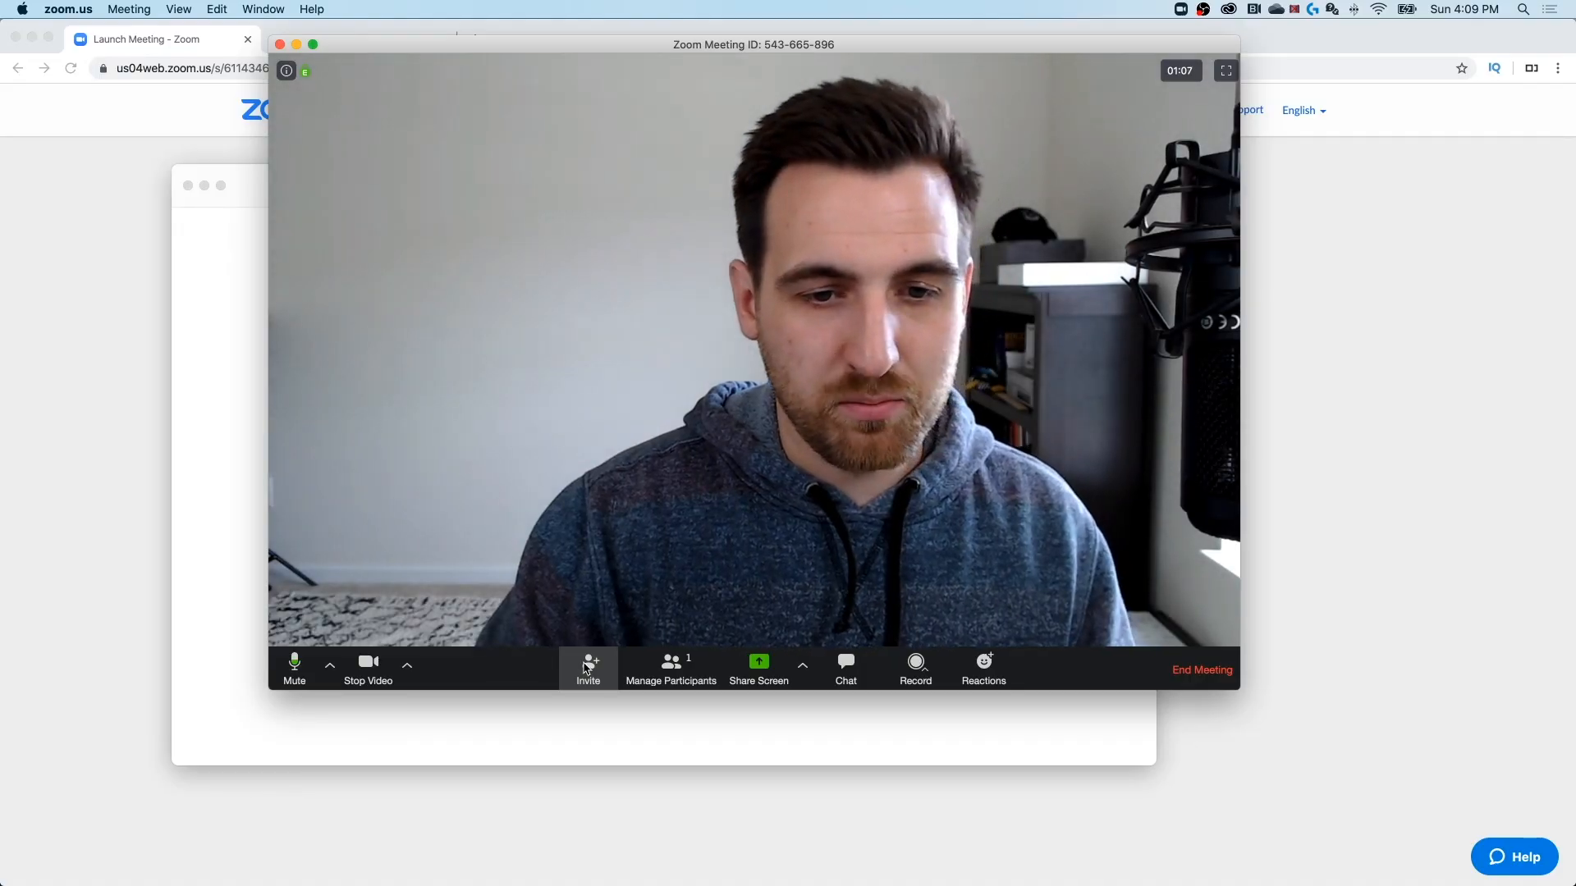
- Copy the meeting invitation from the Email invite options and paste it into a Gmail draft
click(587, 670)
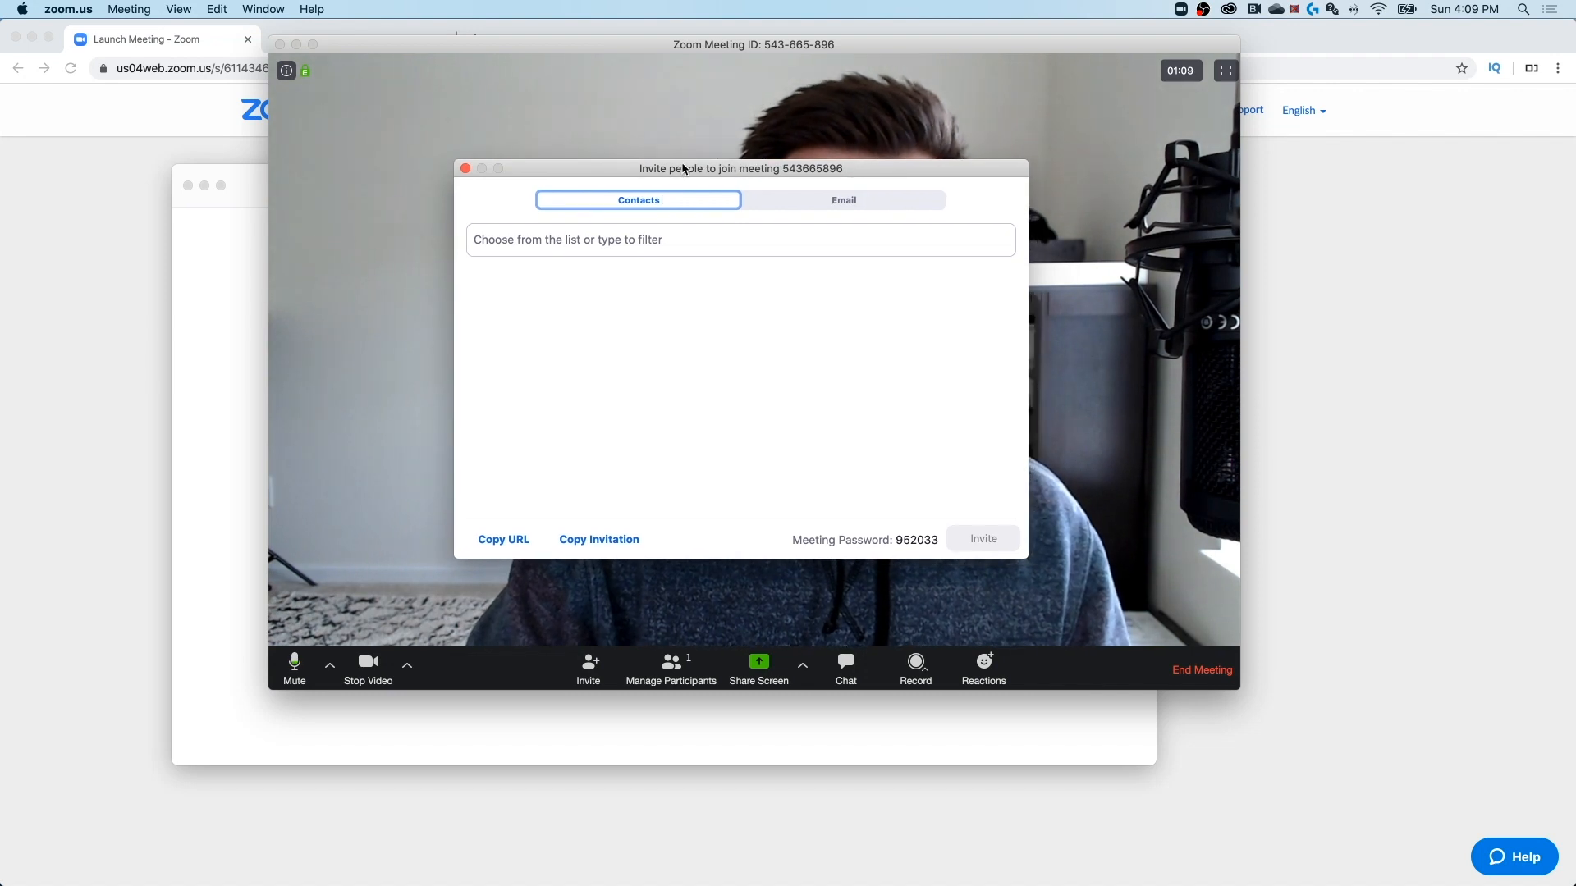
click(842, 200)
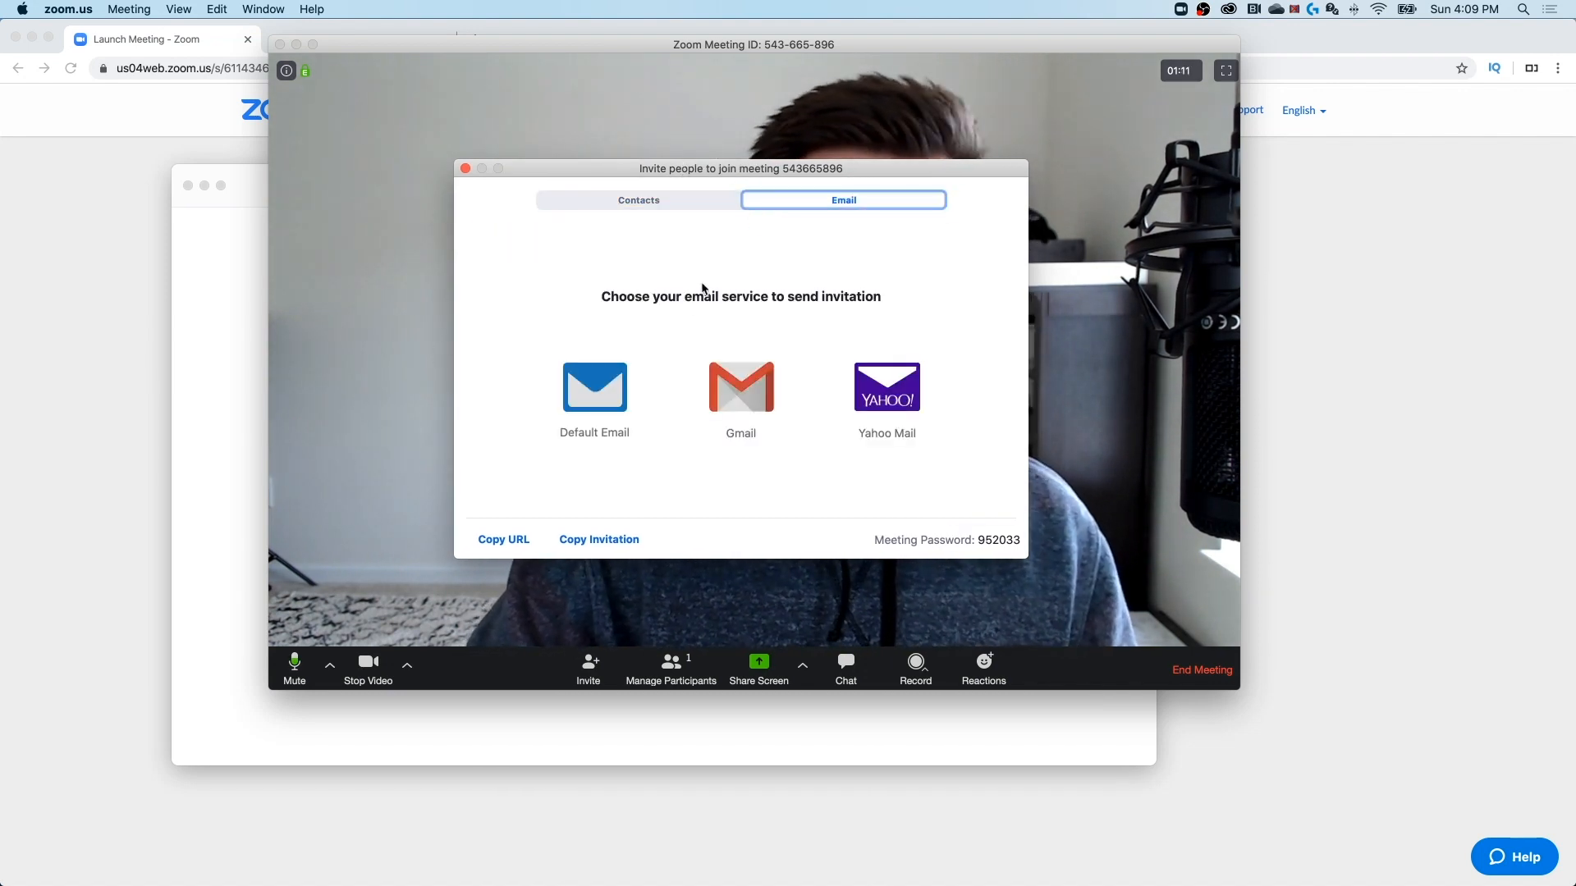
mouse_move(599, 540)
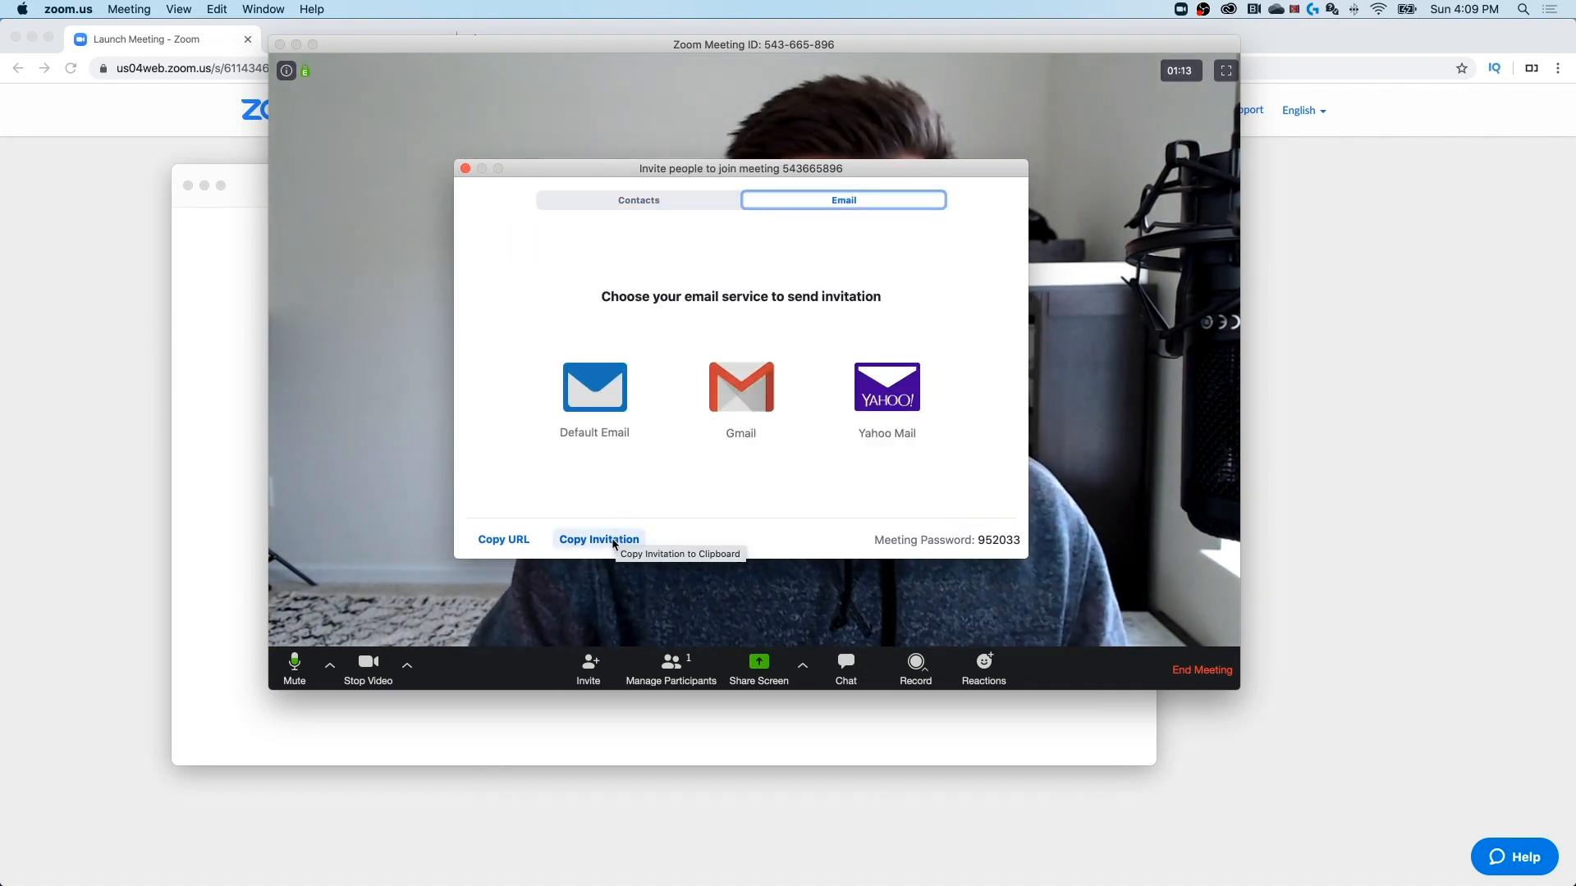
click(599, 540)
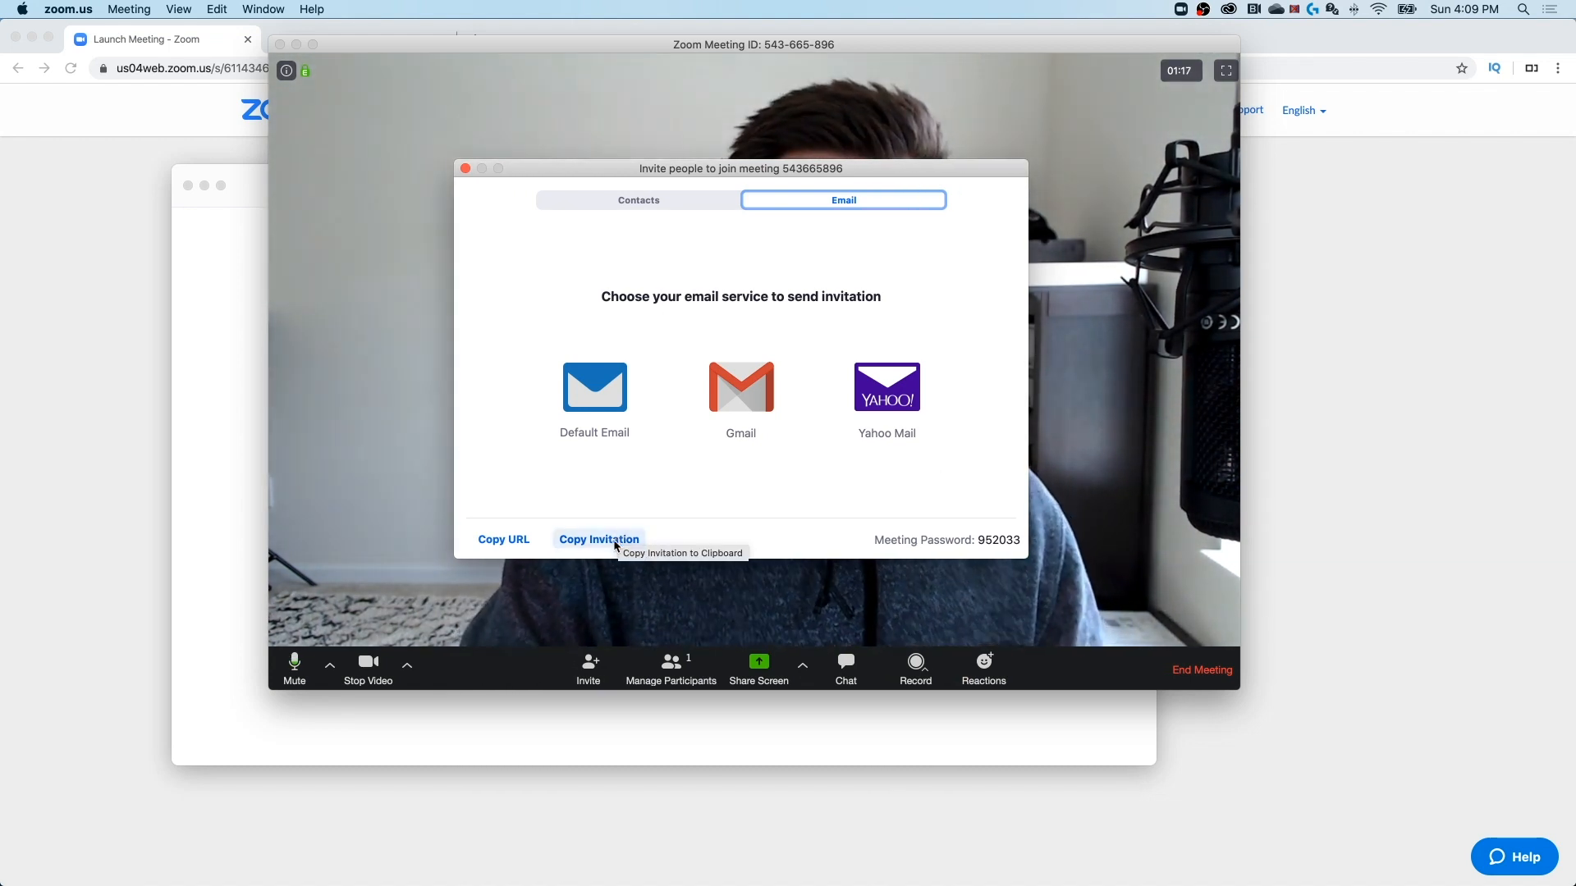
click(740, 387)
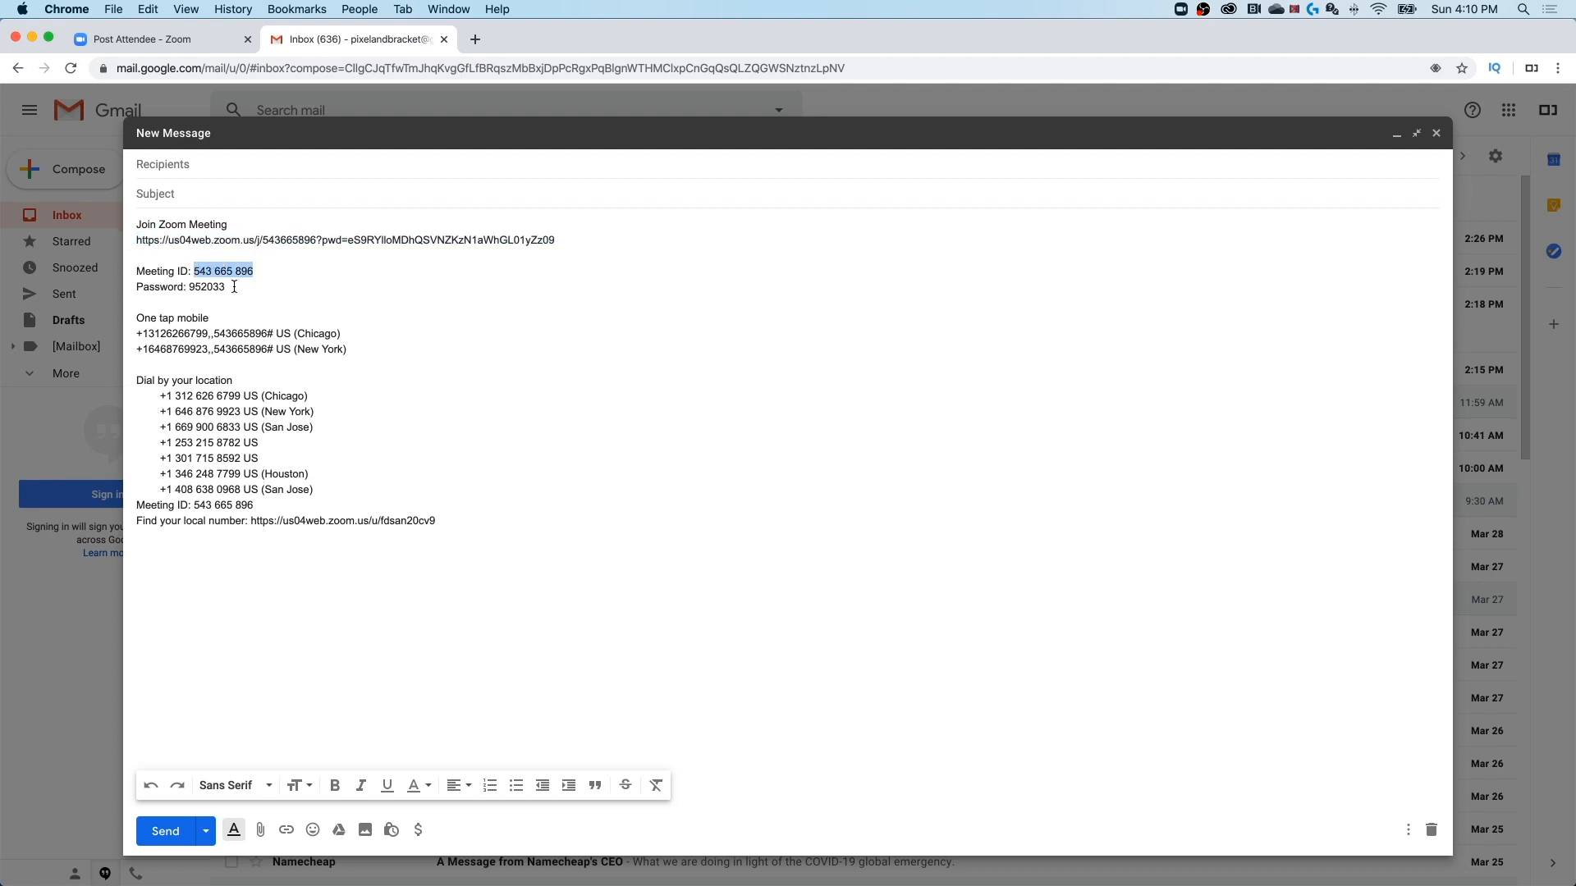
- Select the meeting password in the pasted Gmail invitation
double_click(206, 286)
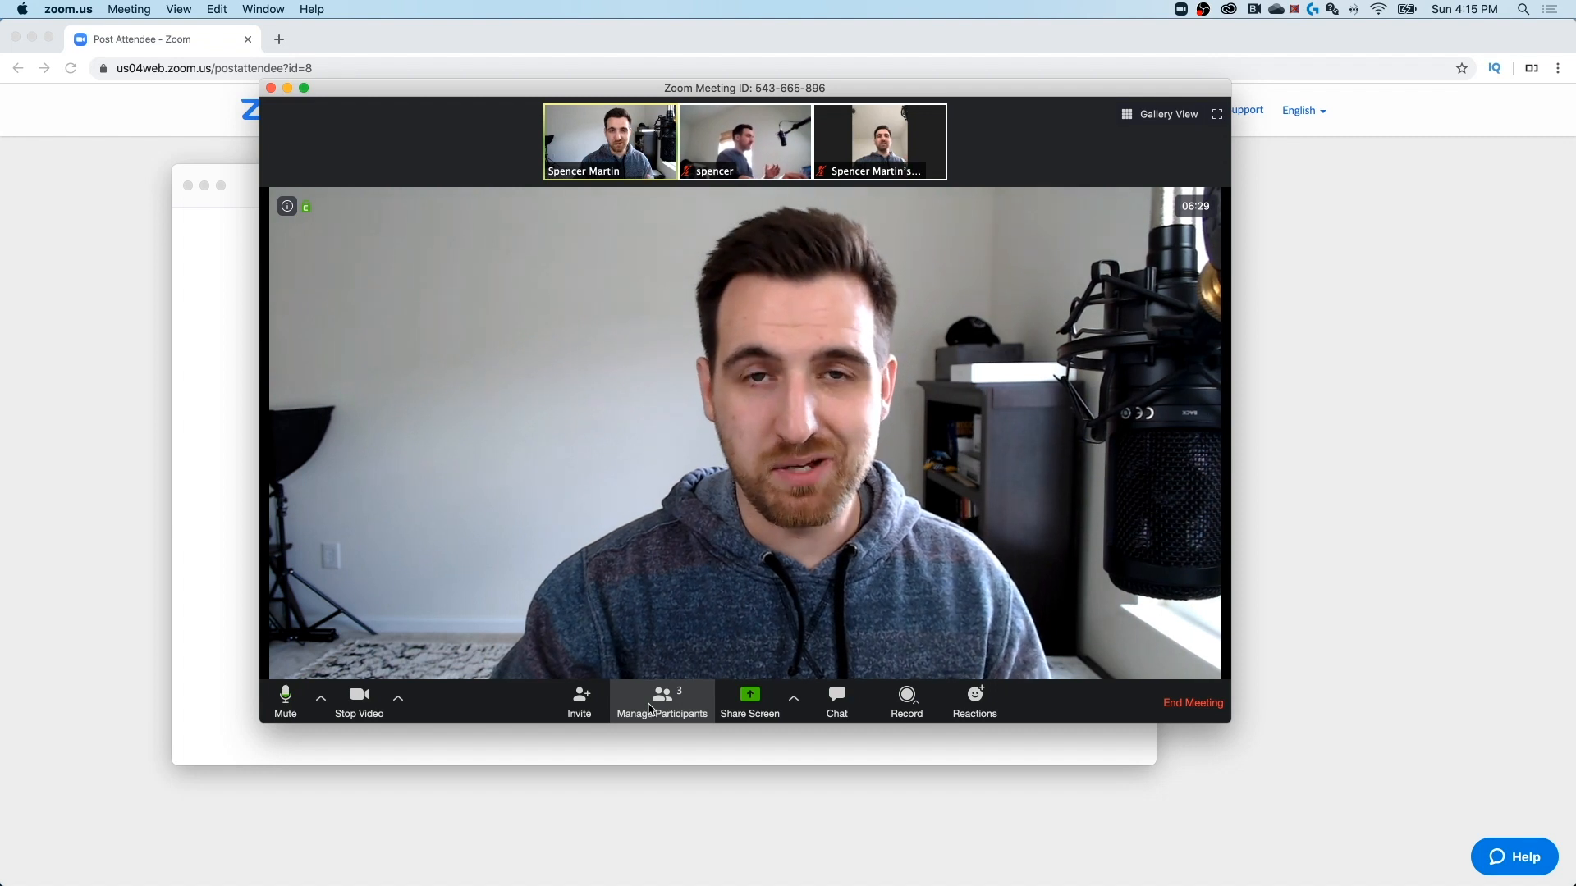
- Open the participants list, mute all attendees, and toggle Allow Participants to Rename Themselves
click(661, 700)
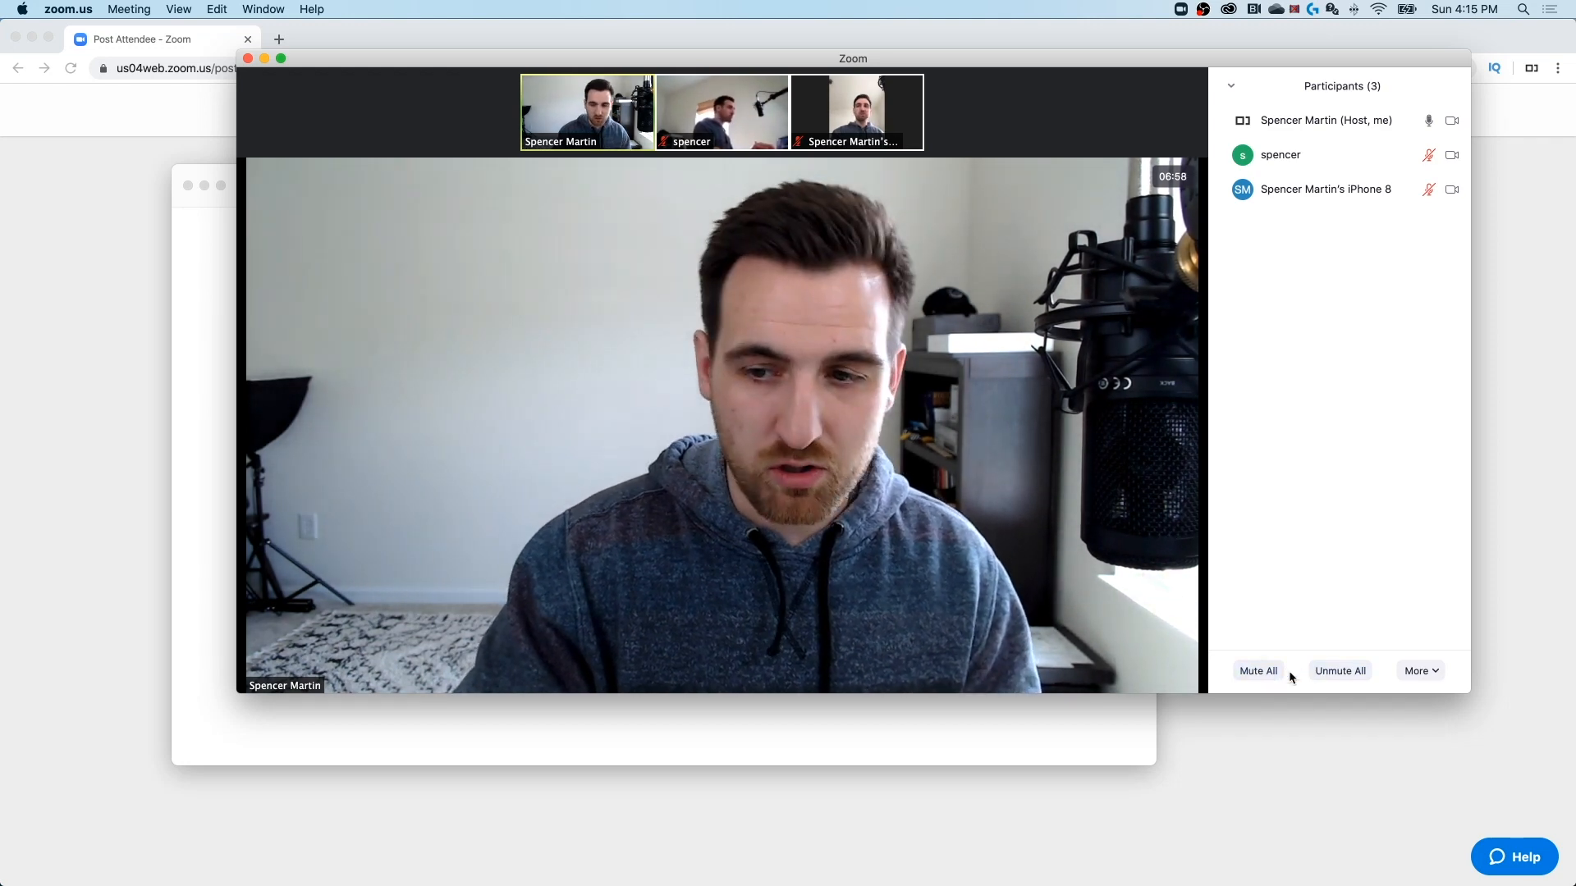
click(1418, 671)
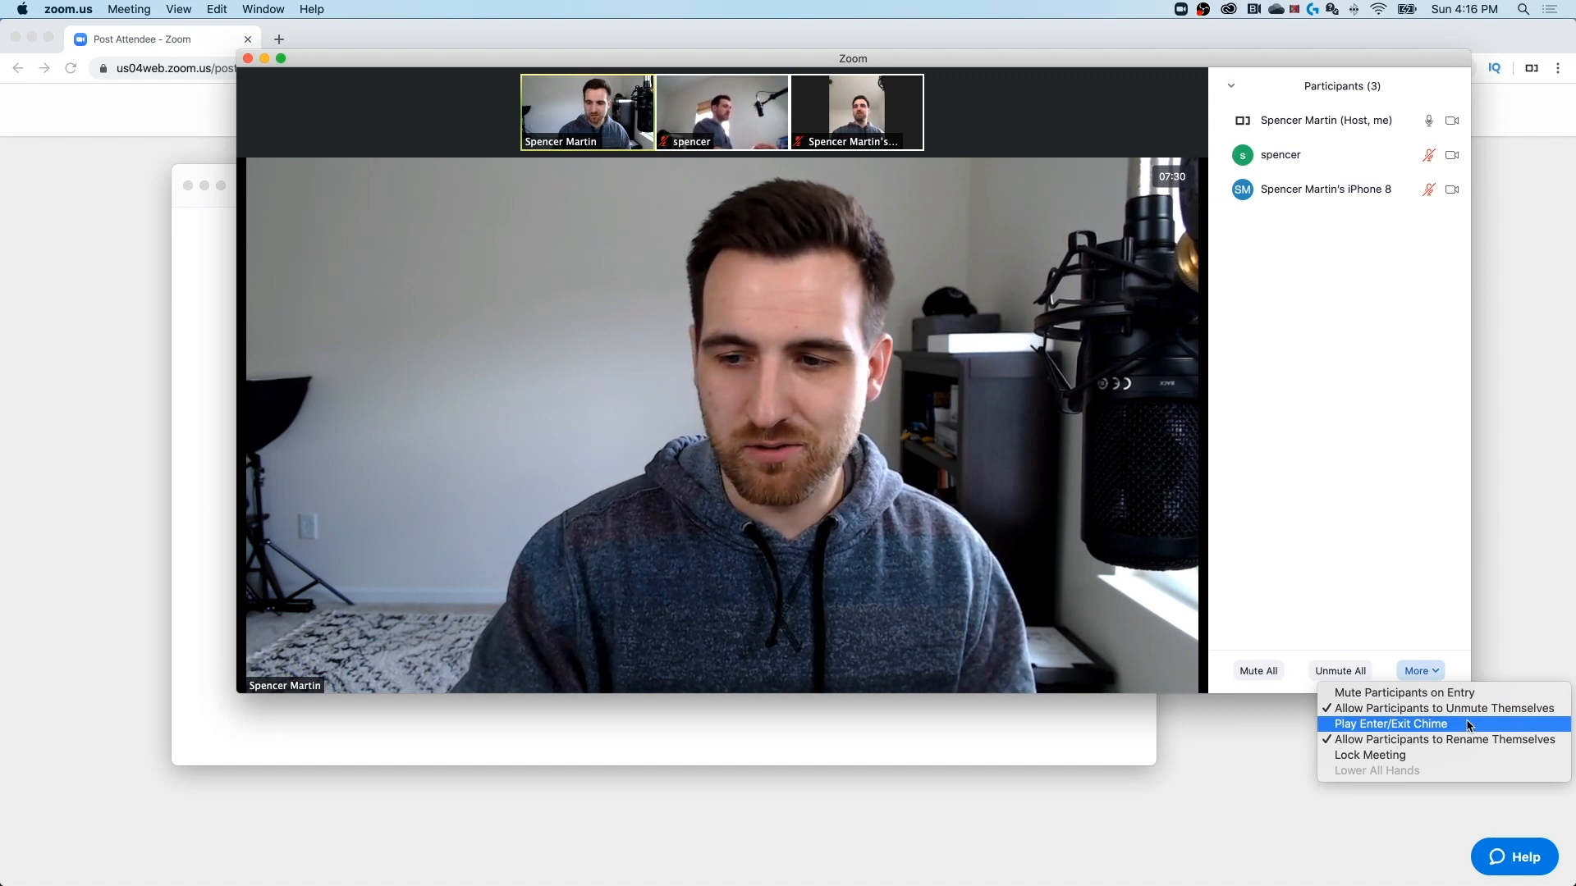
mouse_move(1444, 740)
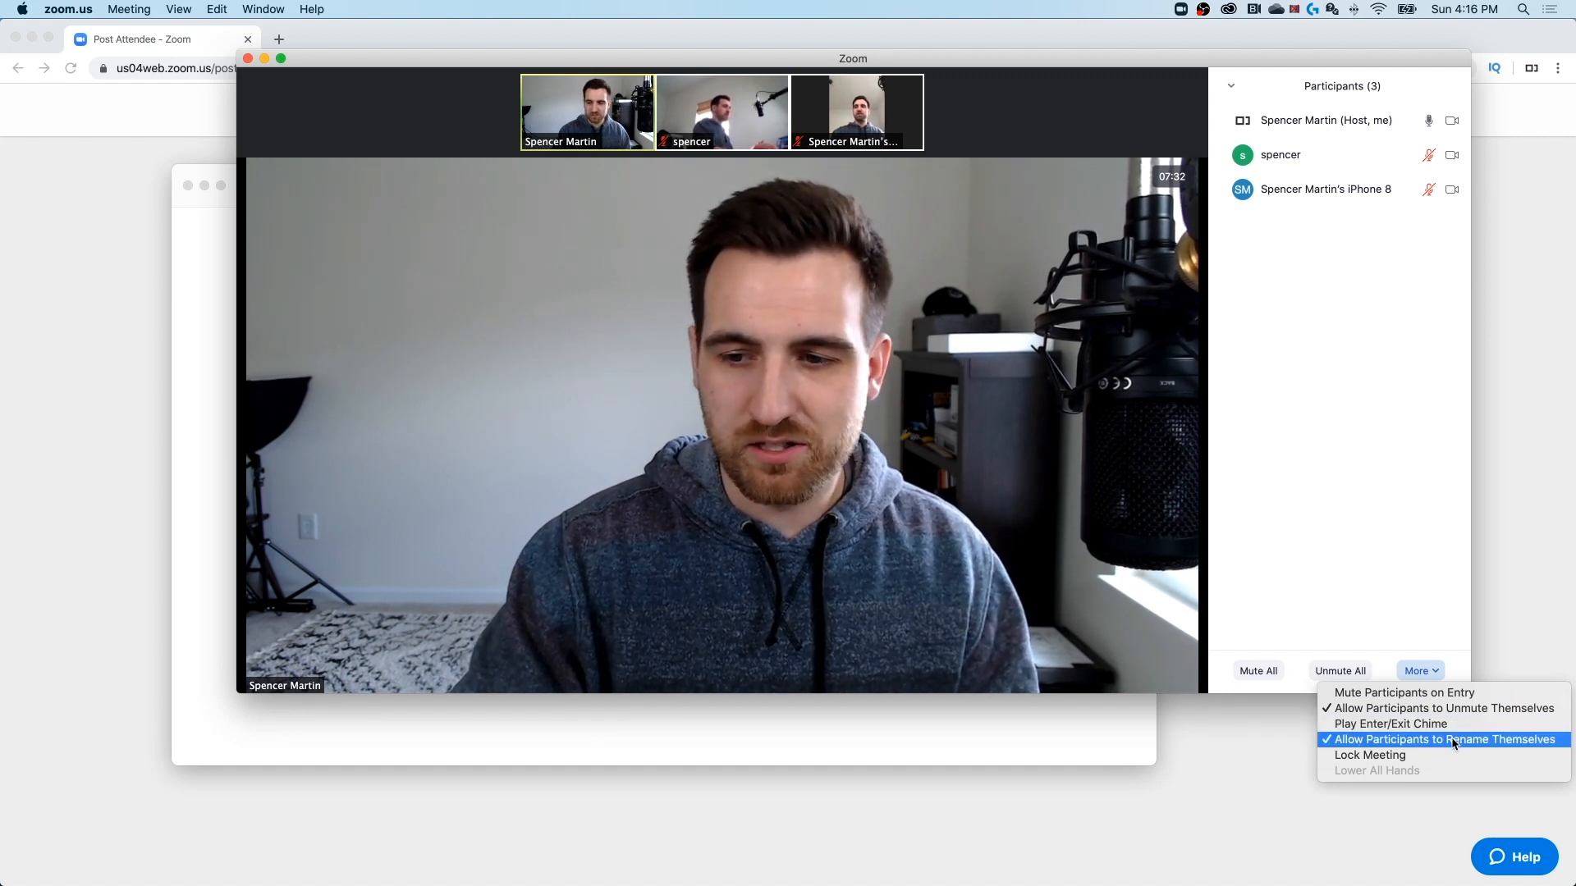
click(1446, 740)
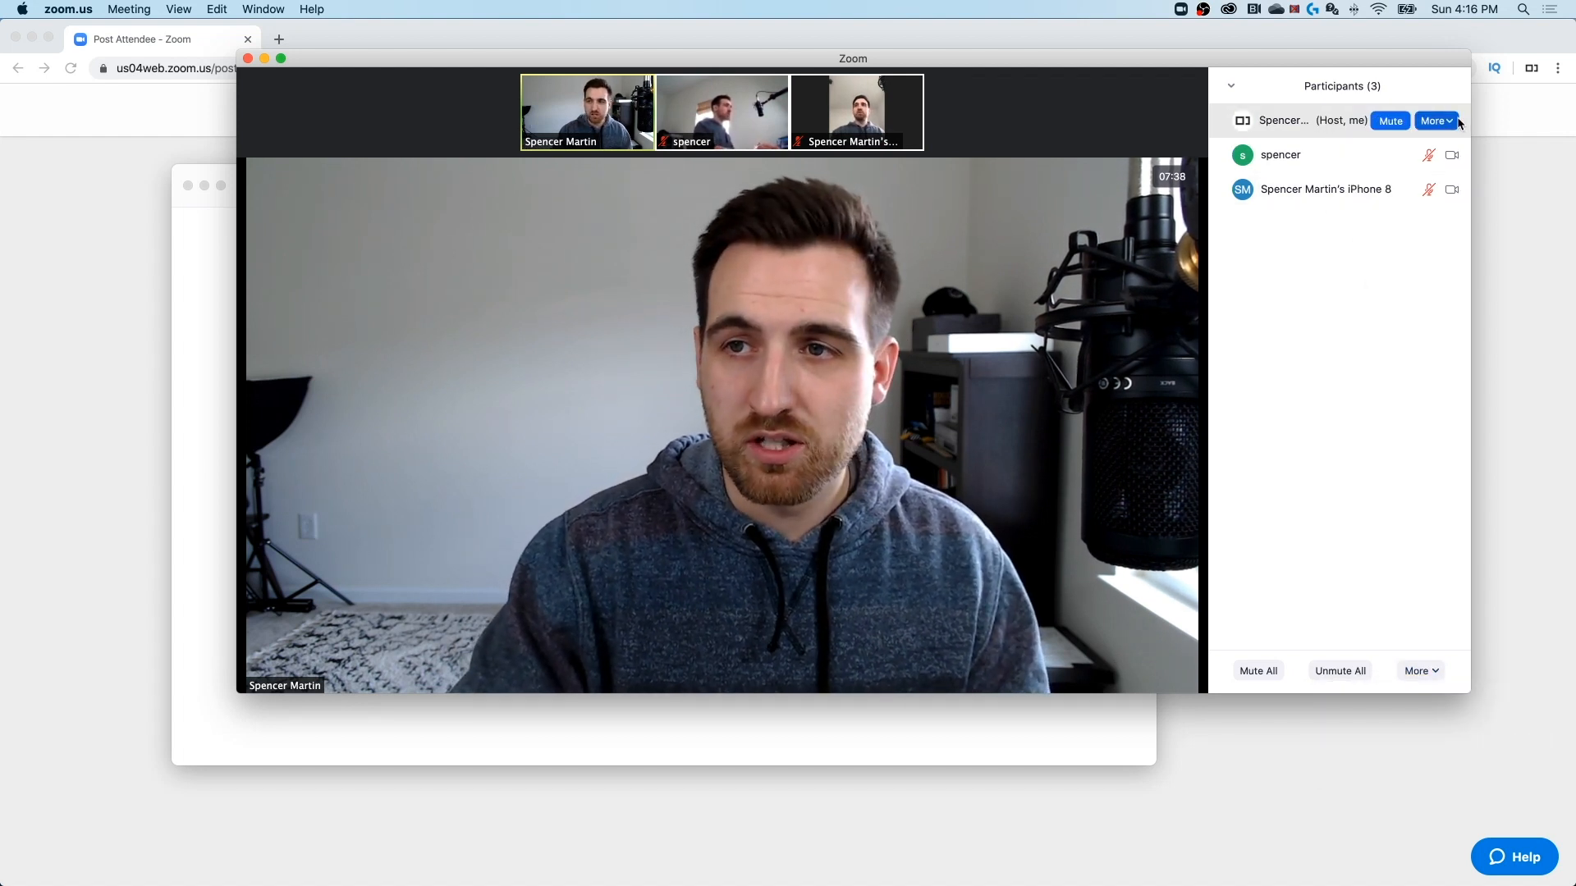
click(1437, 121)
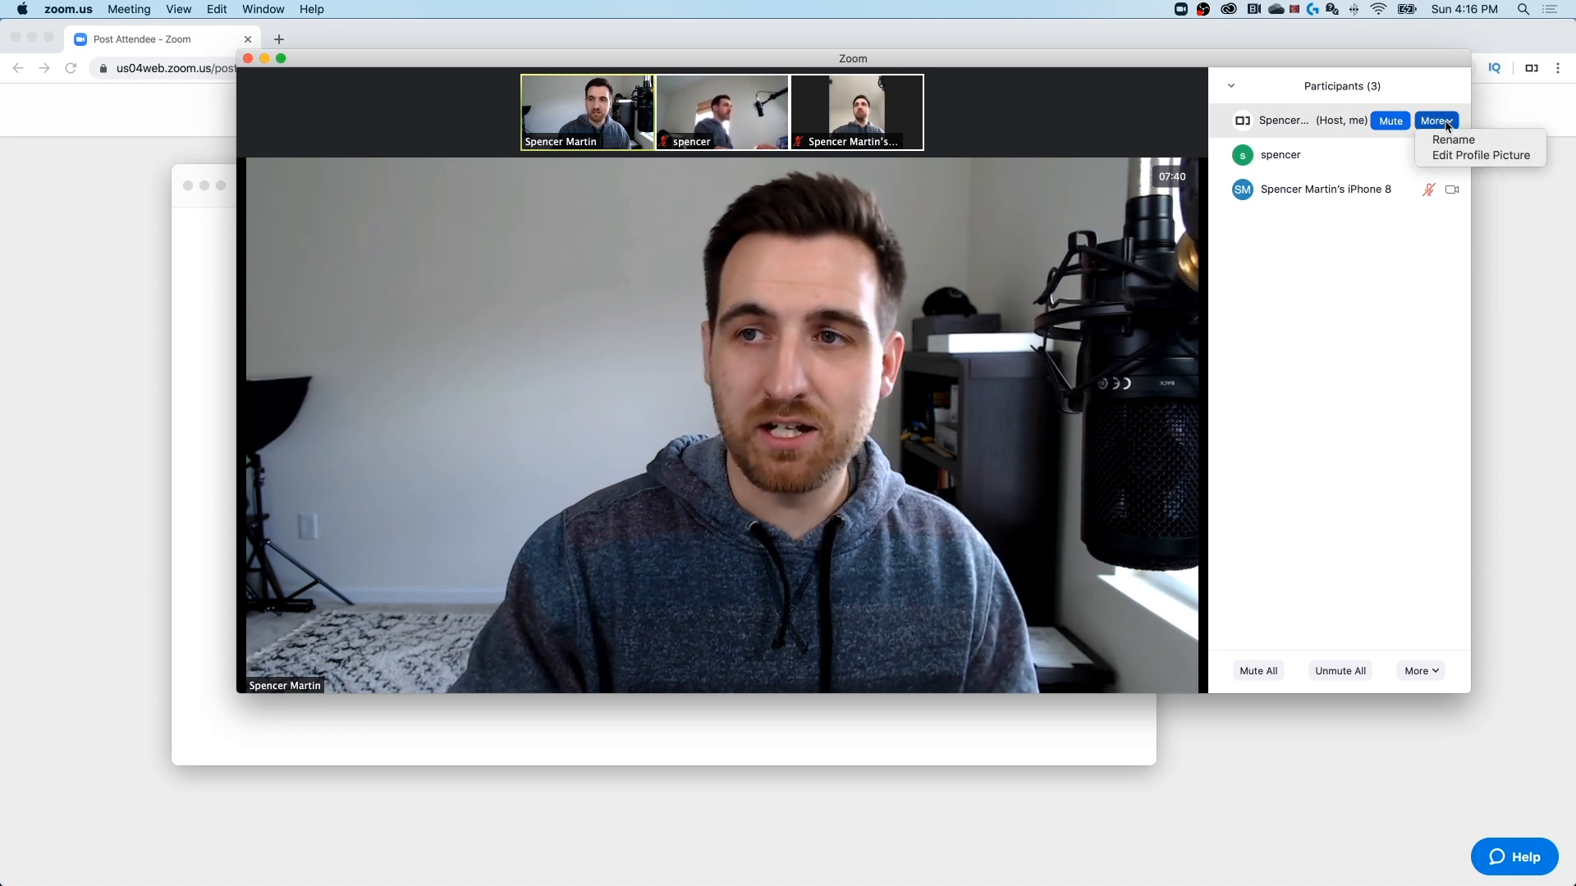
mouse_move(1322, 163)
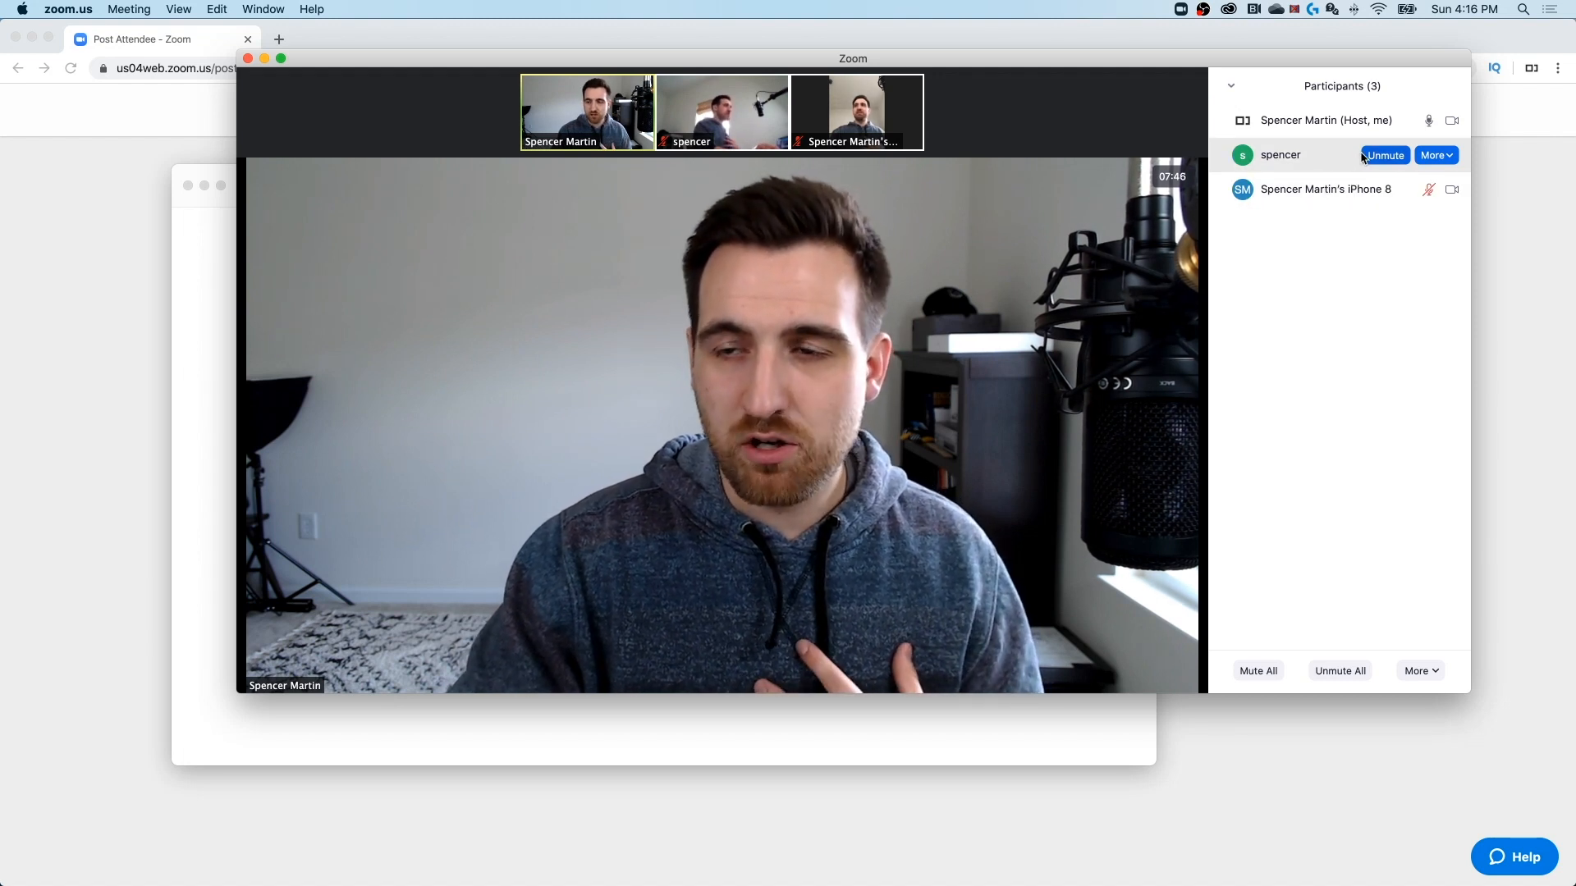
click(1436, 155)
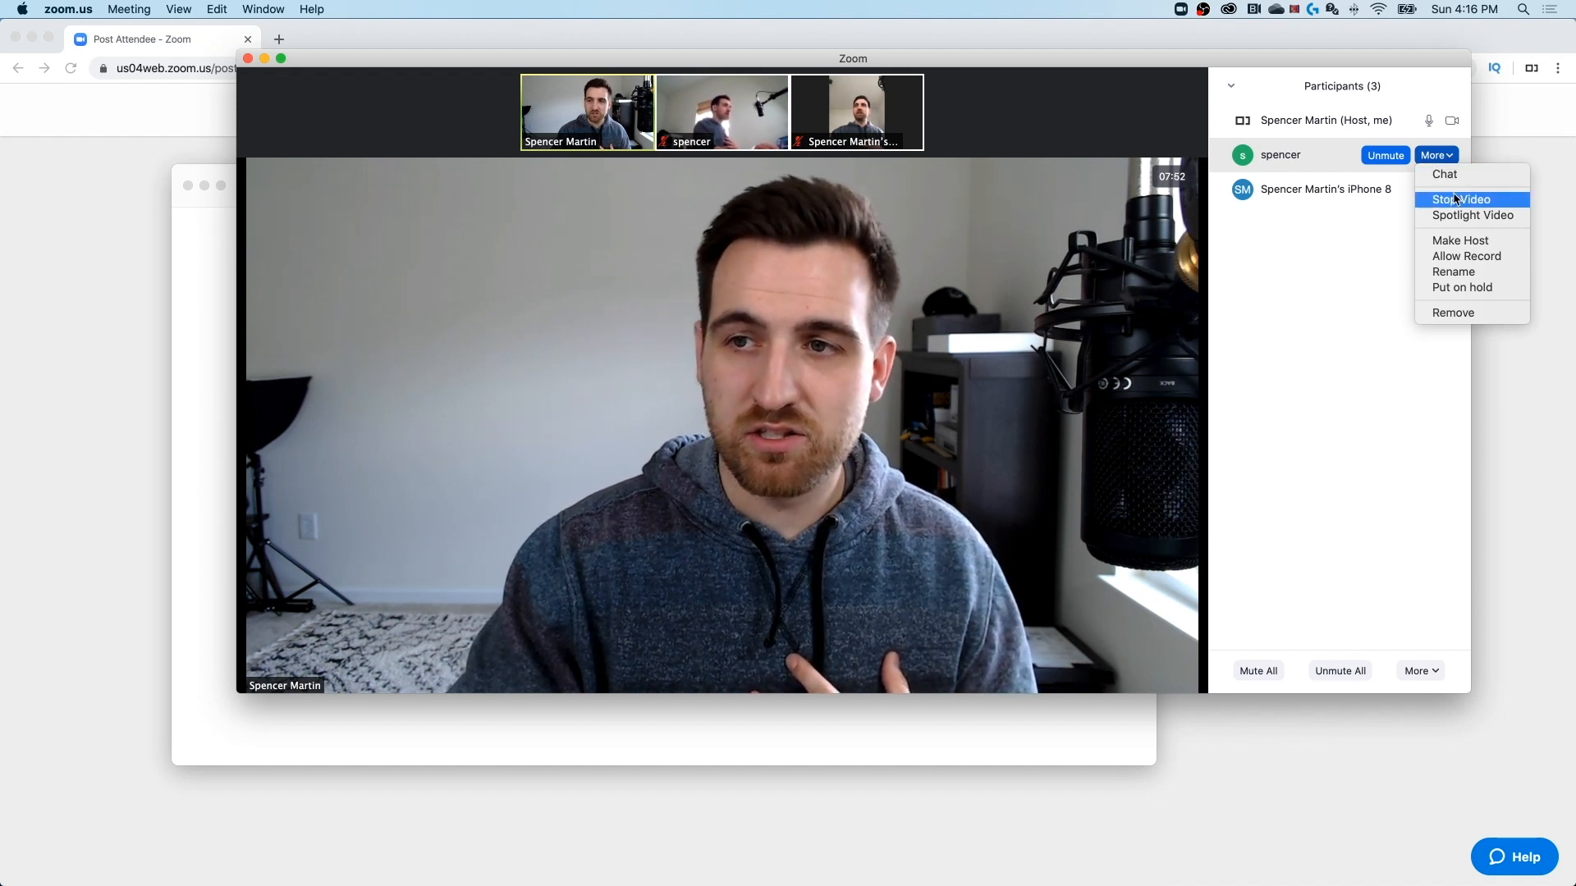
mouse_move(1472, 215)
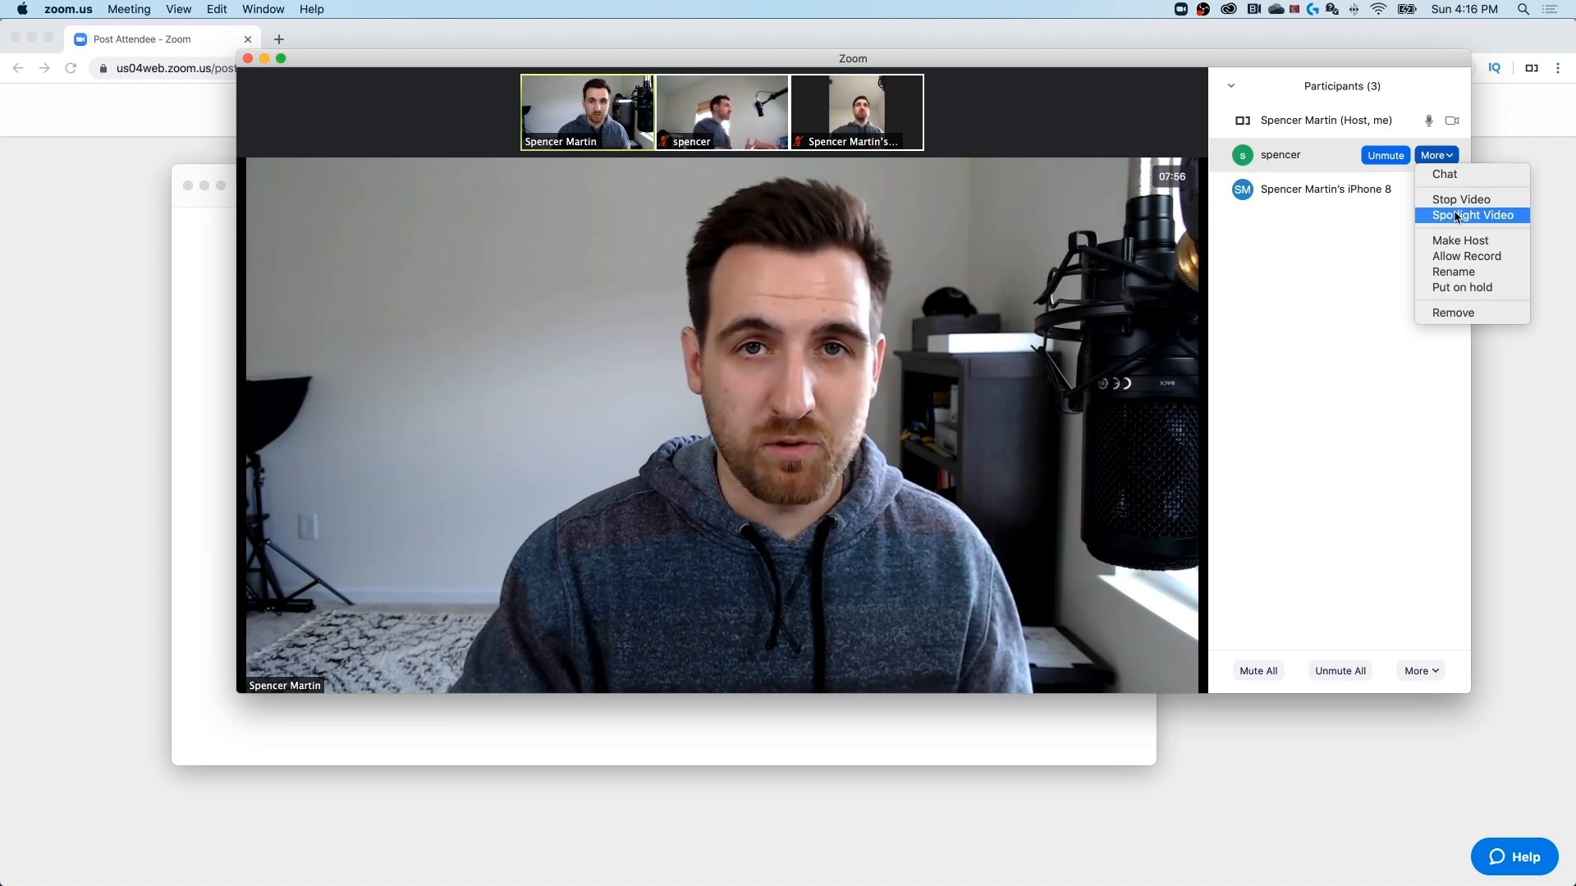
mouse_move(1460, 240)
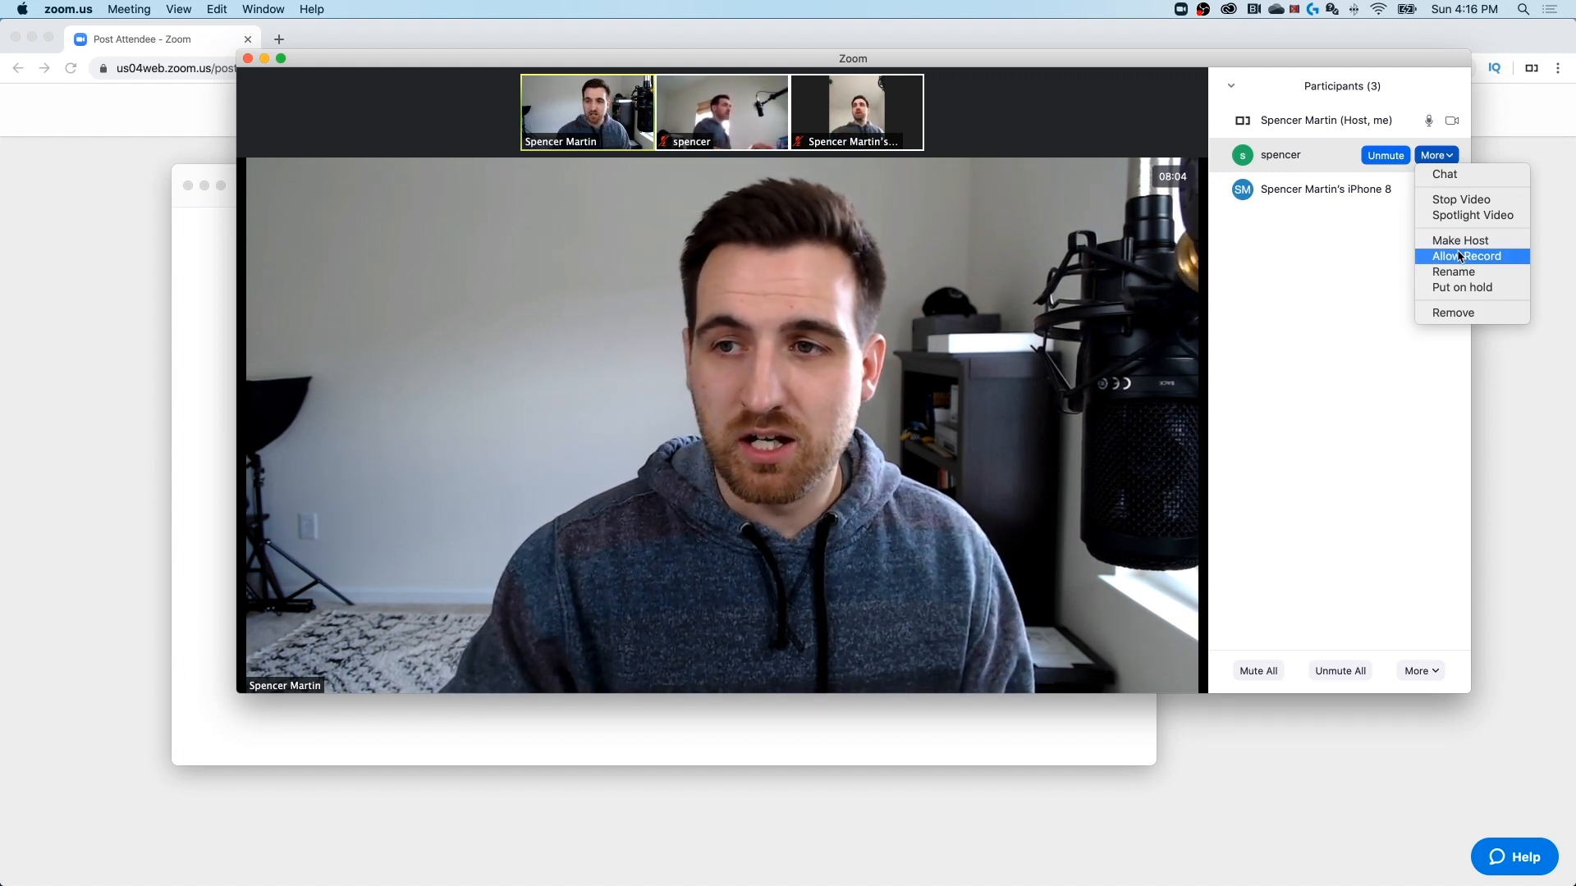
mouse_move(1452, 312)
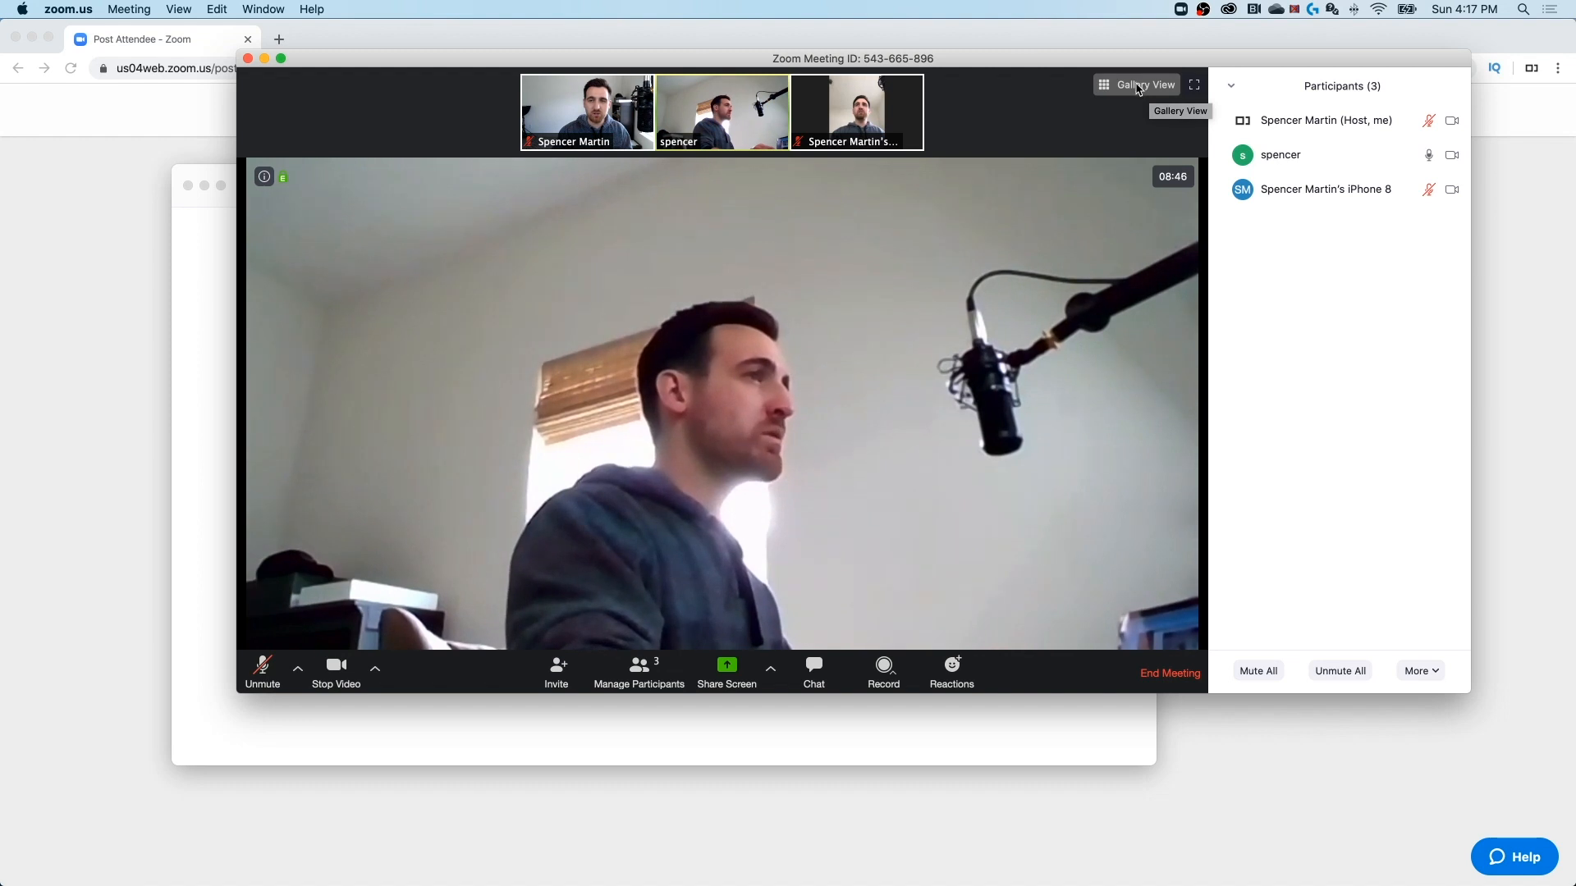
click(1136, 85)
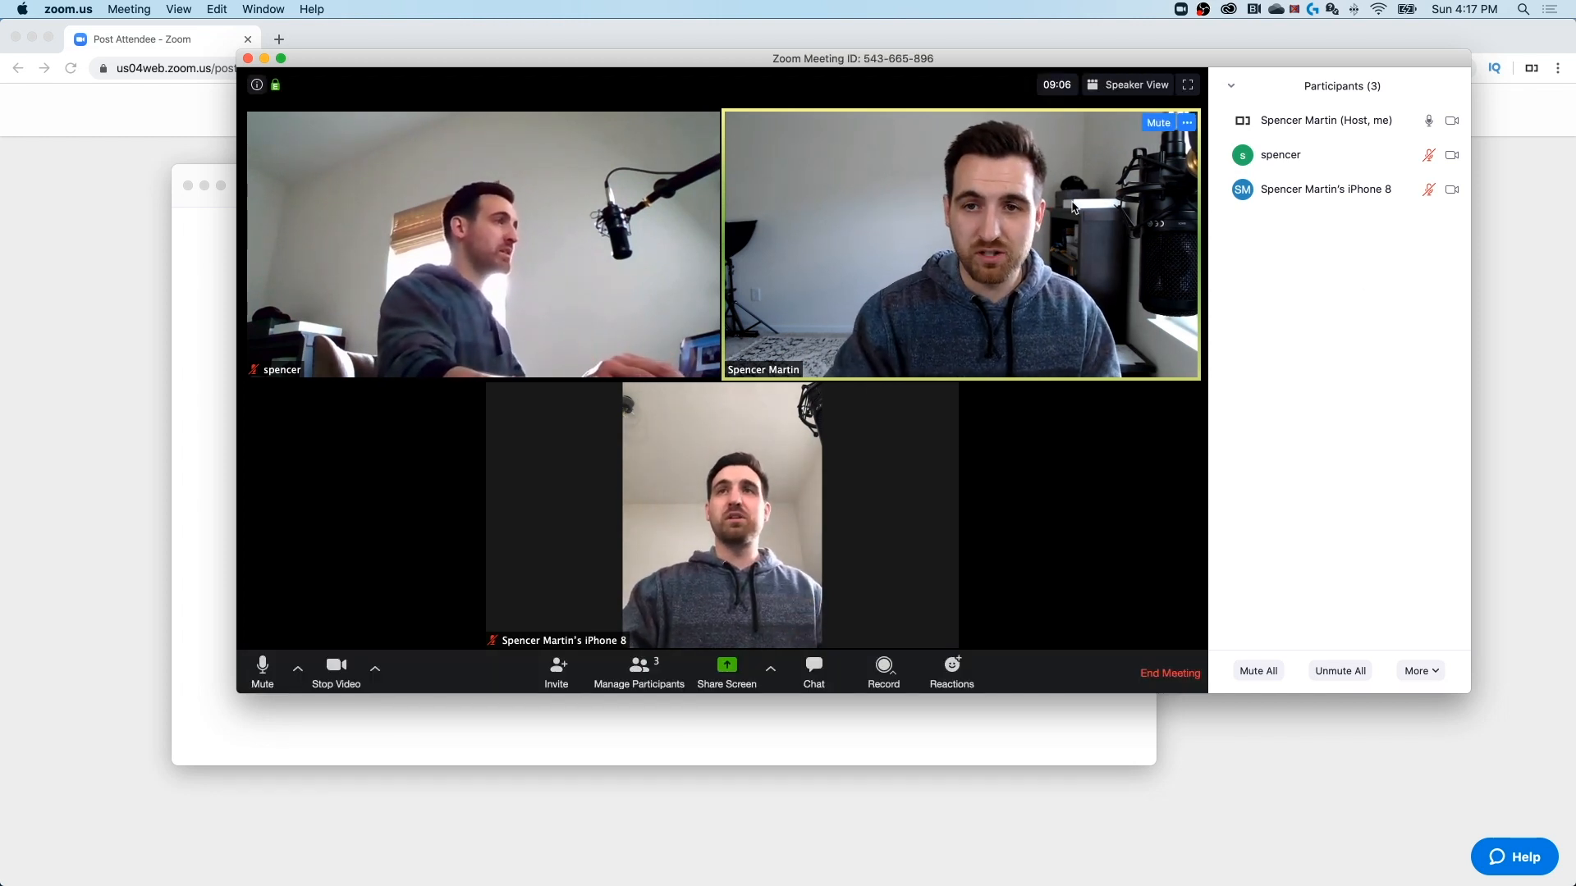
click(1133, 84)
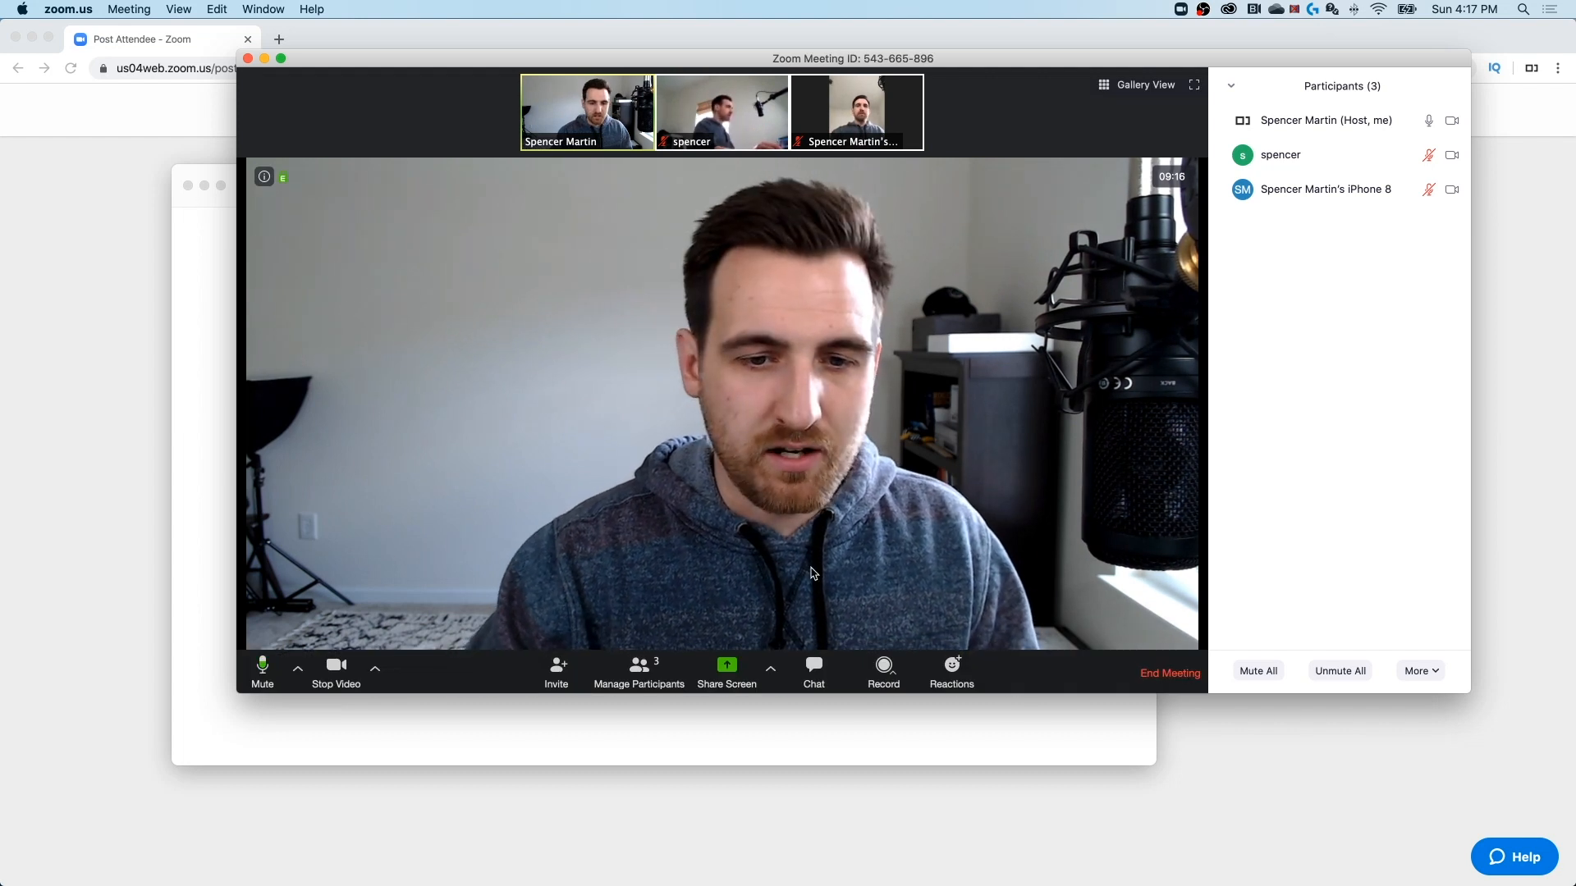
mouse_move(726, 669)
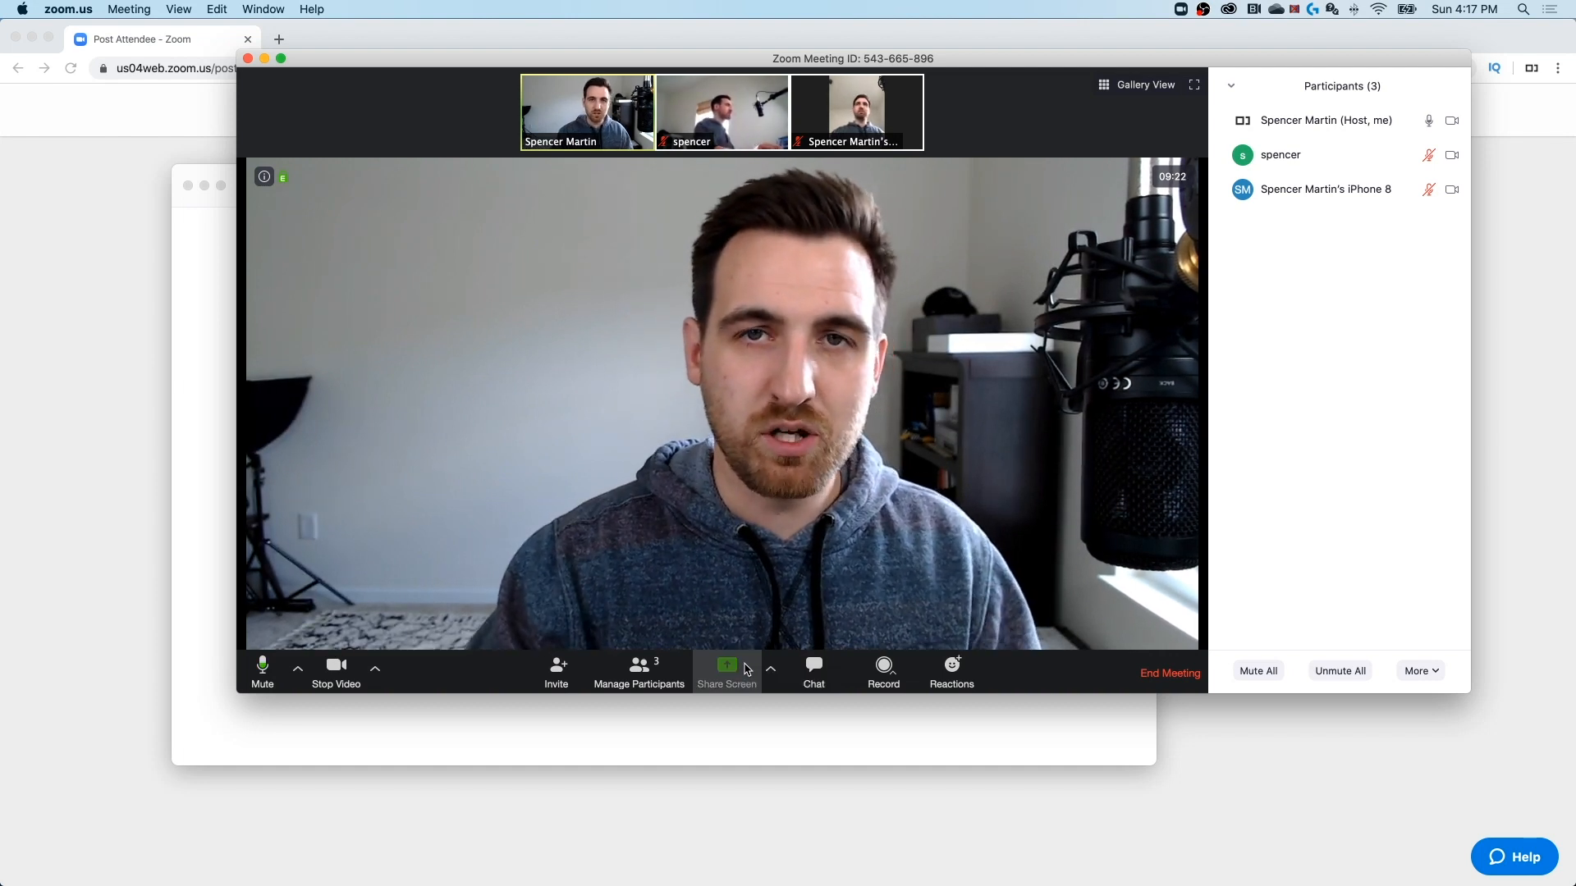
- Share Desktop 1 after briefly checking the Advanced sharing tab
click(726, 671)
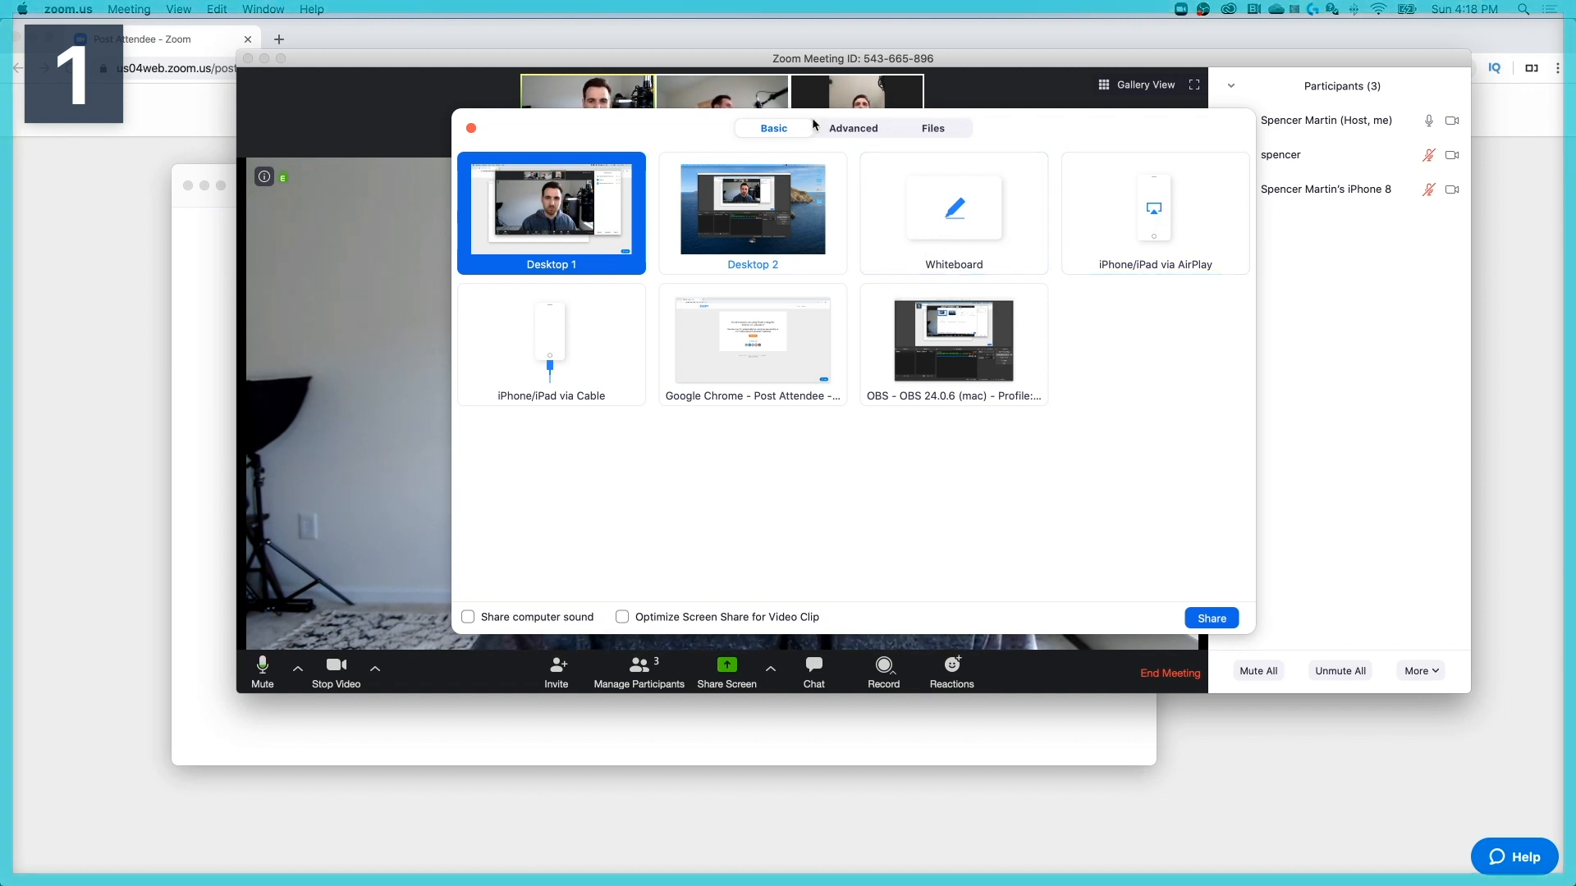
click(852, 128)
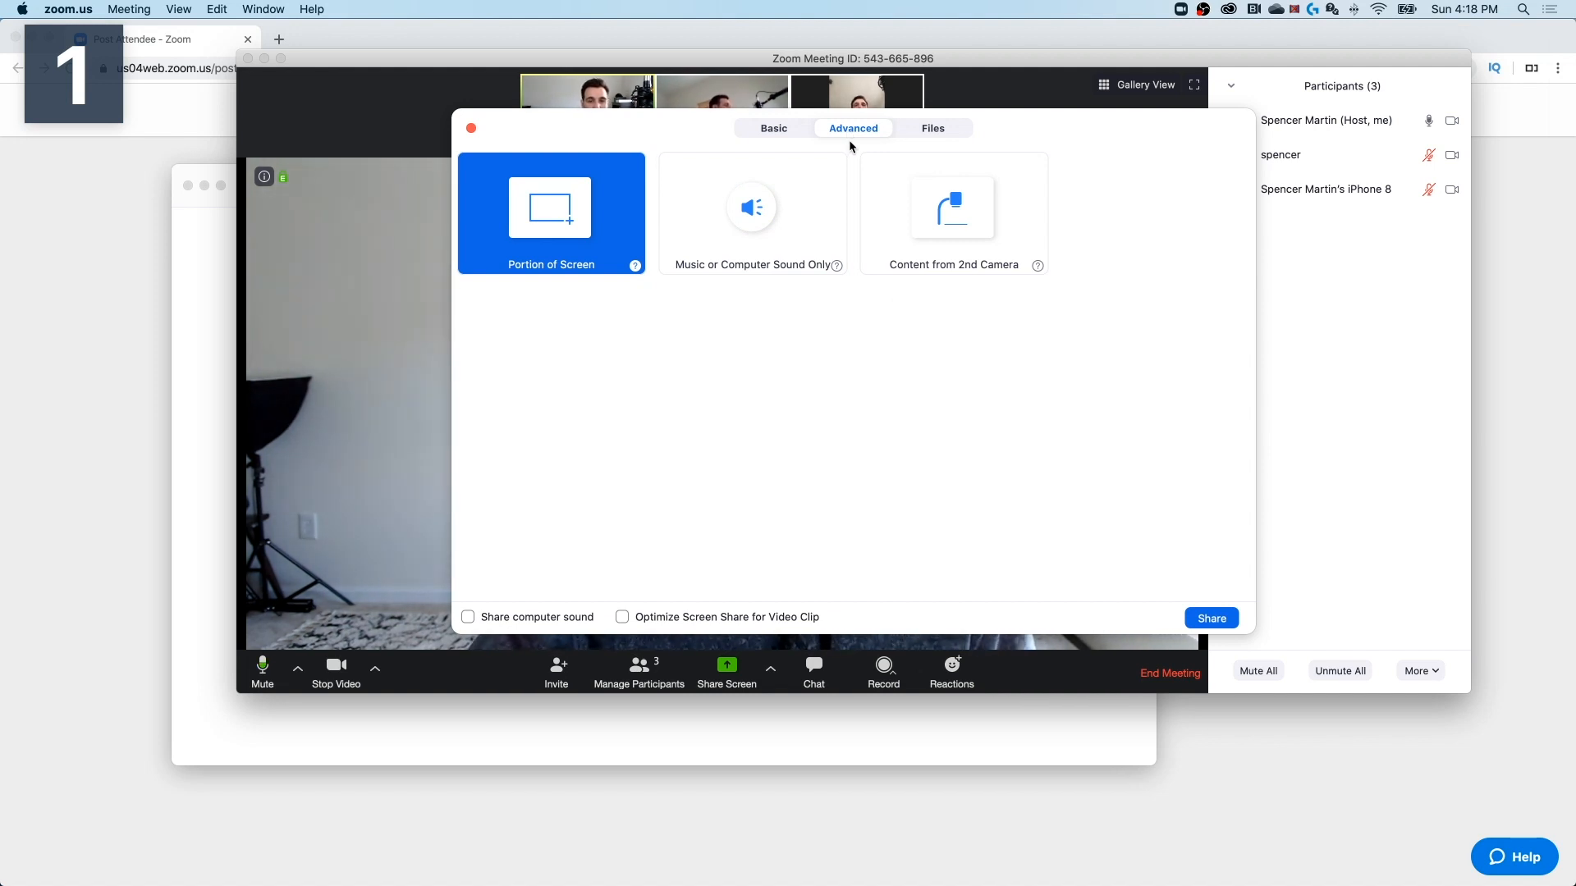
mouse_move(962, 291)
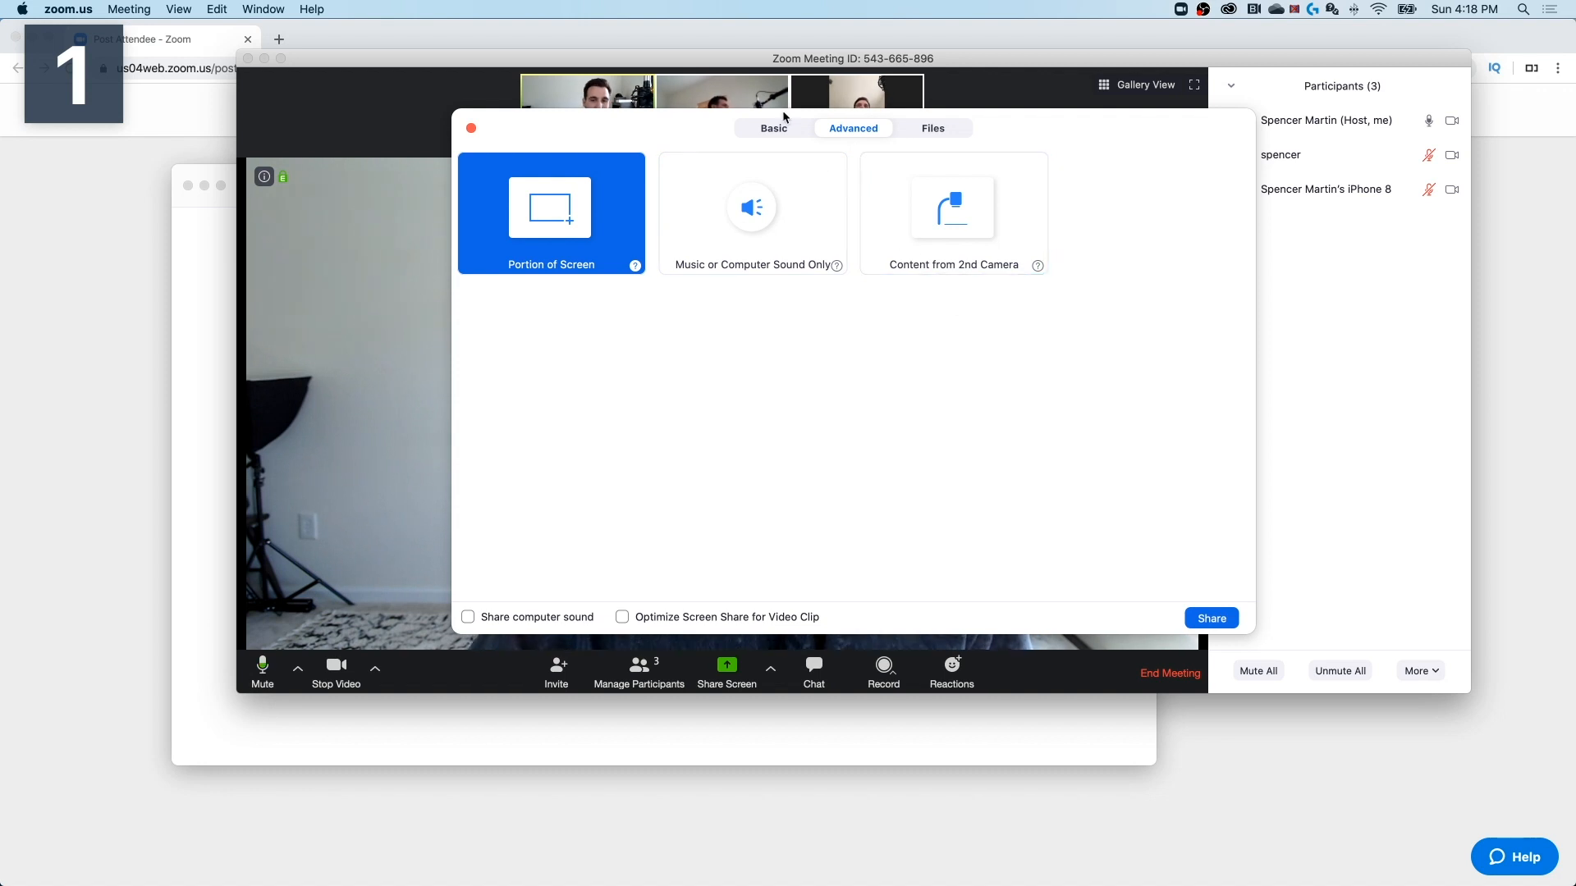
click(773, 128)
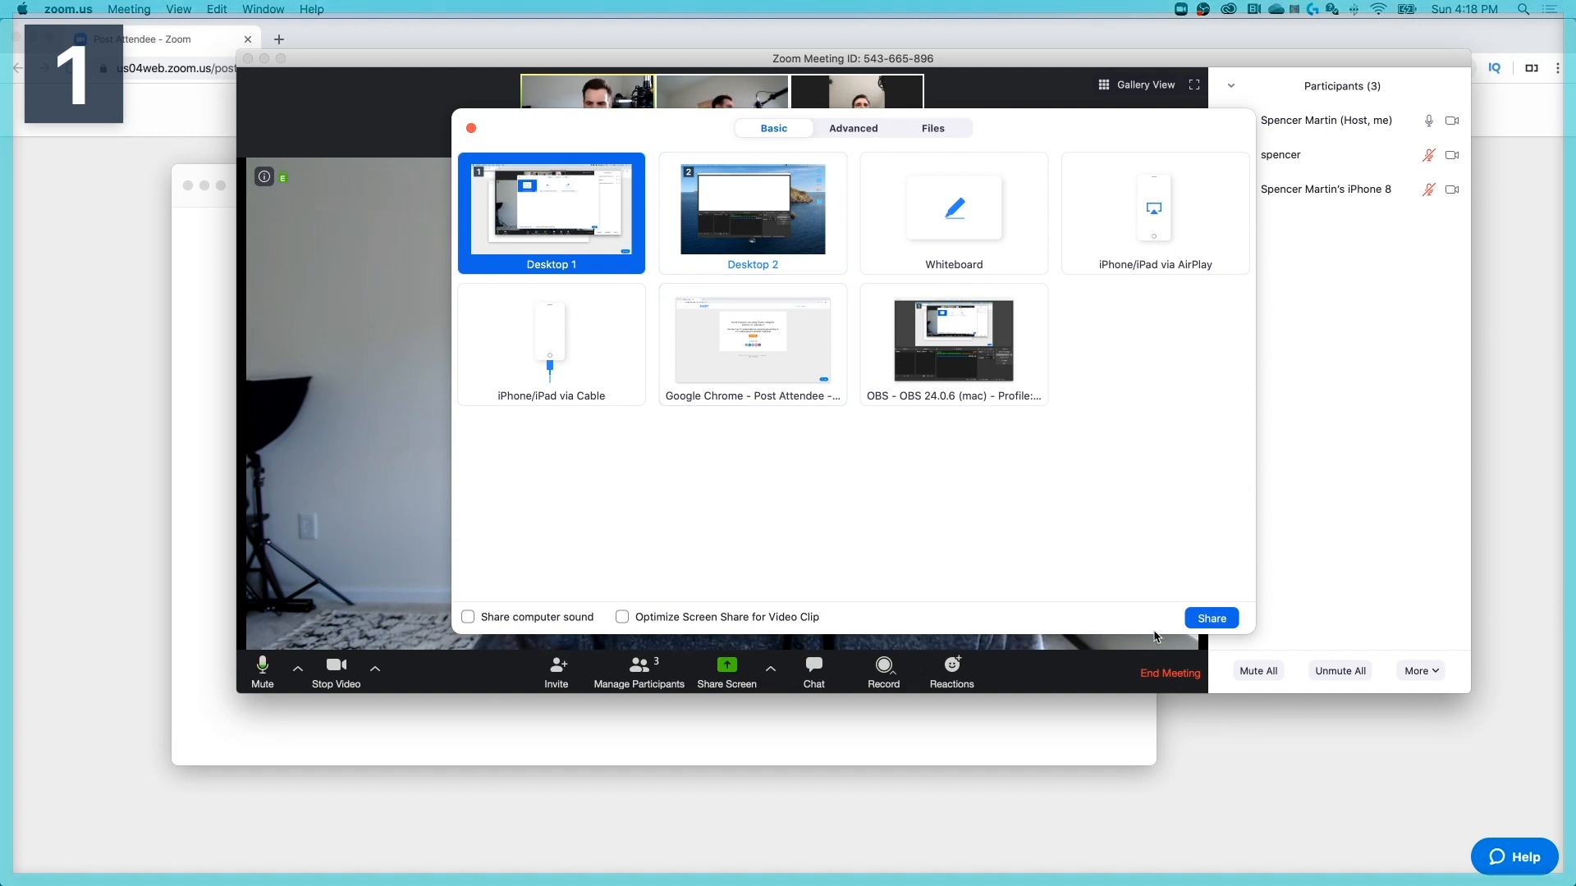
click(1210, 618)
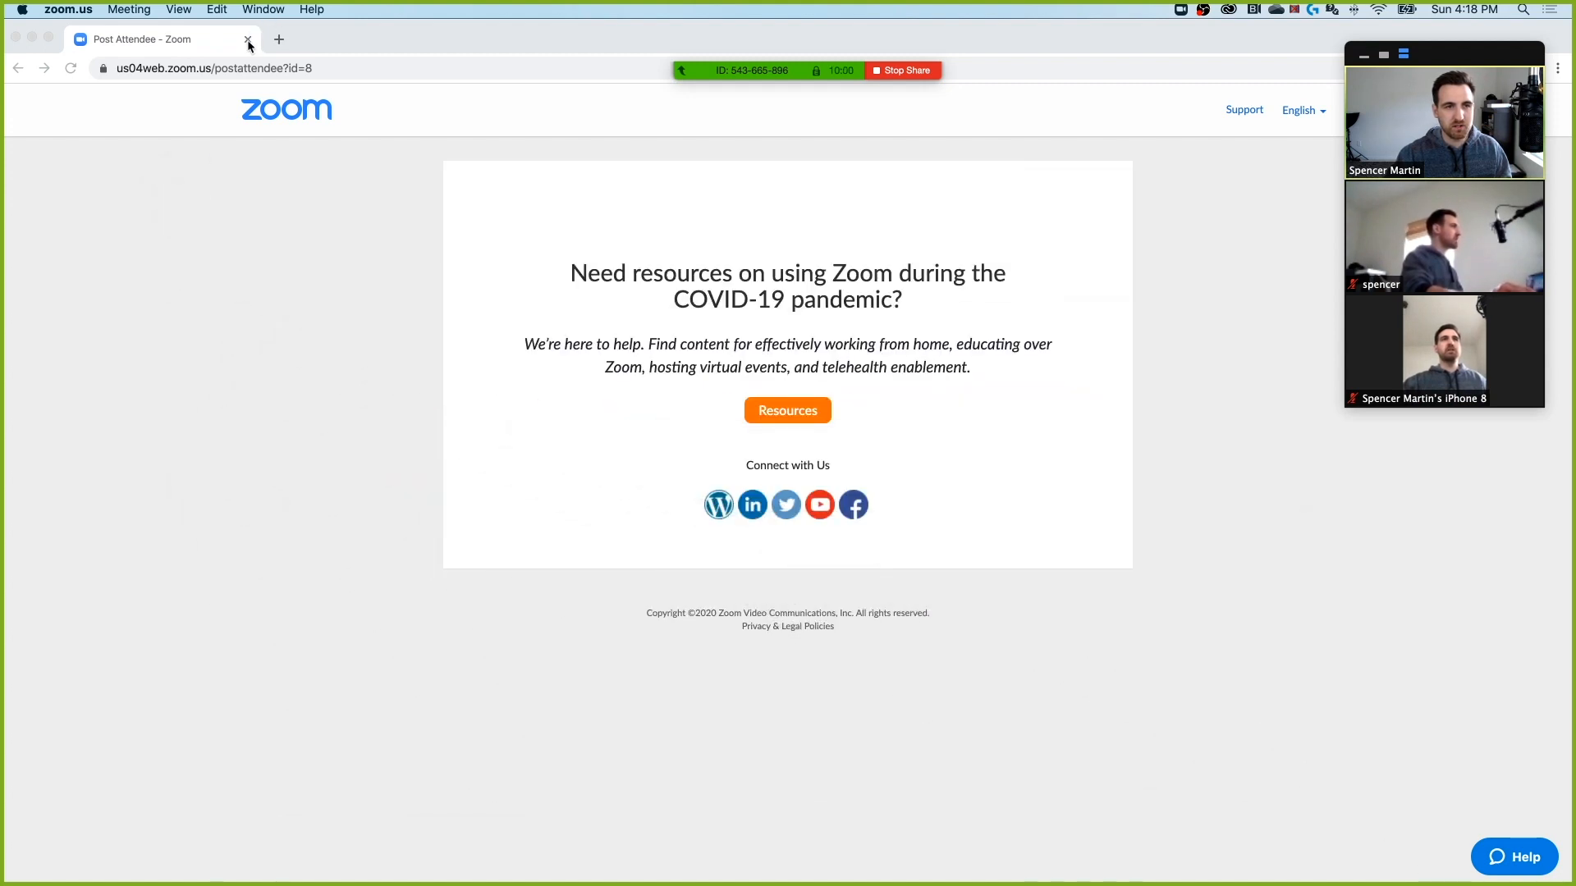
- Close the post-attendee page, draw freehand on the share, then clear all drawings
click(247, 40)
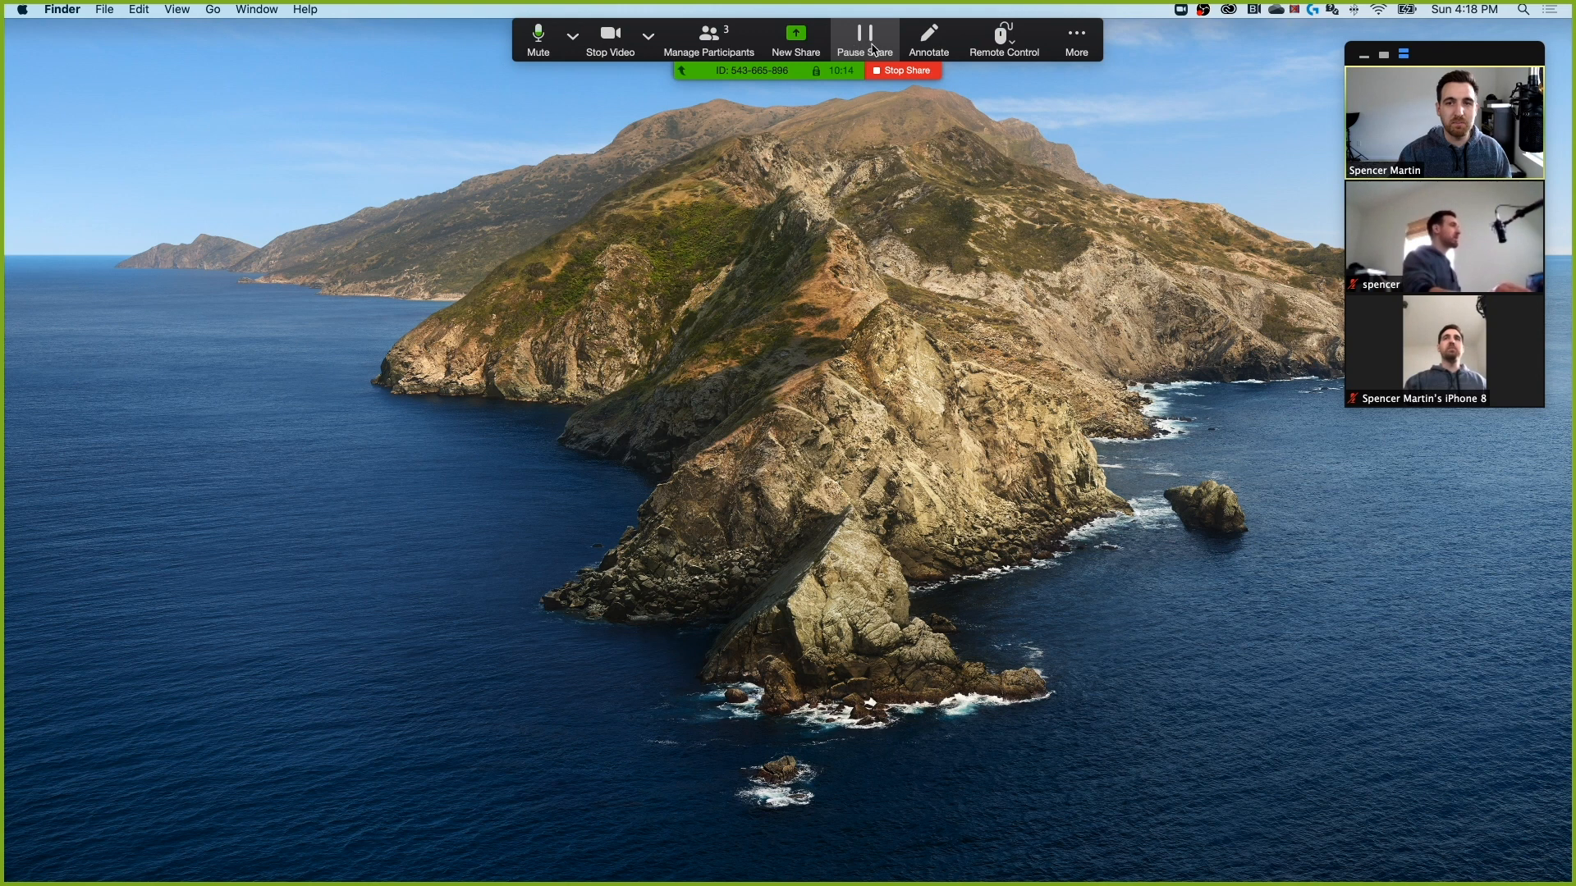
mouse_move(928, 39)
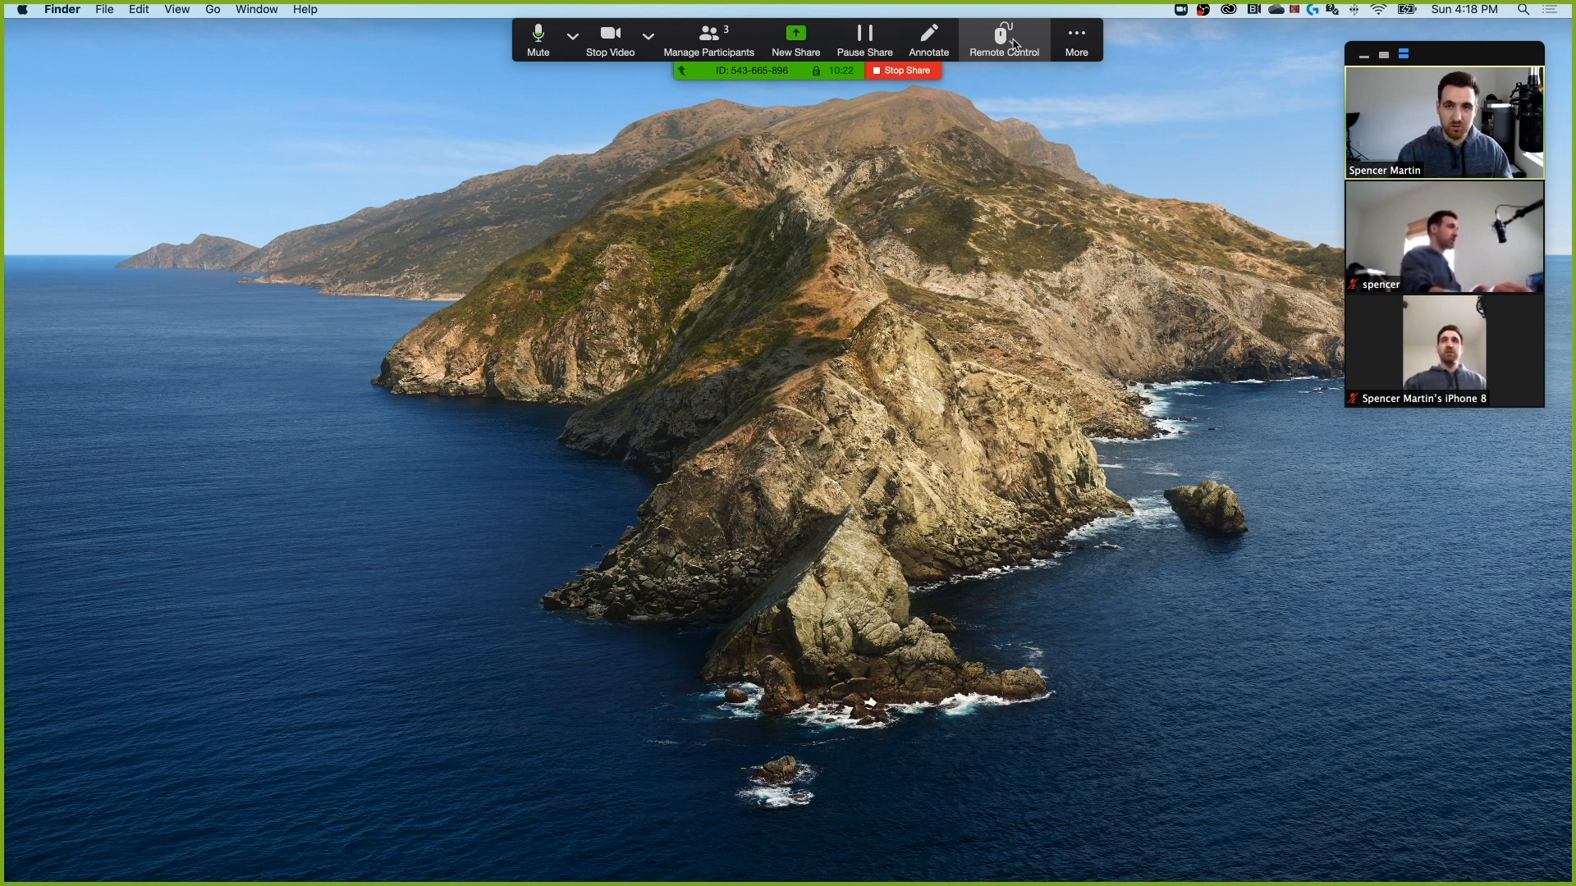
click(927, 38)
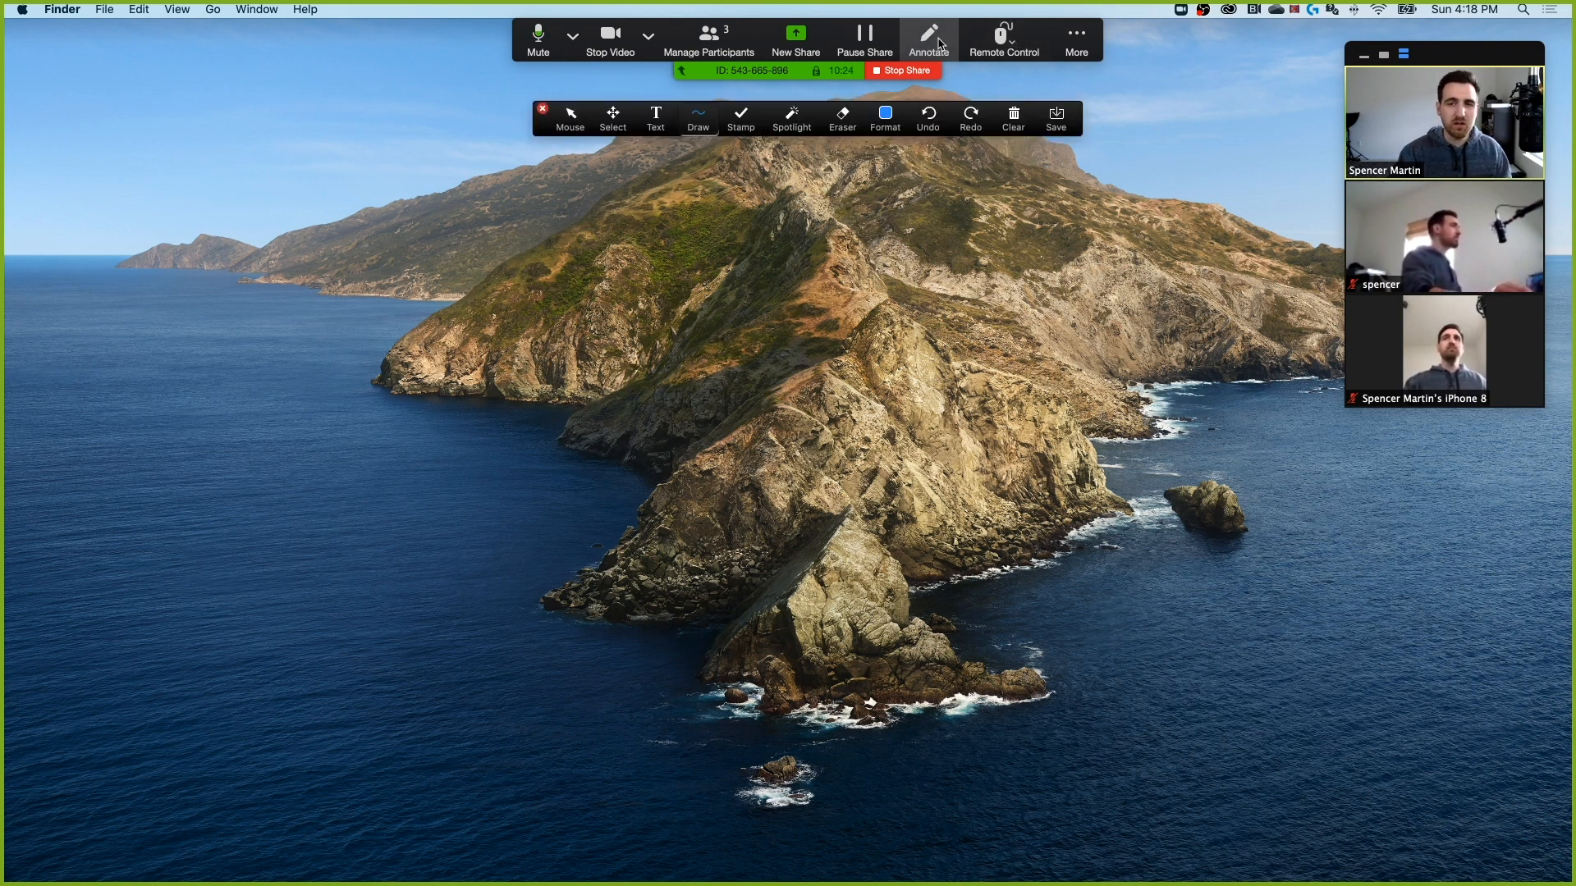
click(697, 118)
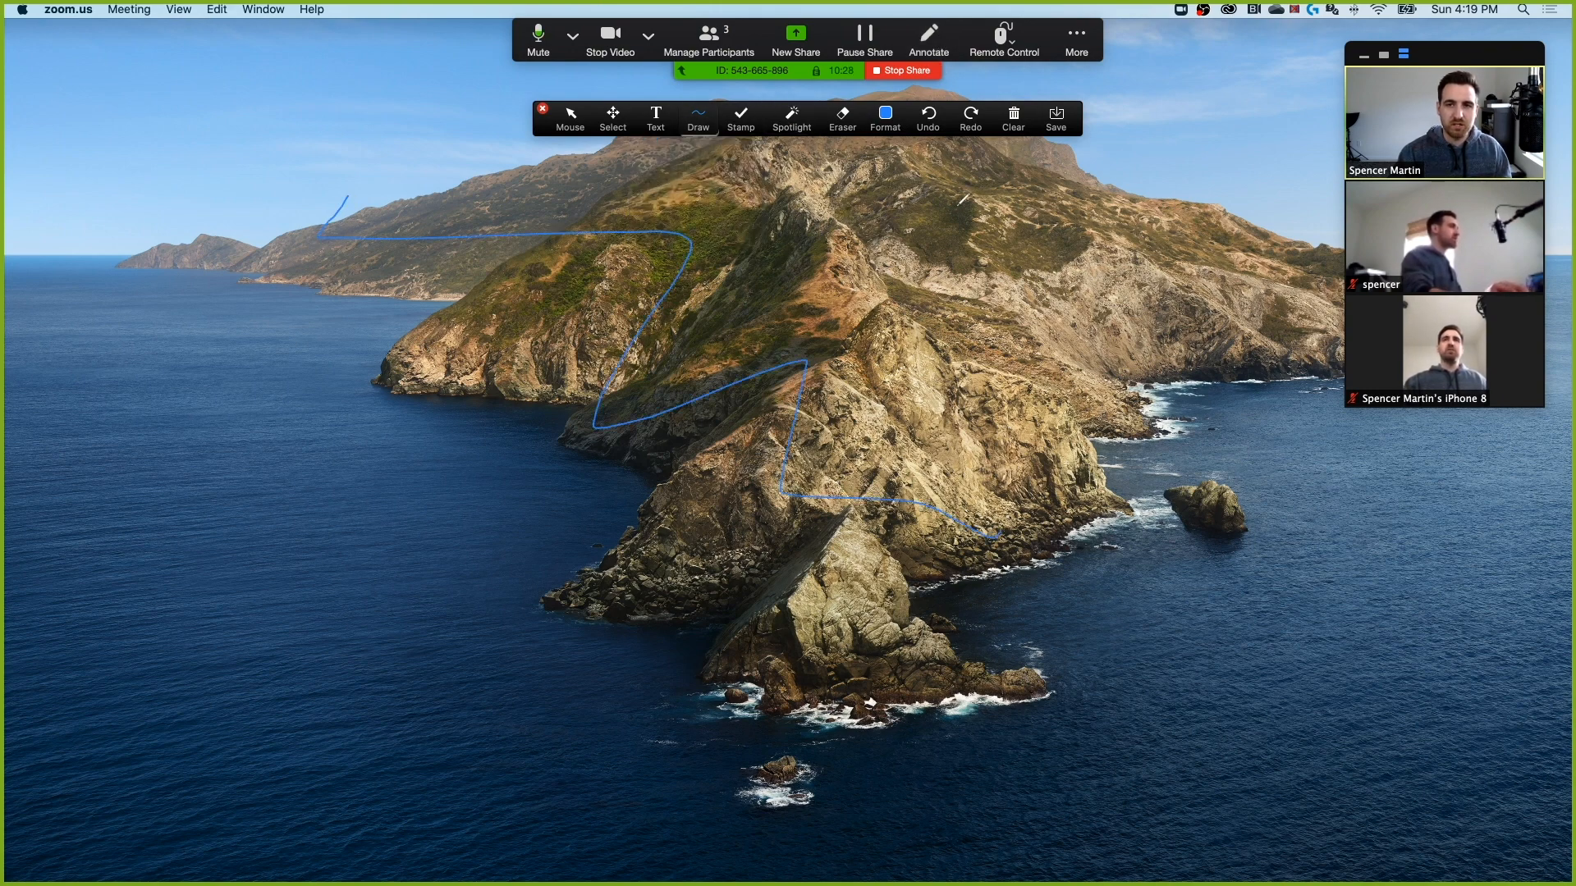
click(1012, 118)
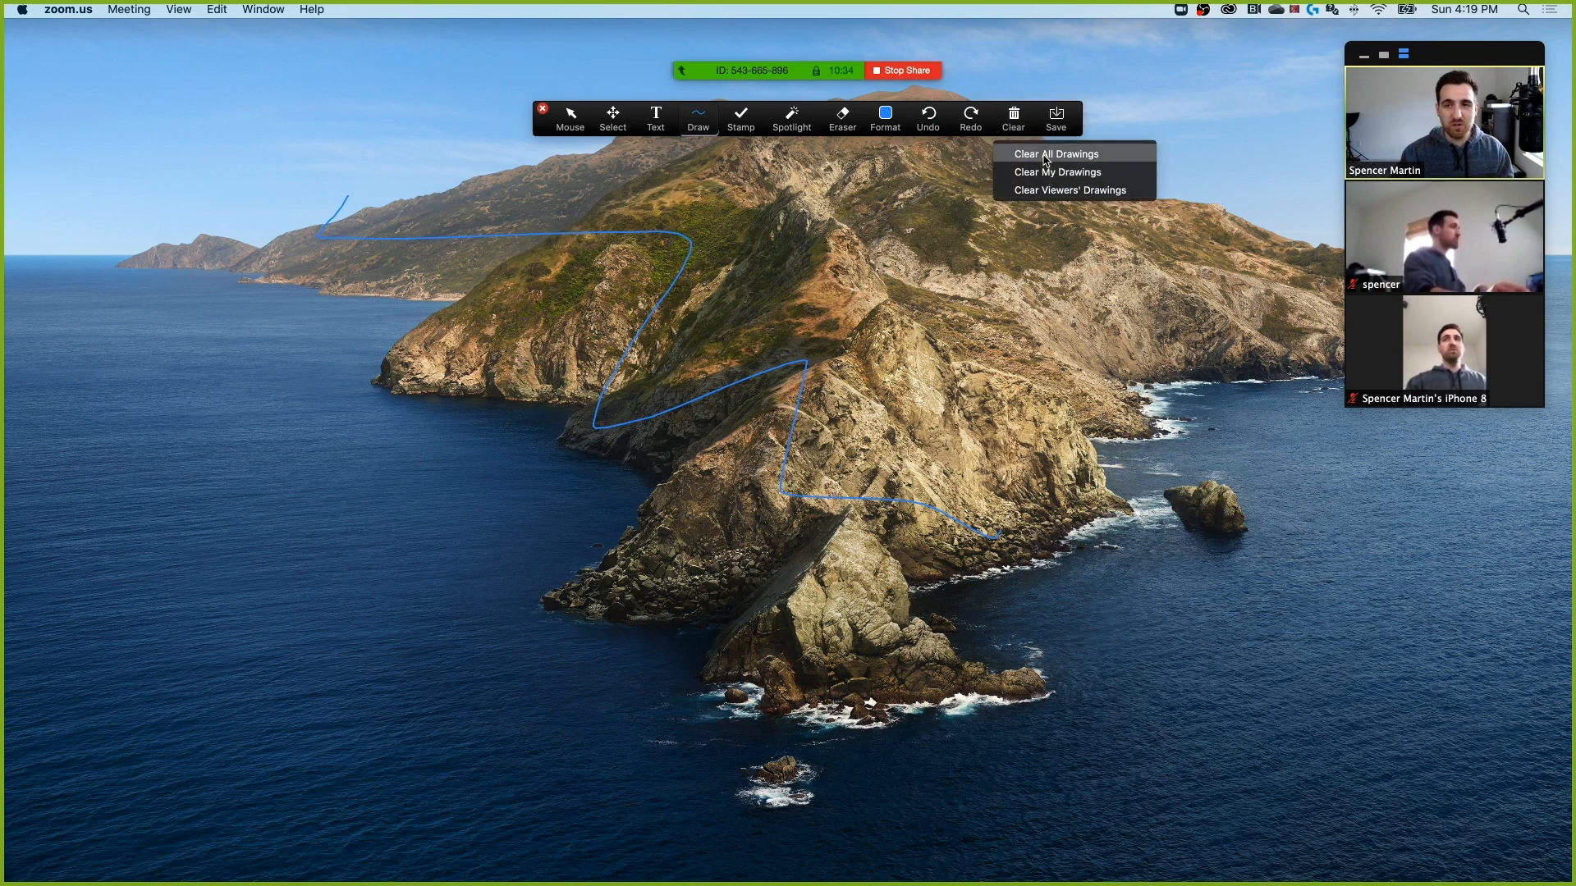
click(1054, 153)
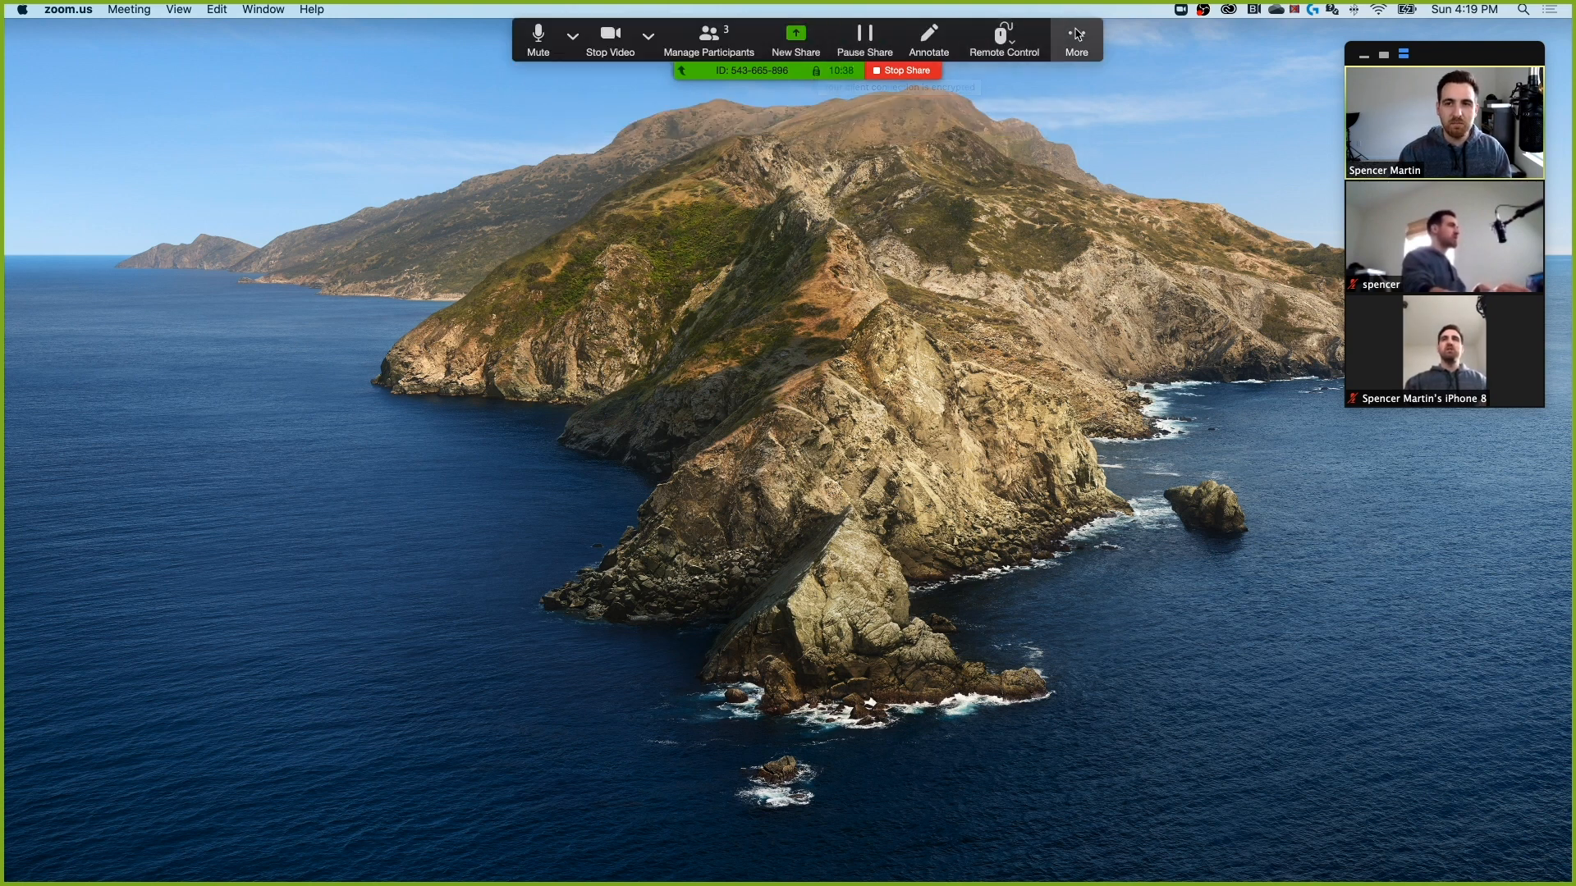
- Cycle the video panel through speaker-only, minimized and all videos, then open a muted participant's actions
click(1075, 41)
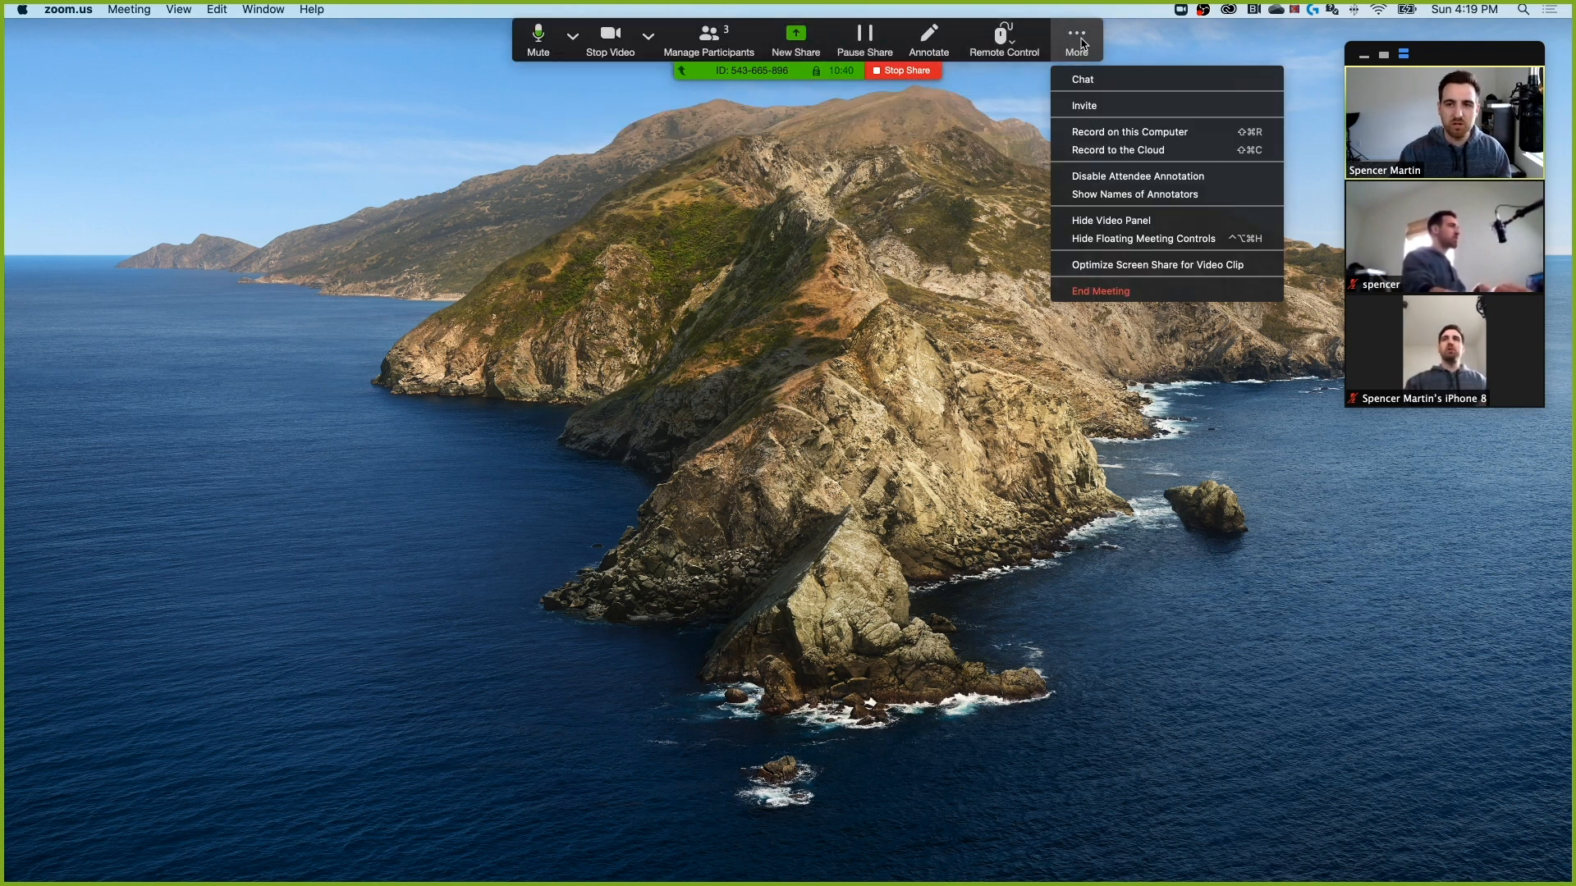
mouse_move(1114, 176)
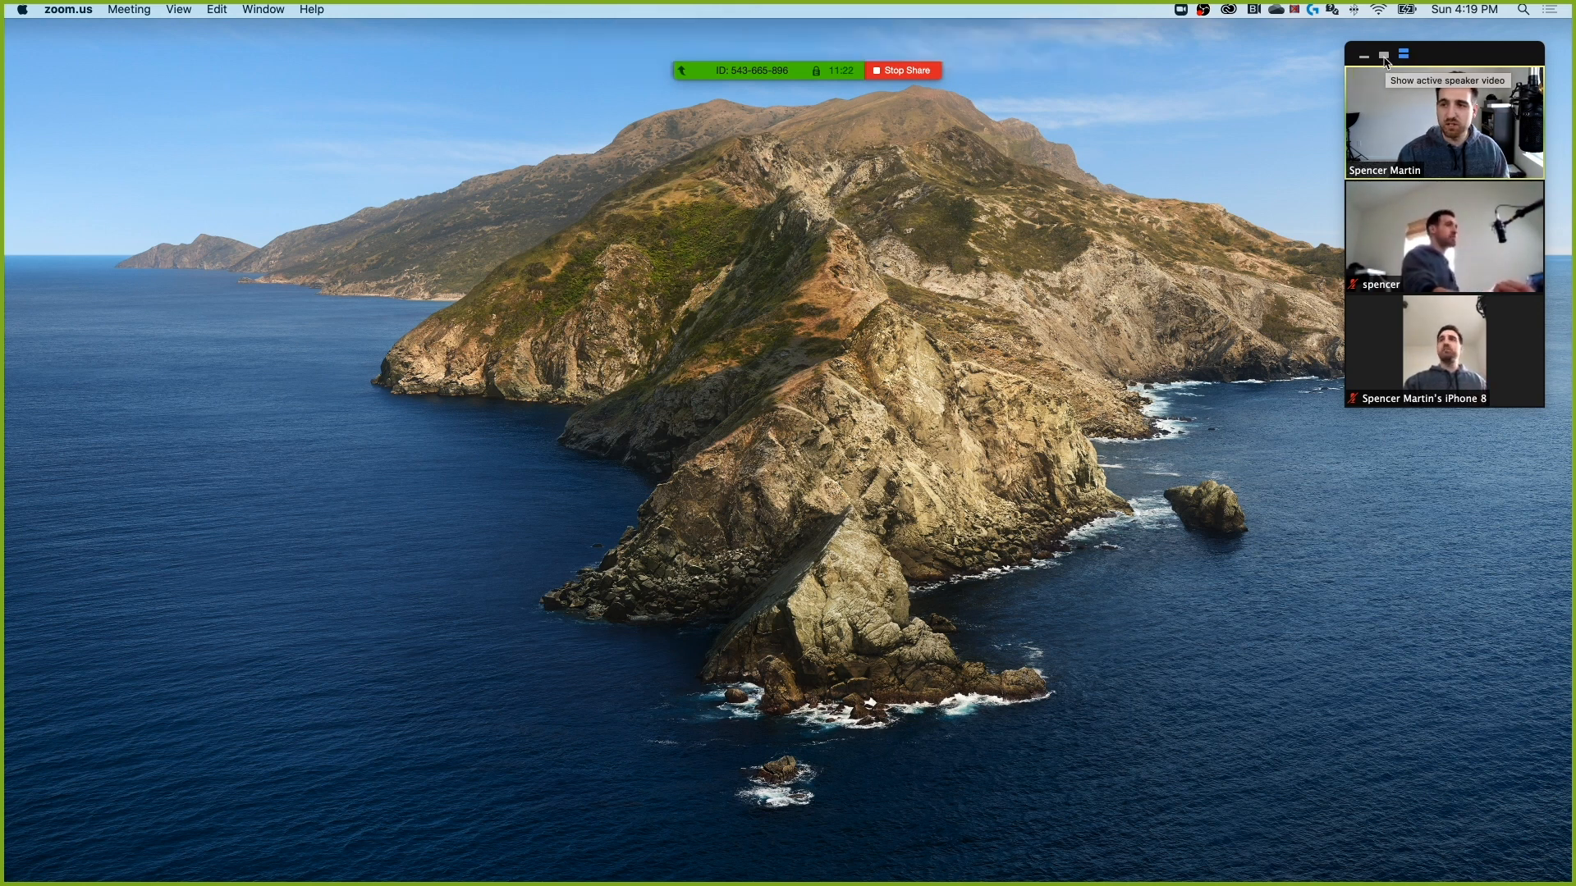
mouse_move(1403, 54)
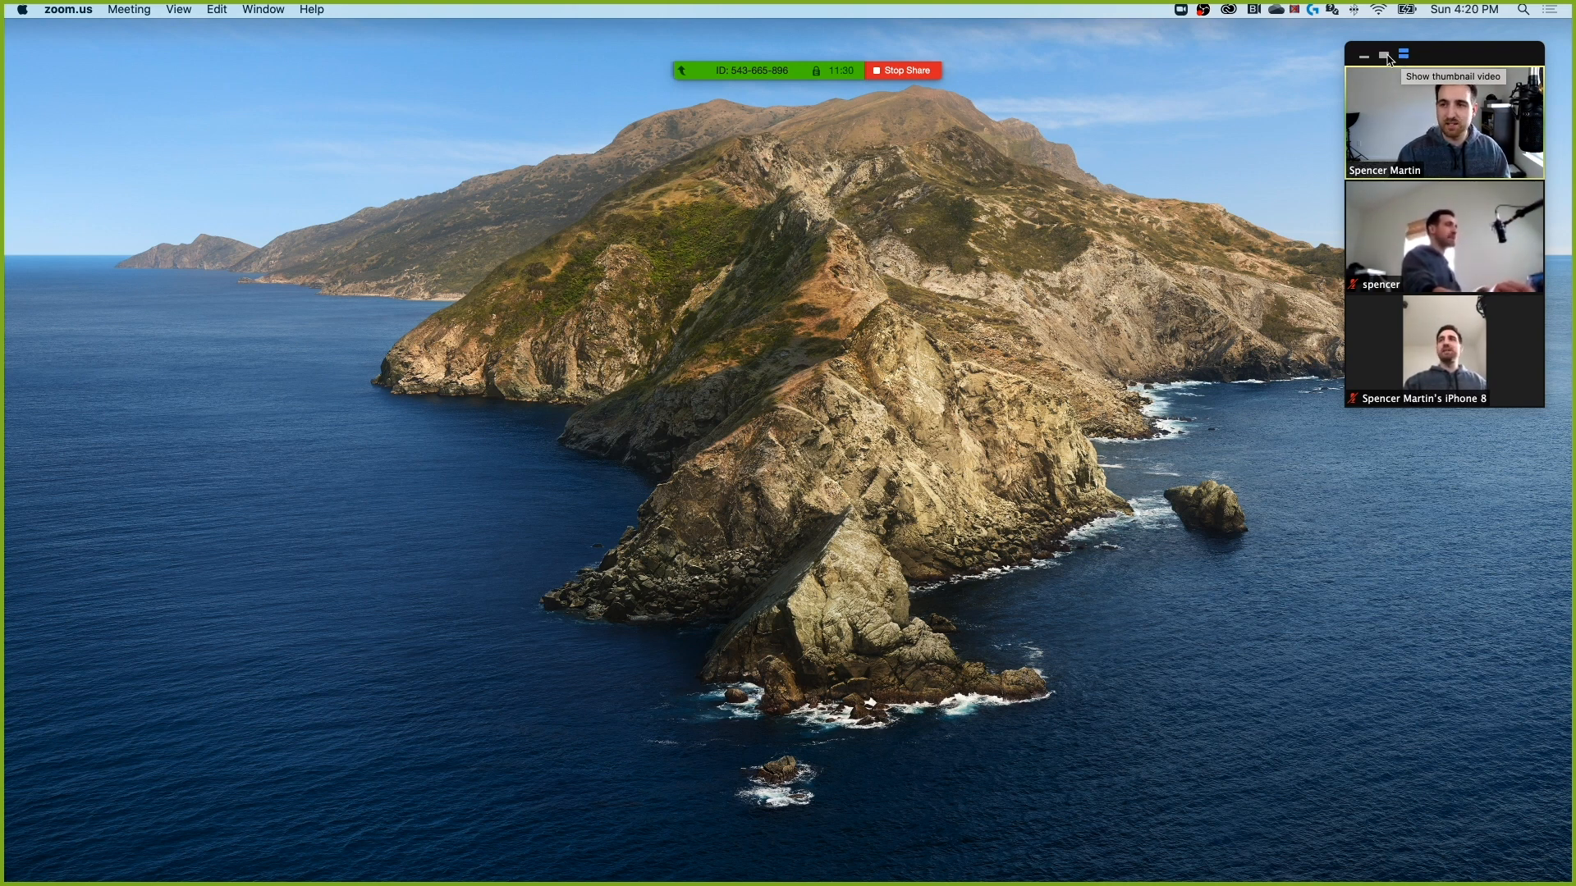
click(1385, 54)
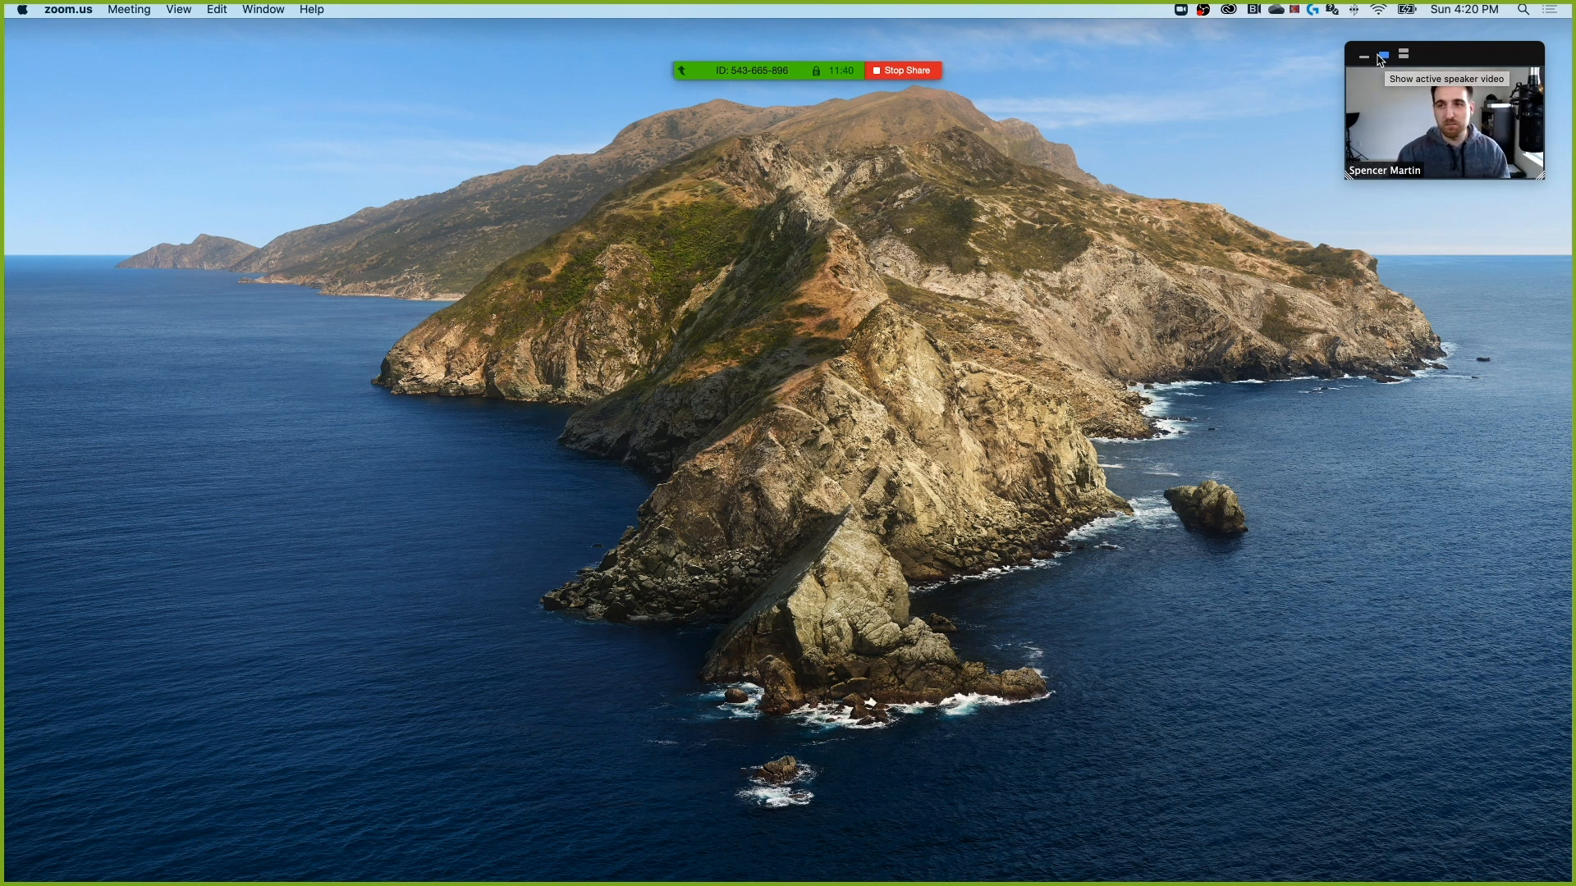
click(1364, 55)
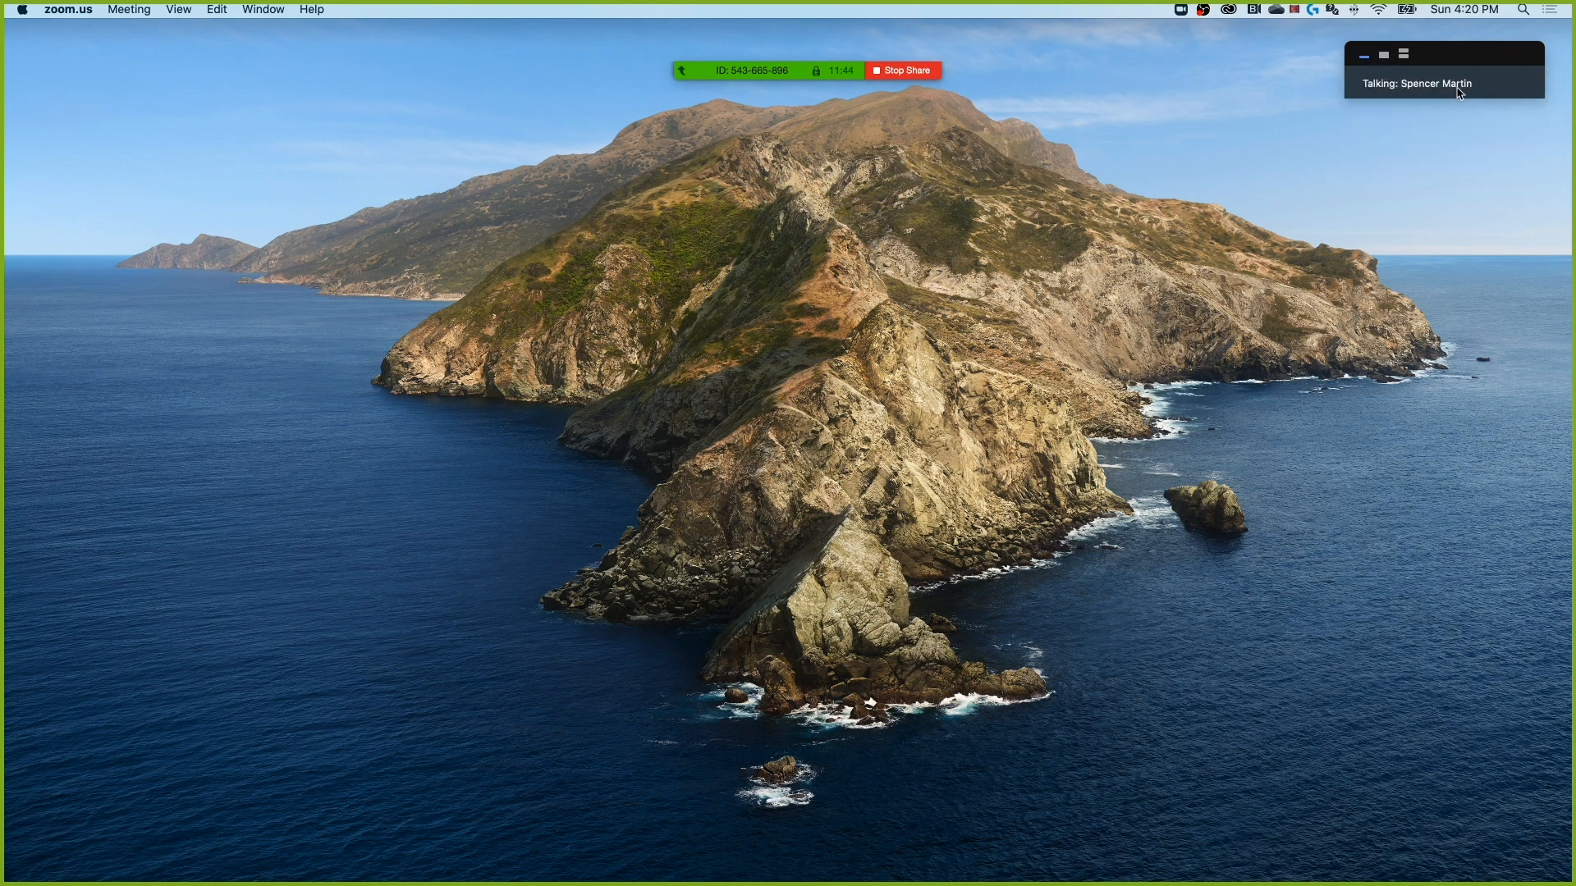
click(1437, 54)
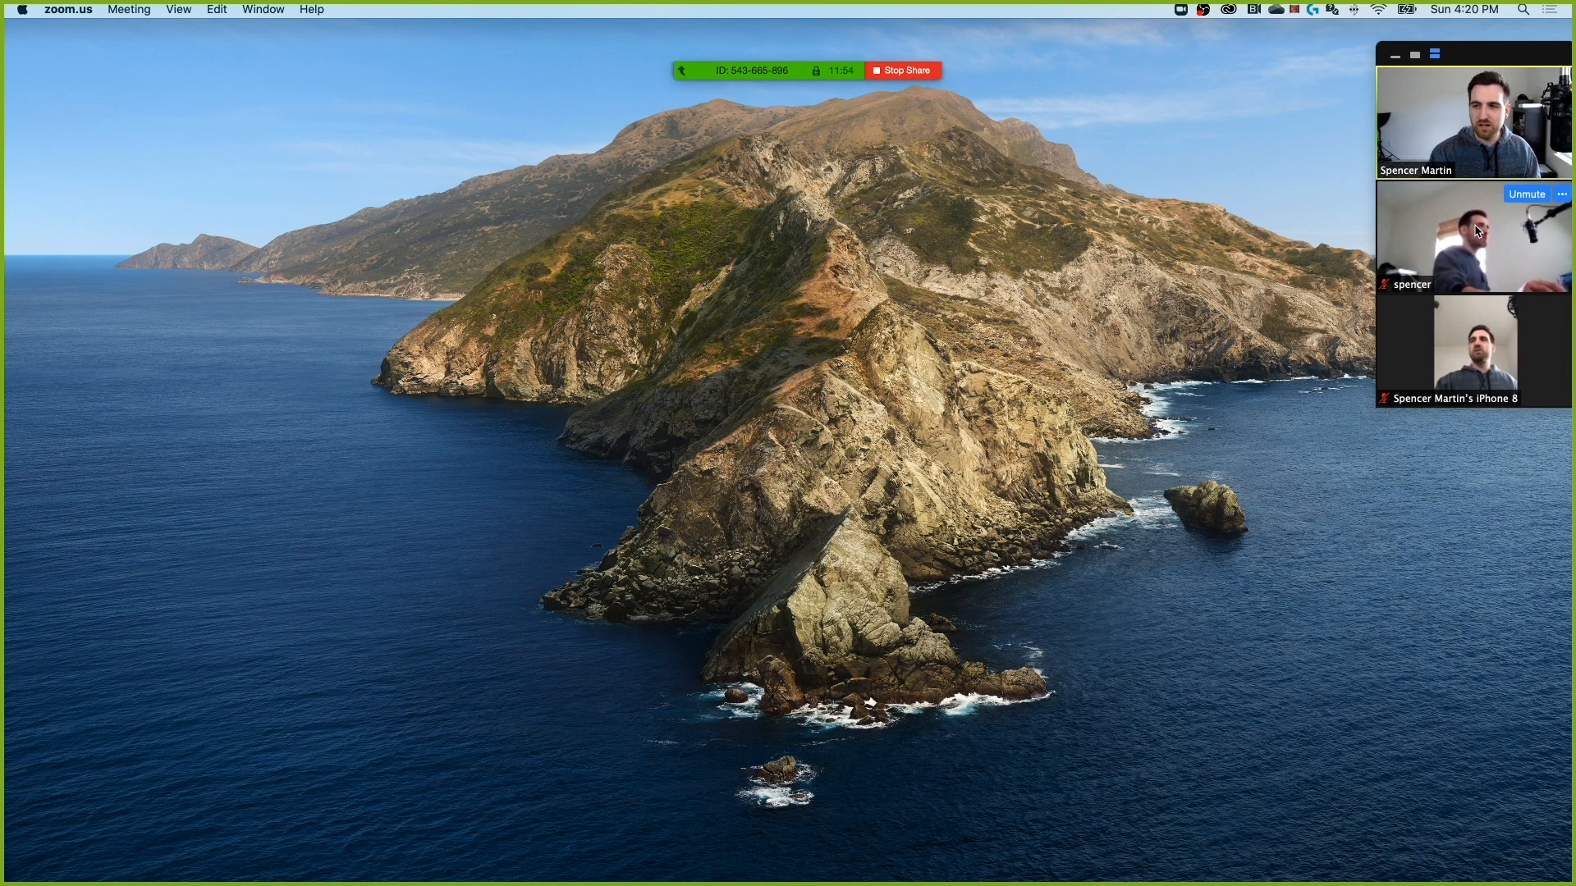
click(1561, 194)
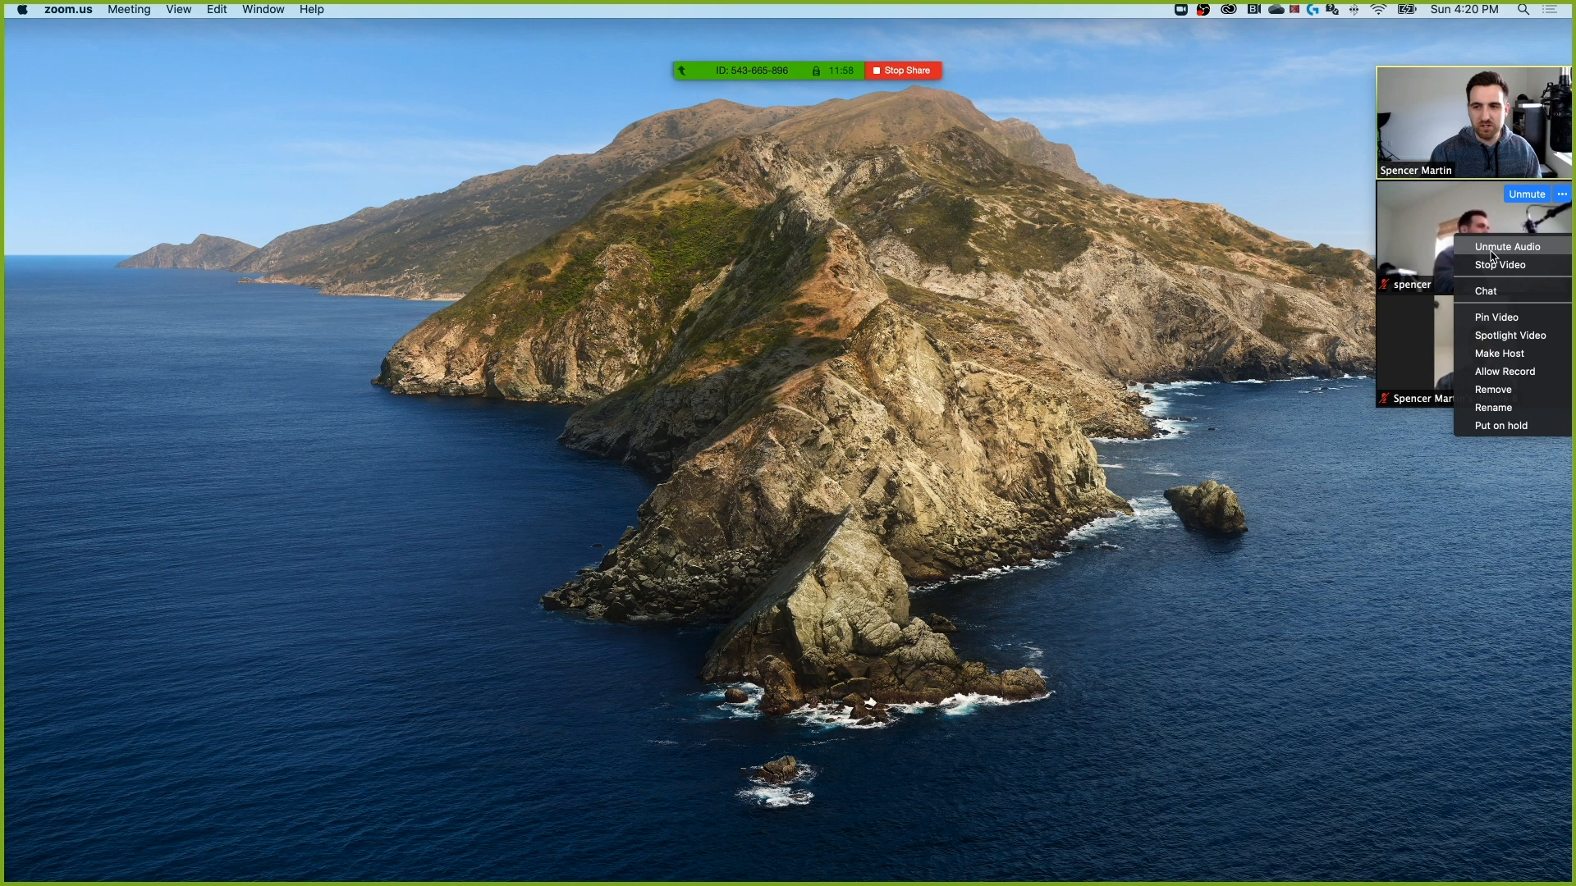
mouse_move(1509, 335)
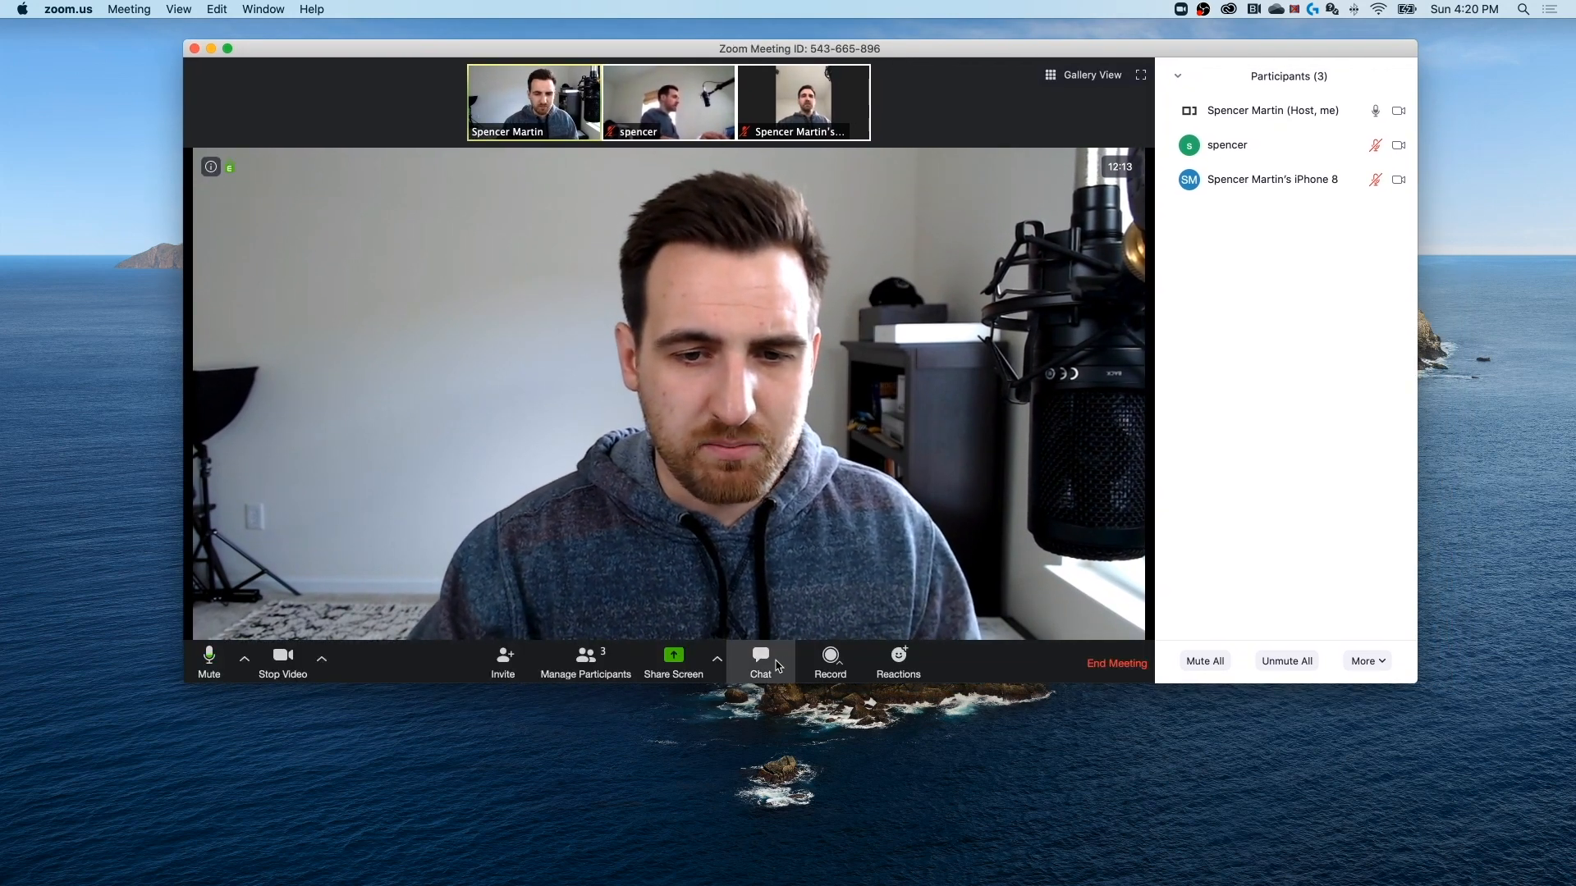
- Send 'hello' to Everyone in the meeting chat and post a clap reaction
click(758, 661)
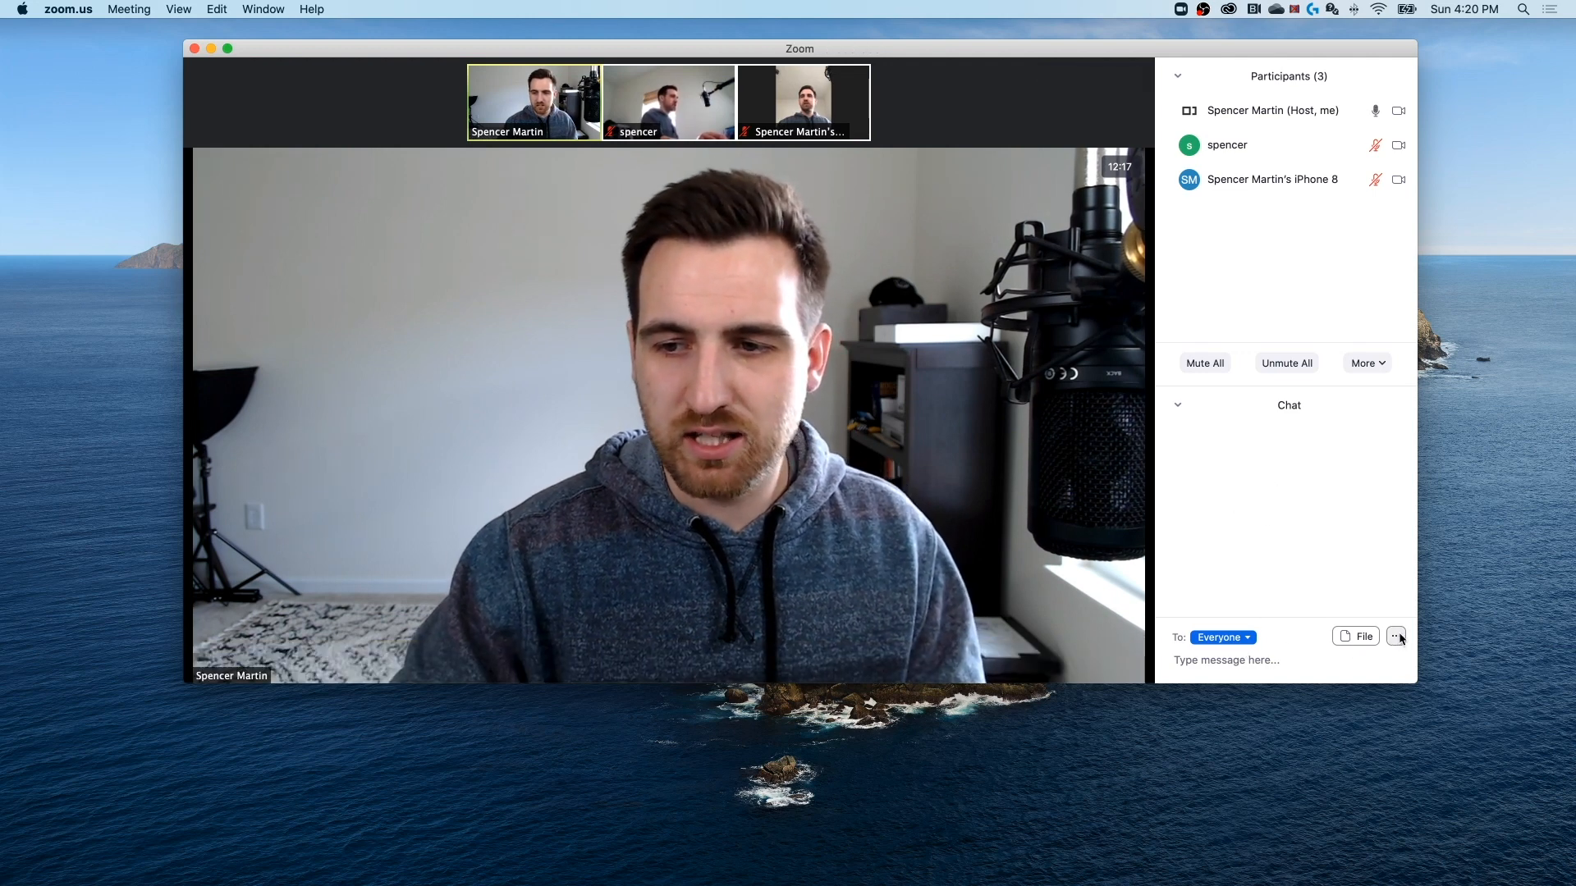
click(1396, 636)
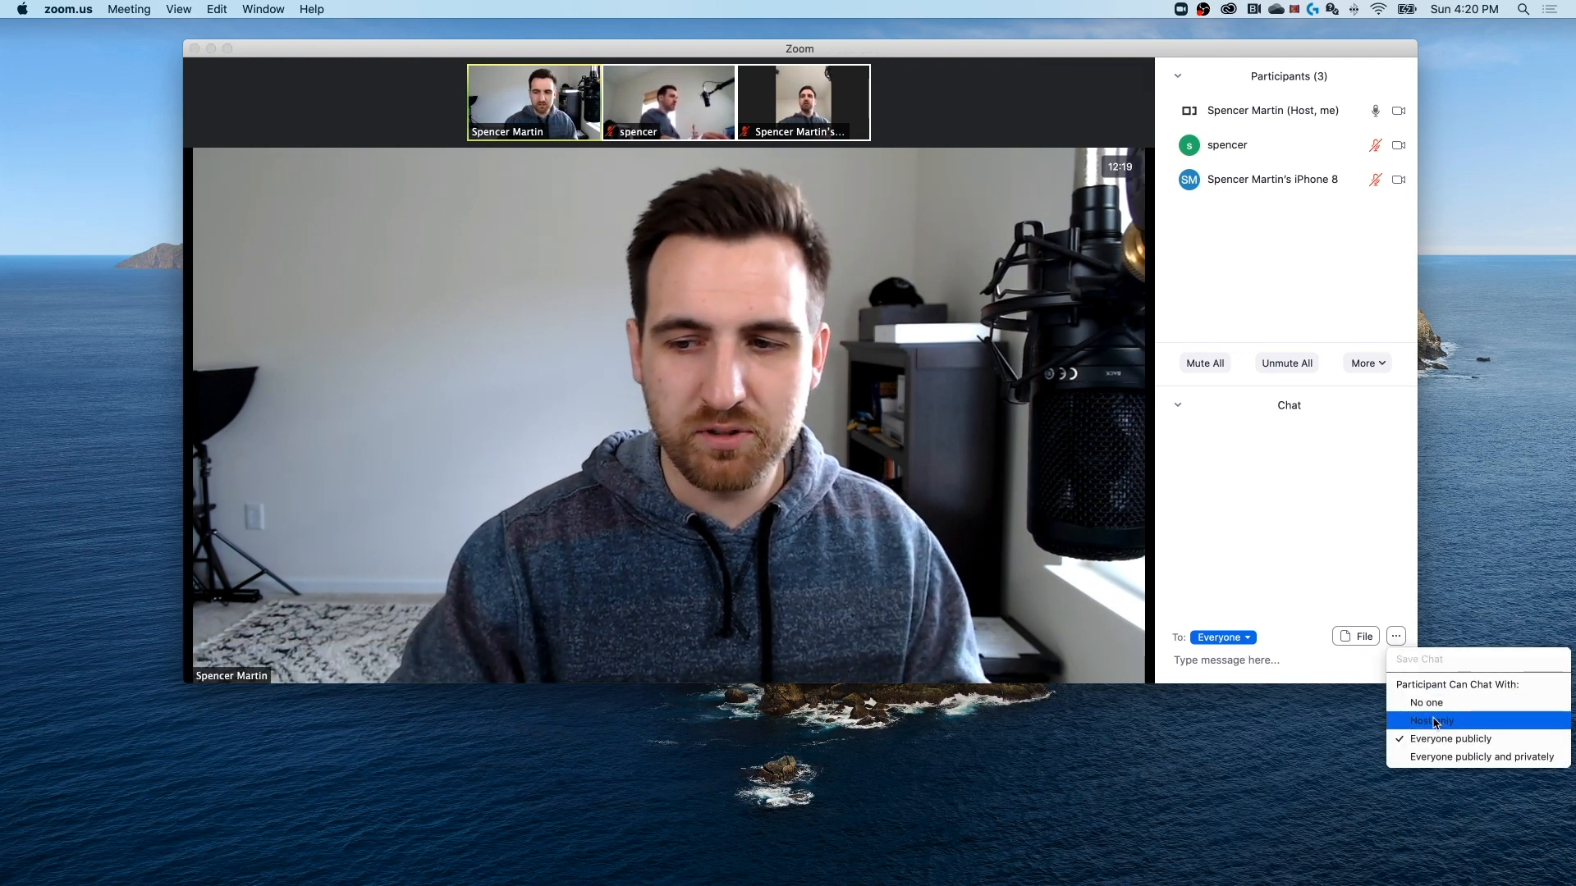
mouse_move(1477, 757)
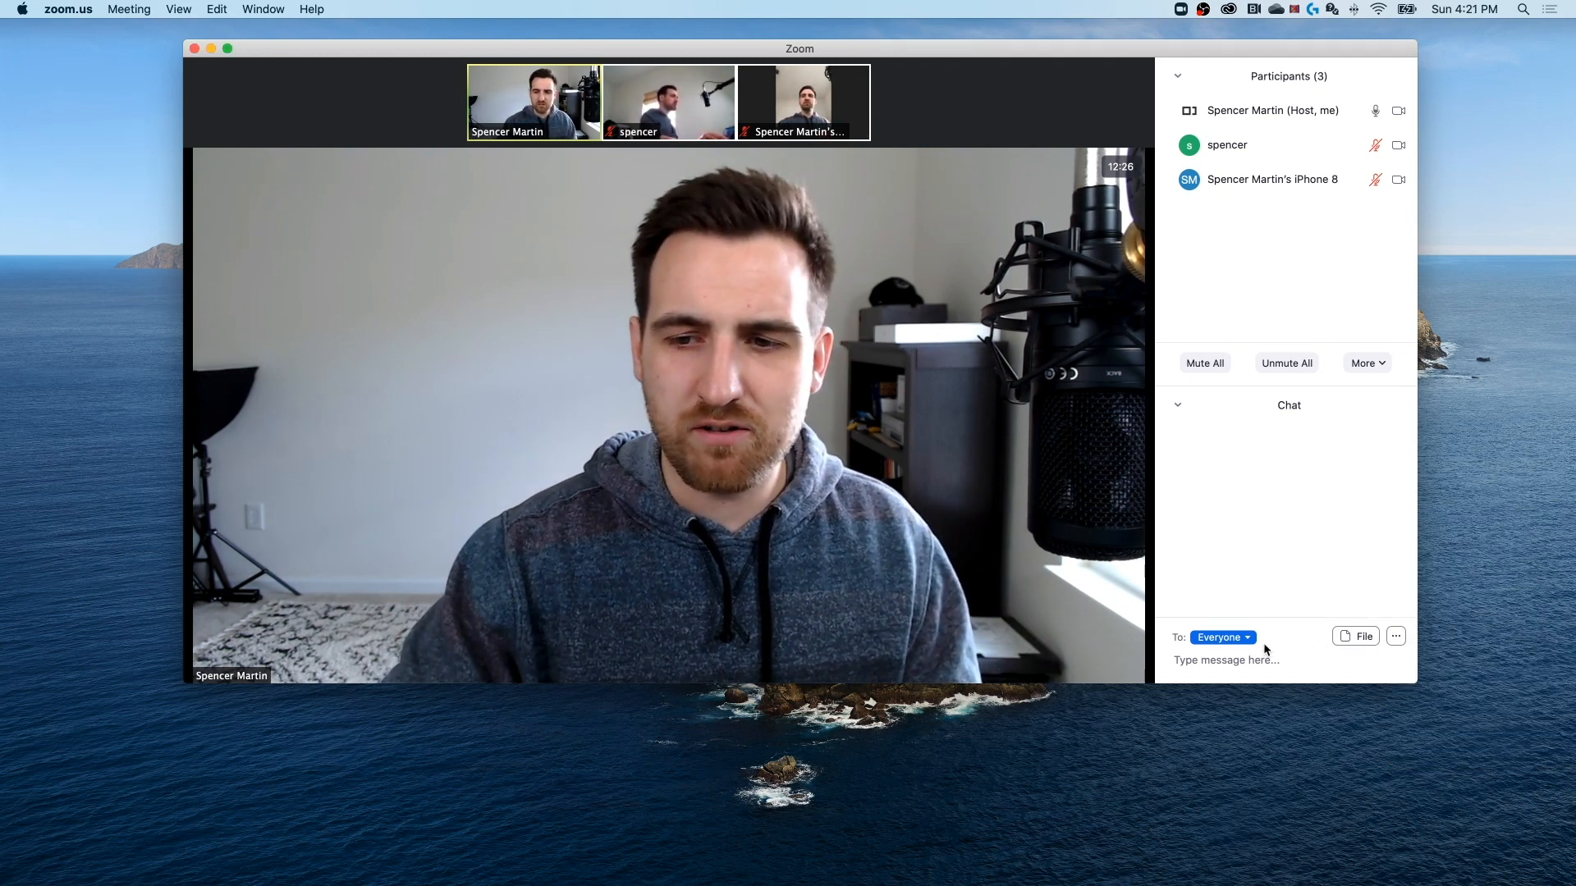
click(1221, 636)
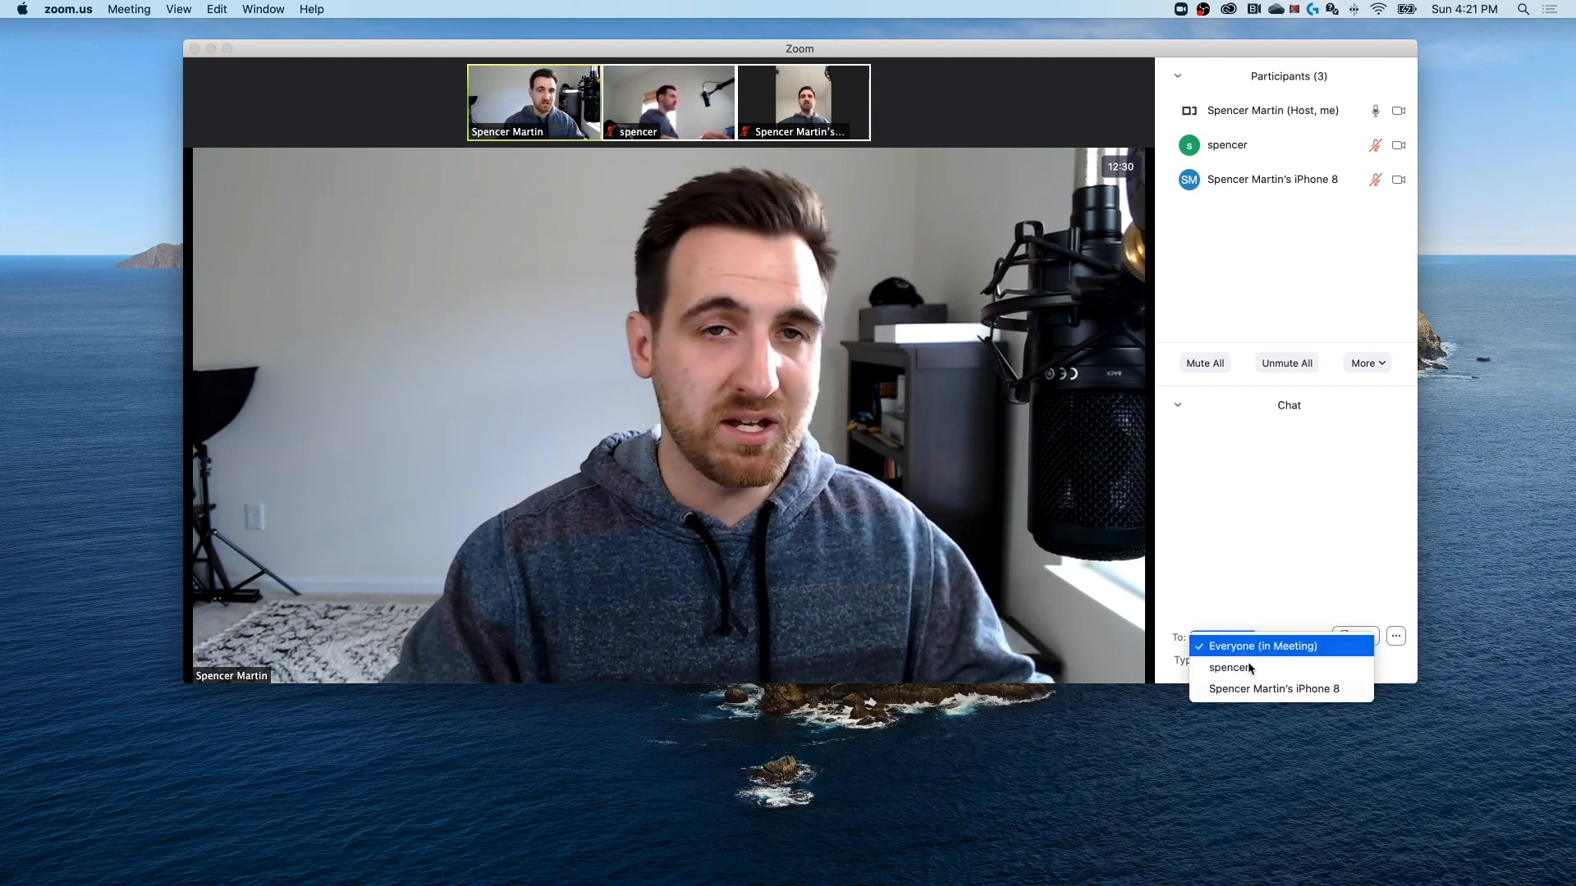
click(1264, 646)
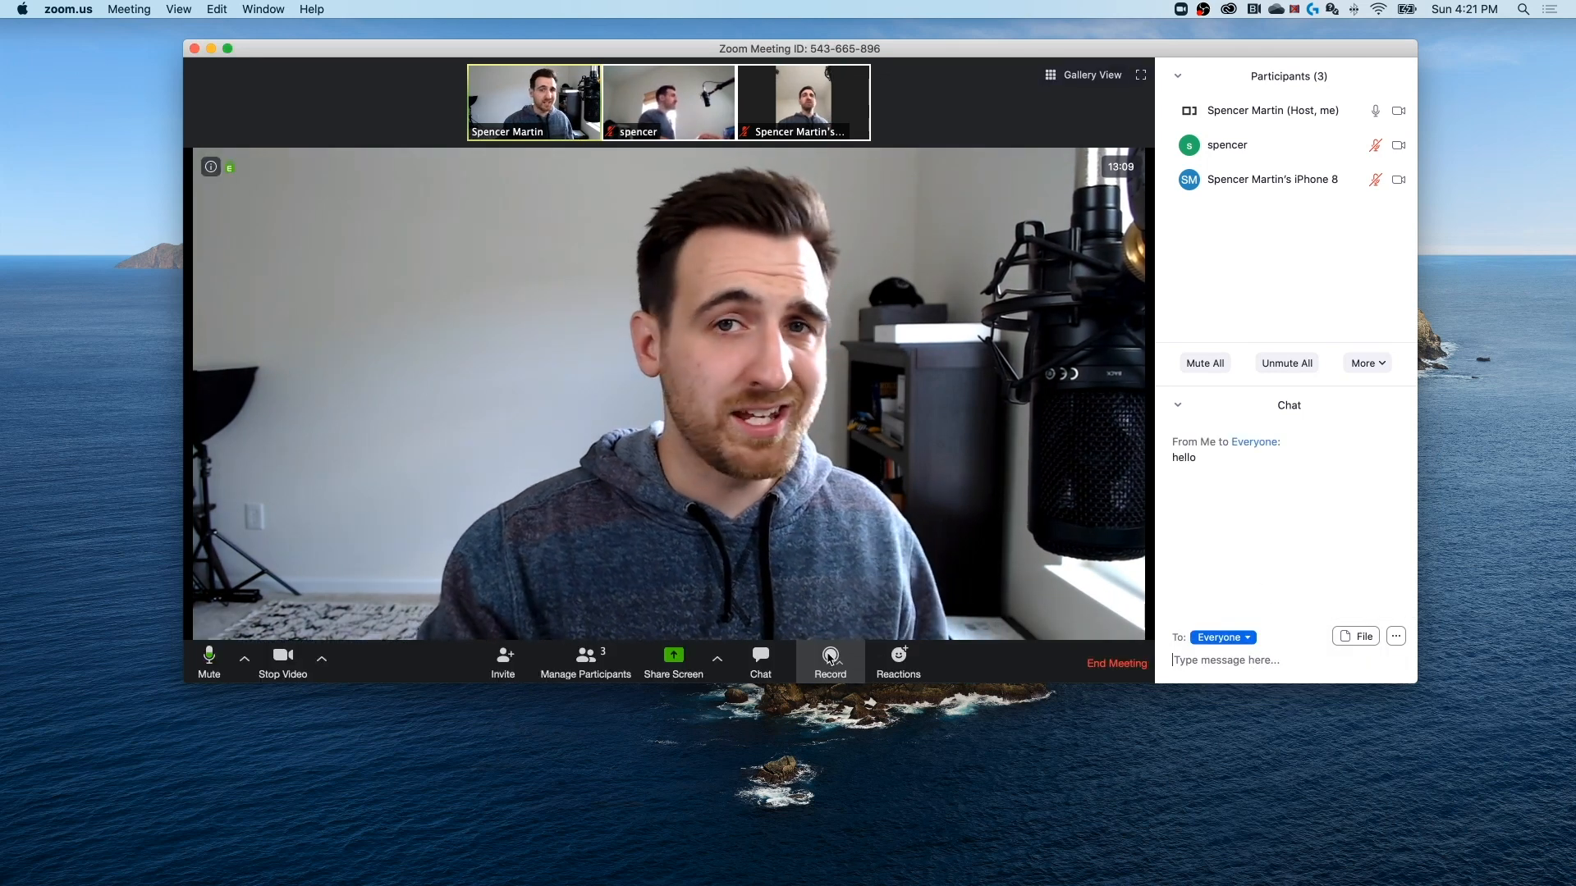
click(829, 661)
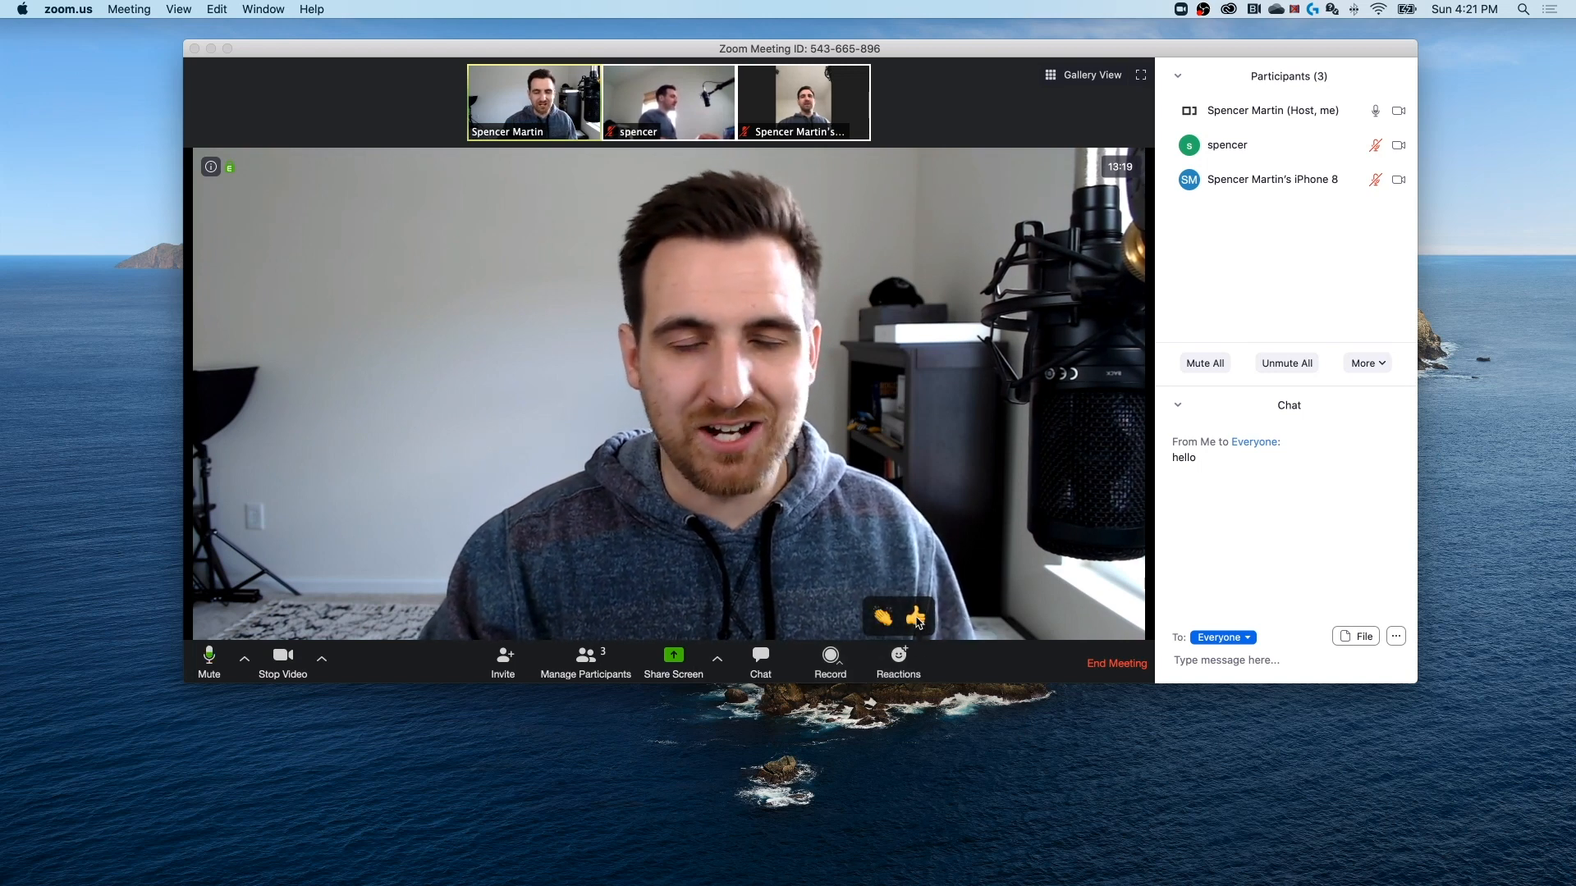
click(917, 619)
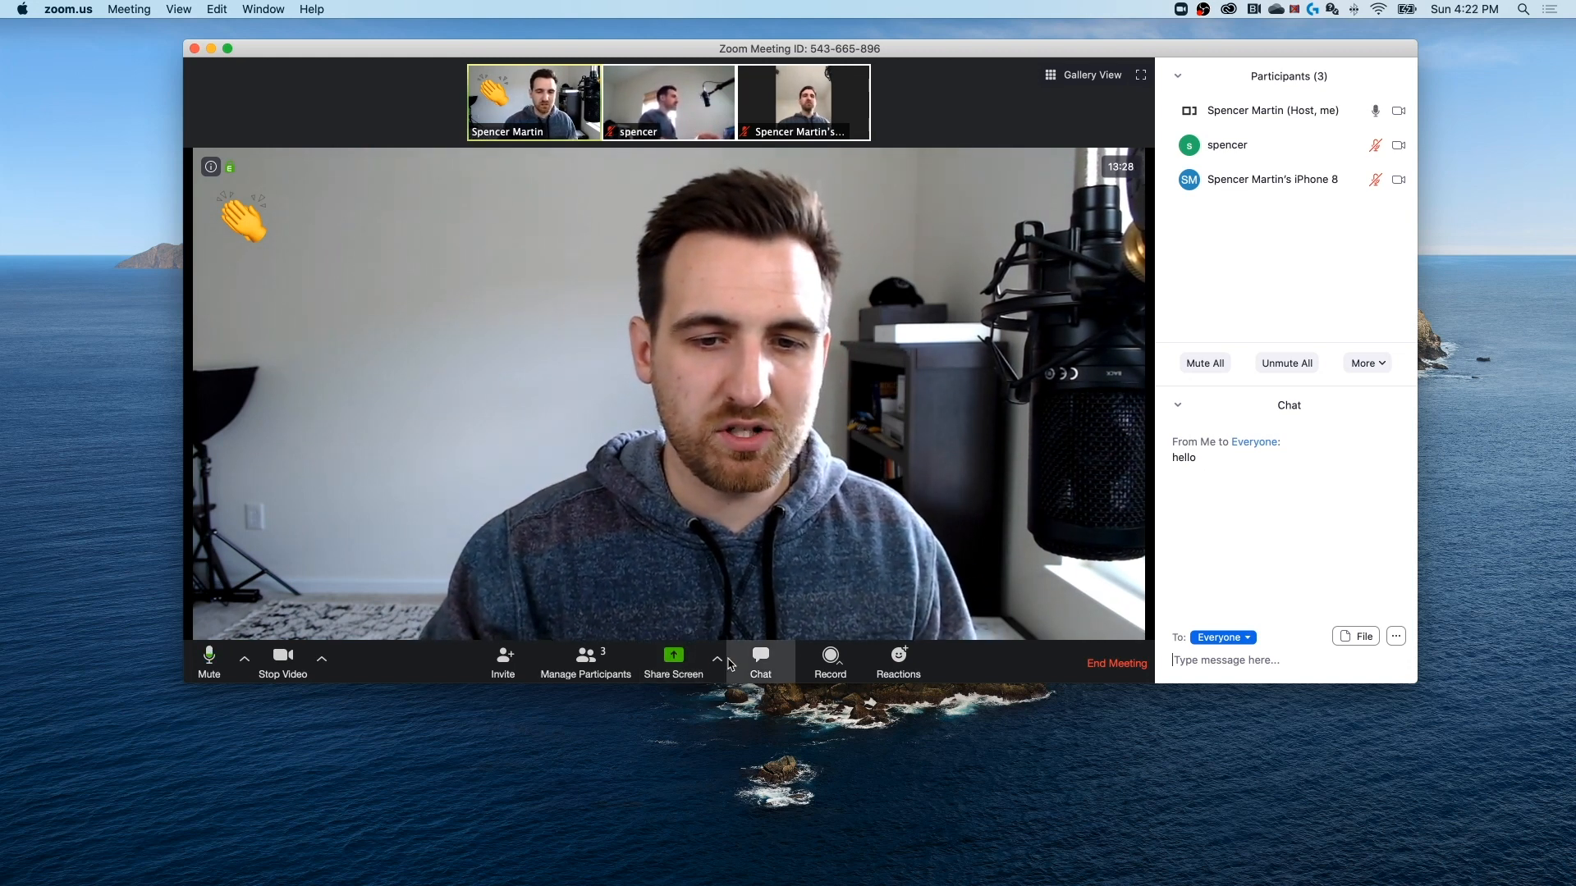
click(718, 664)
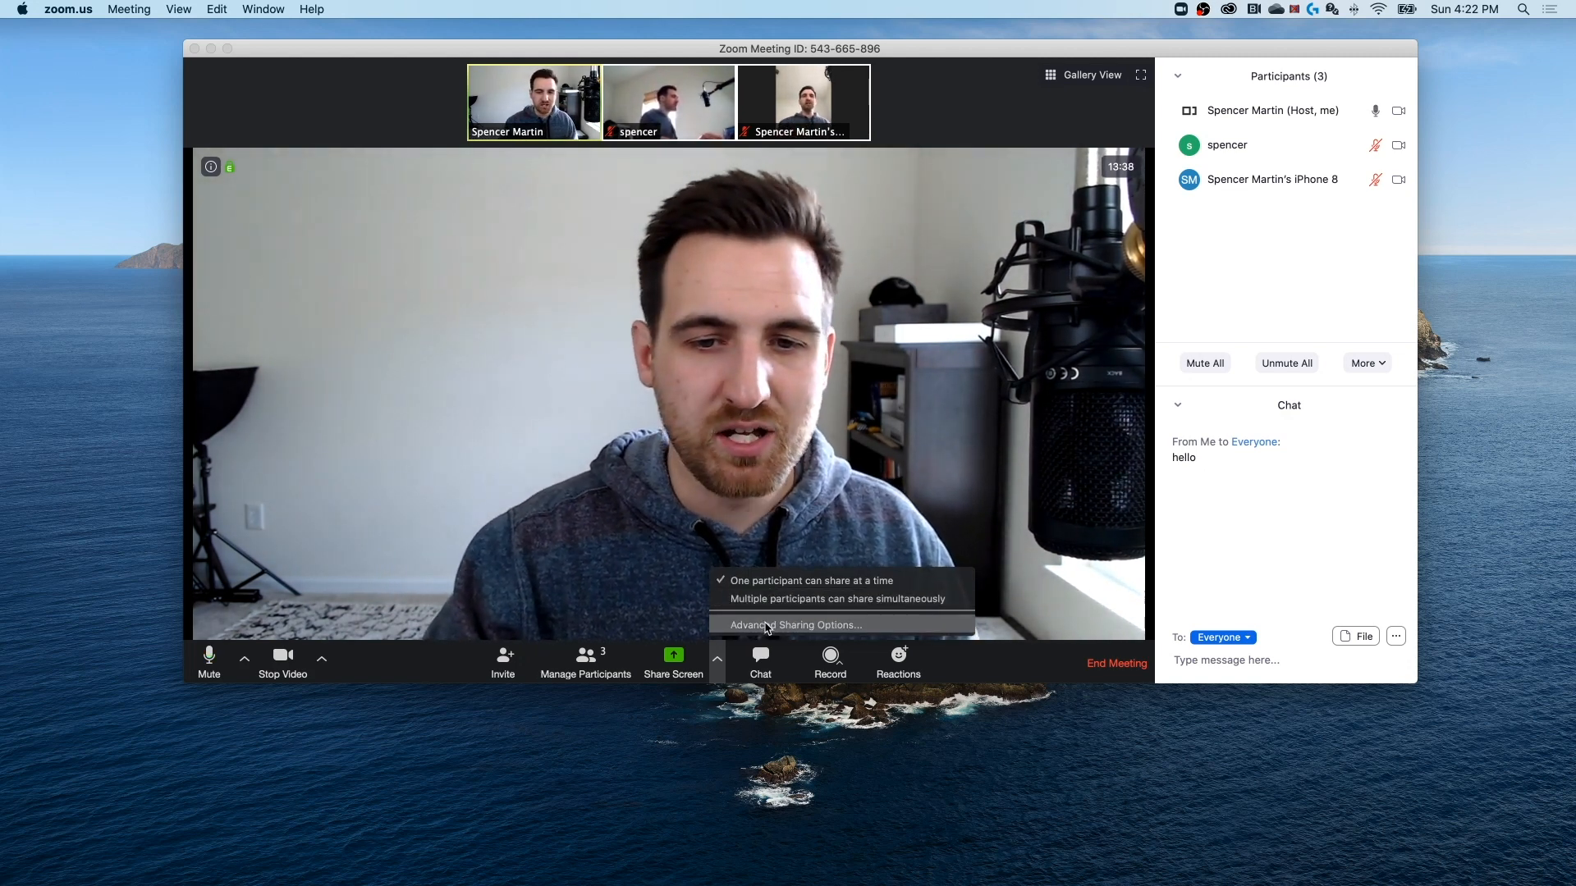
click(795, 623)
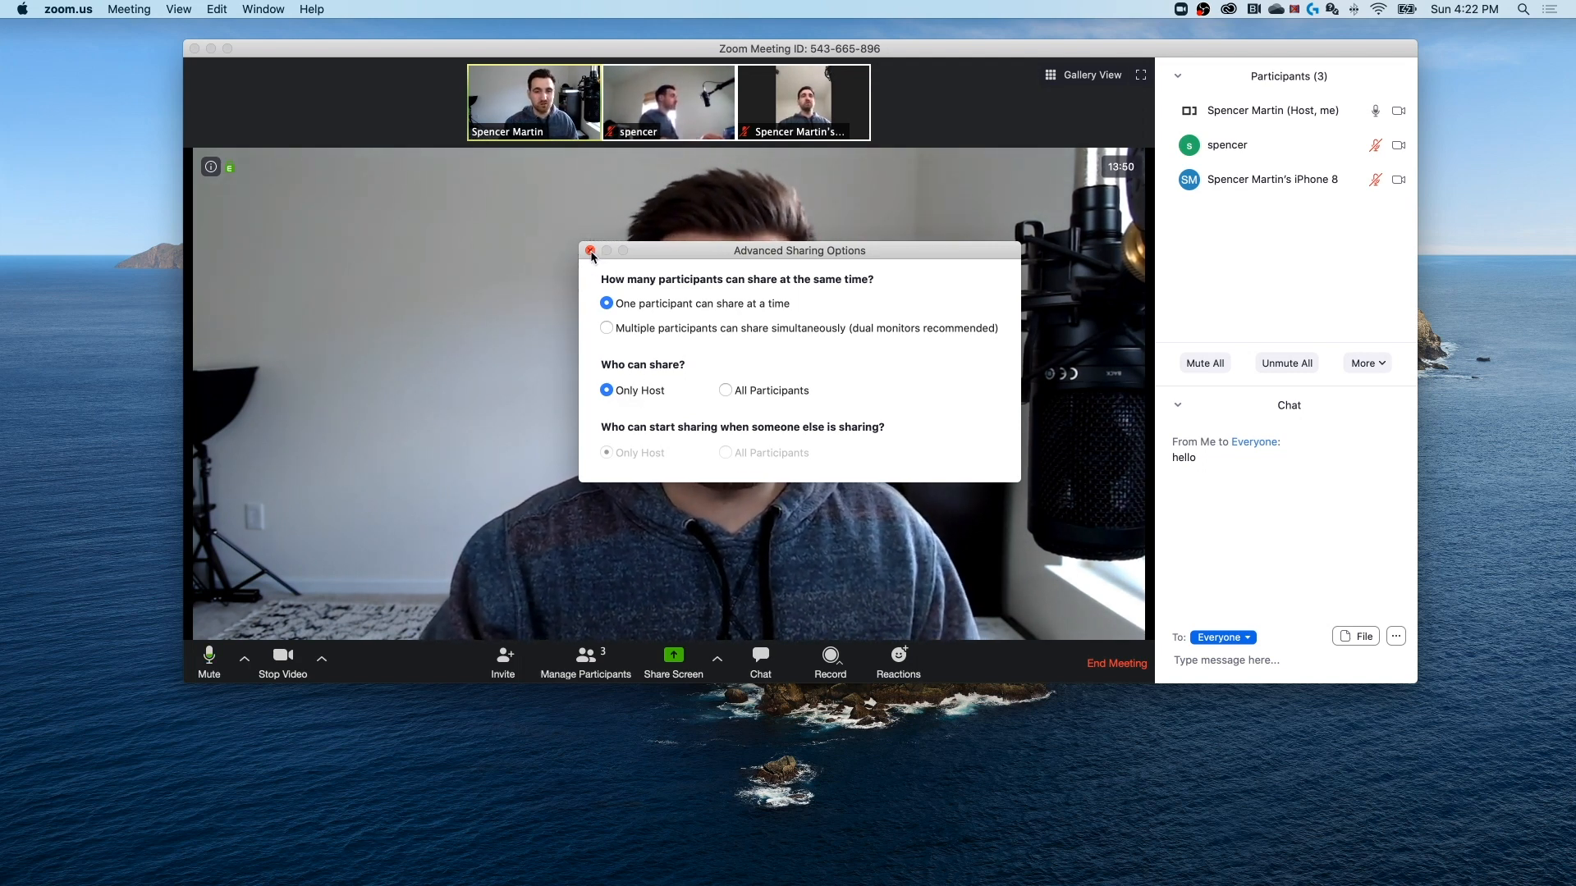
click(591, 250)
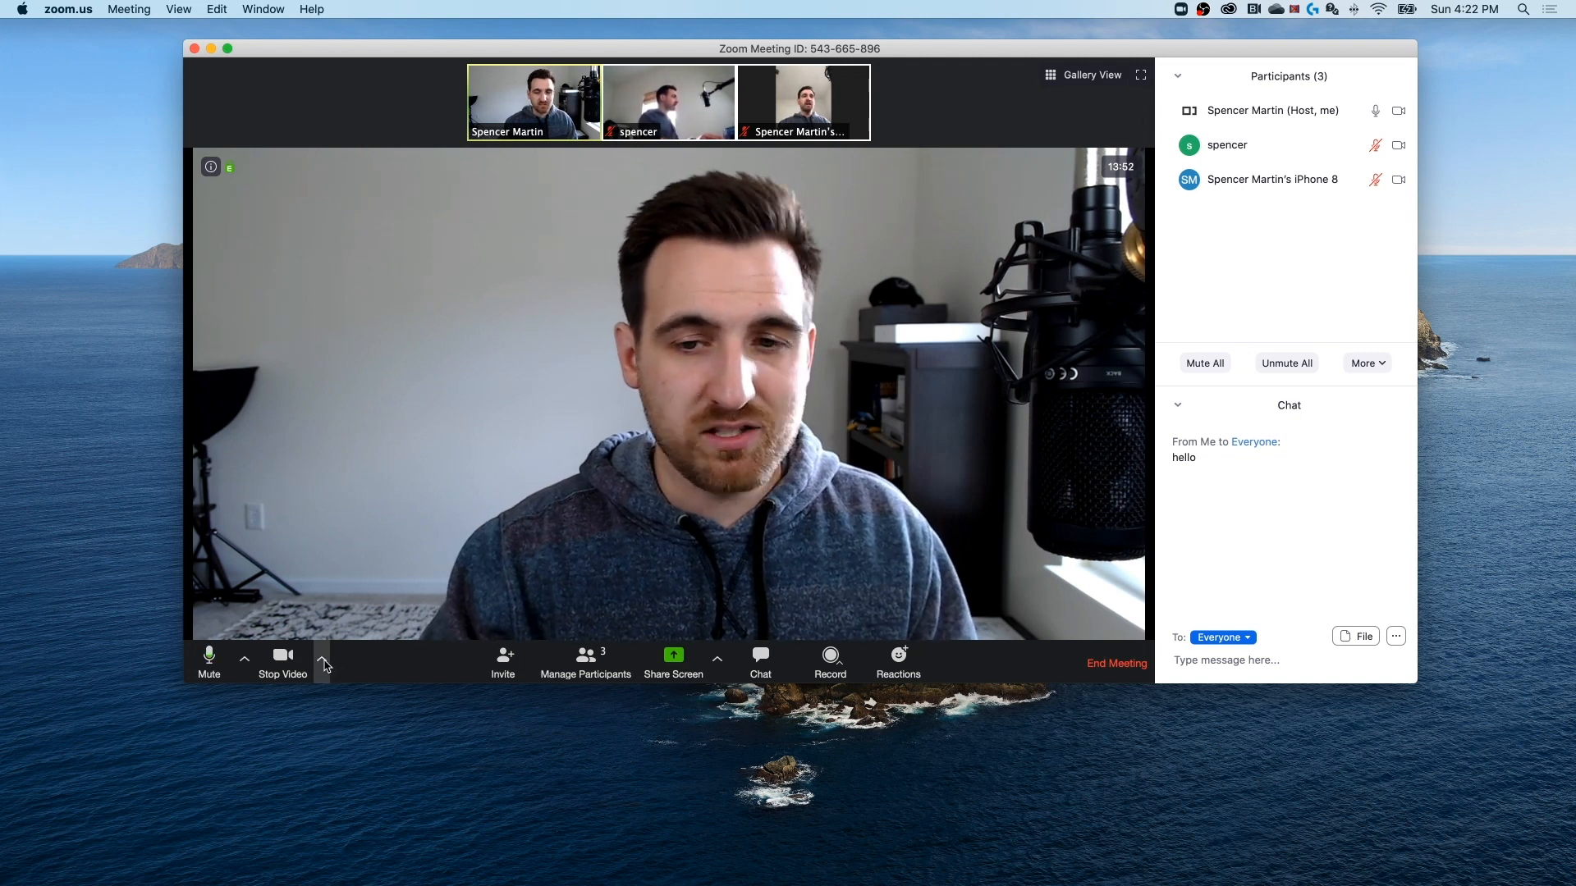
click(323, 658)
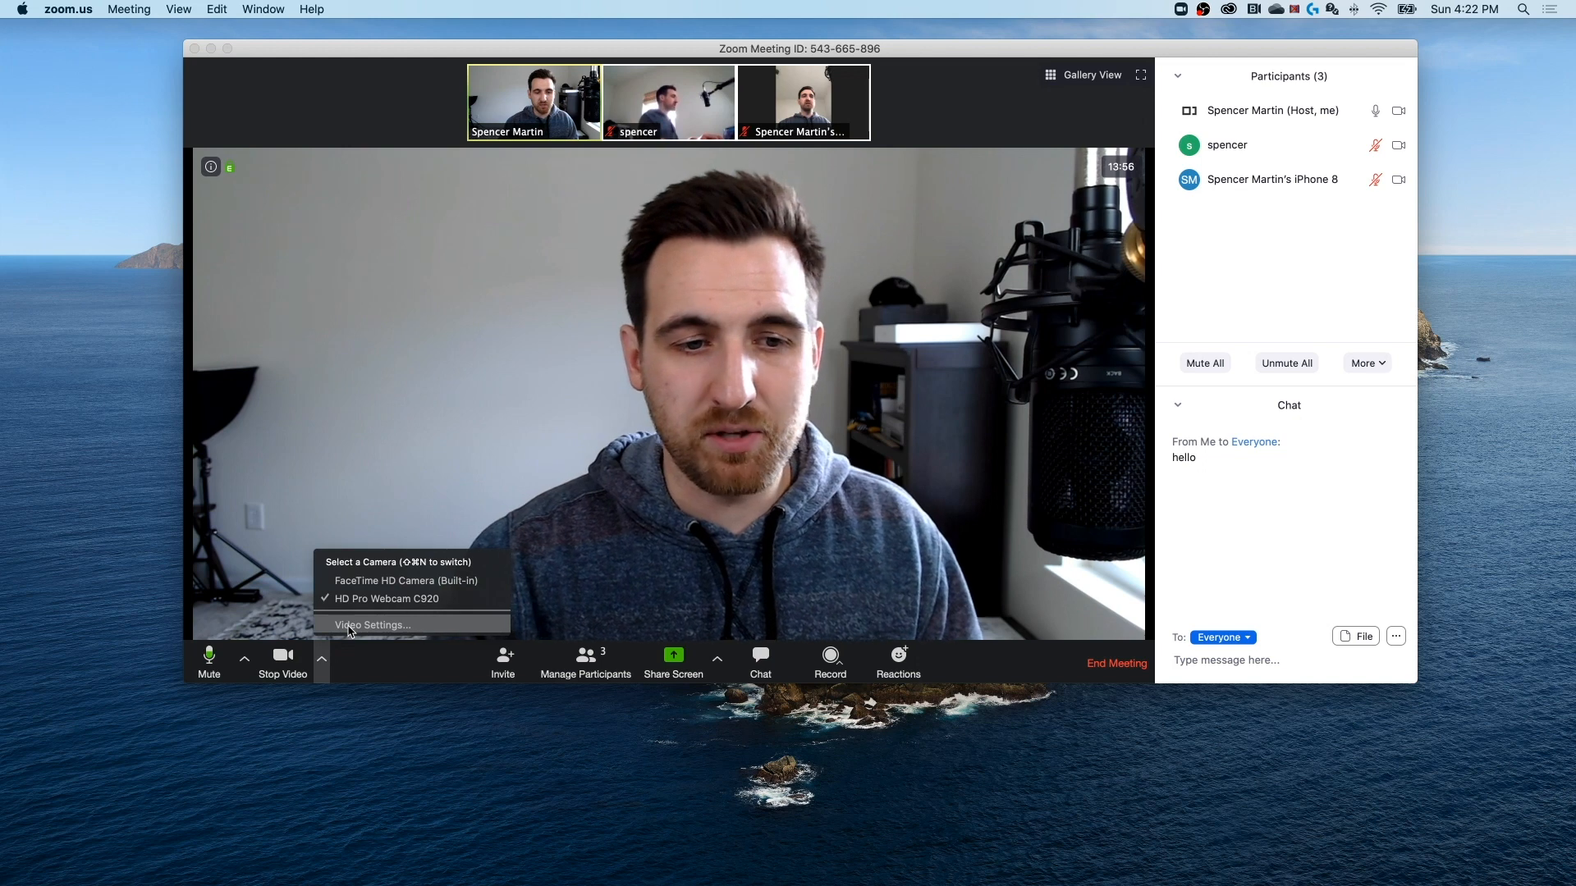
click(372, 625)
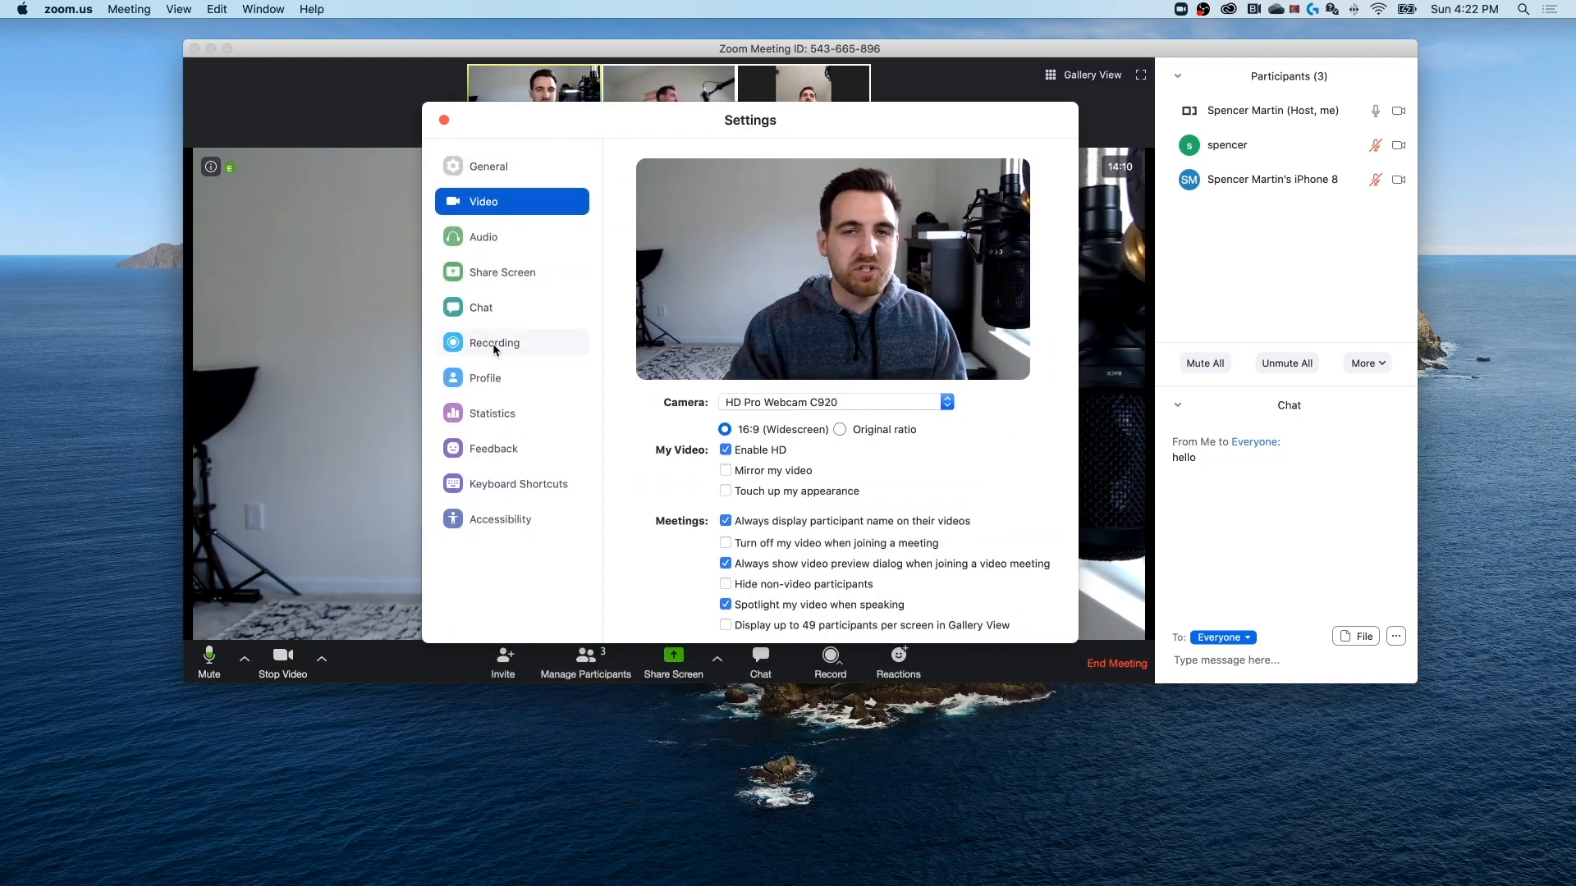
click(493, 343)
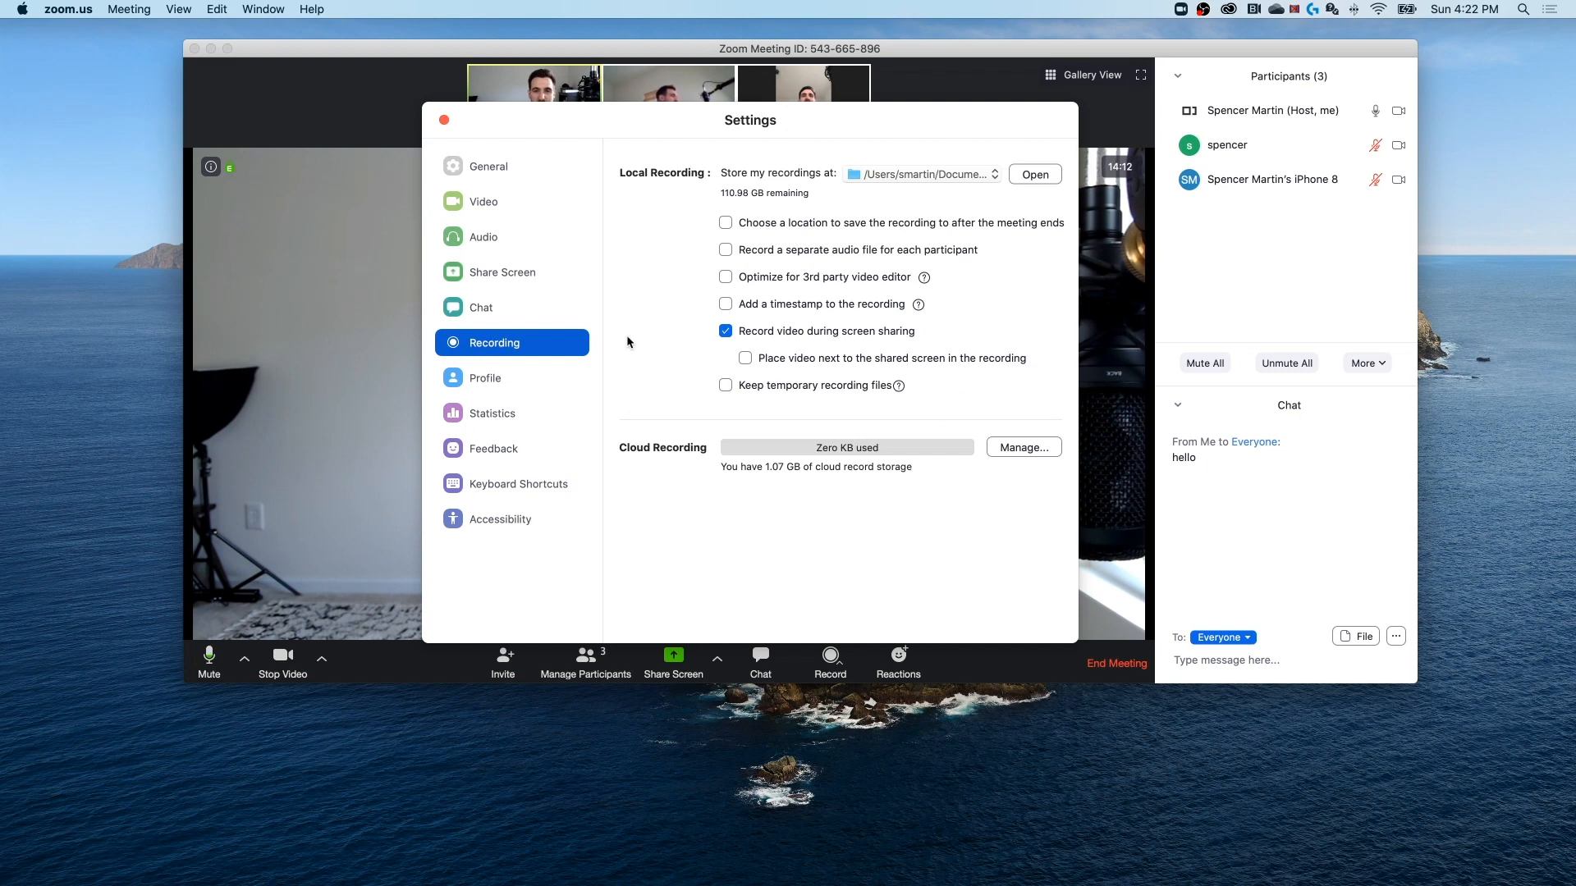
click(994, 174)
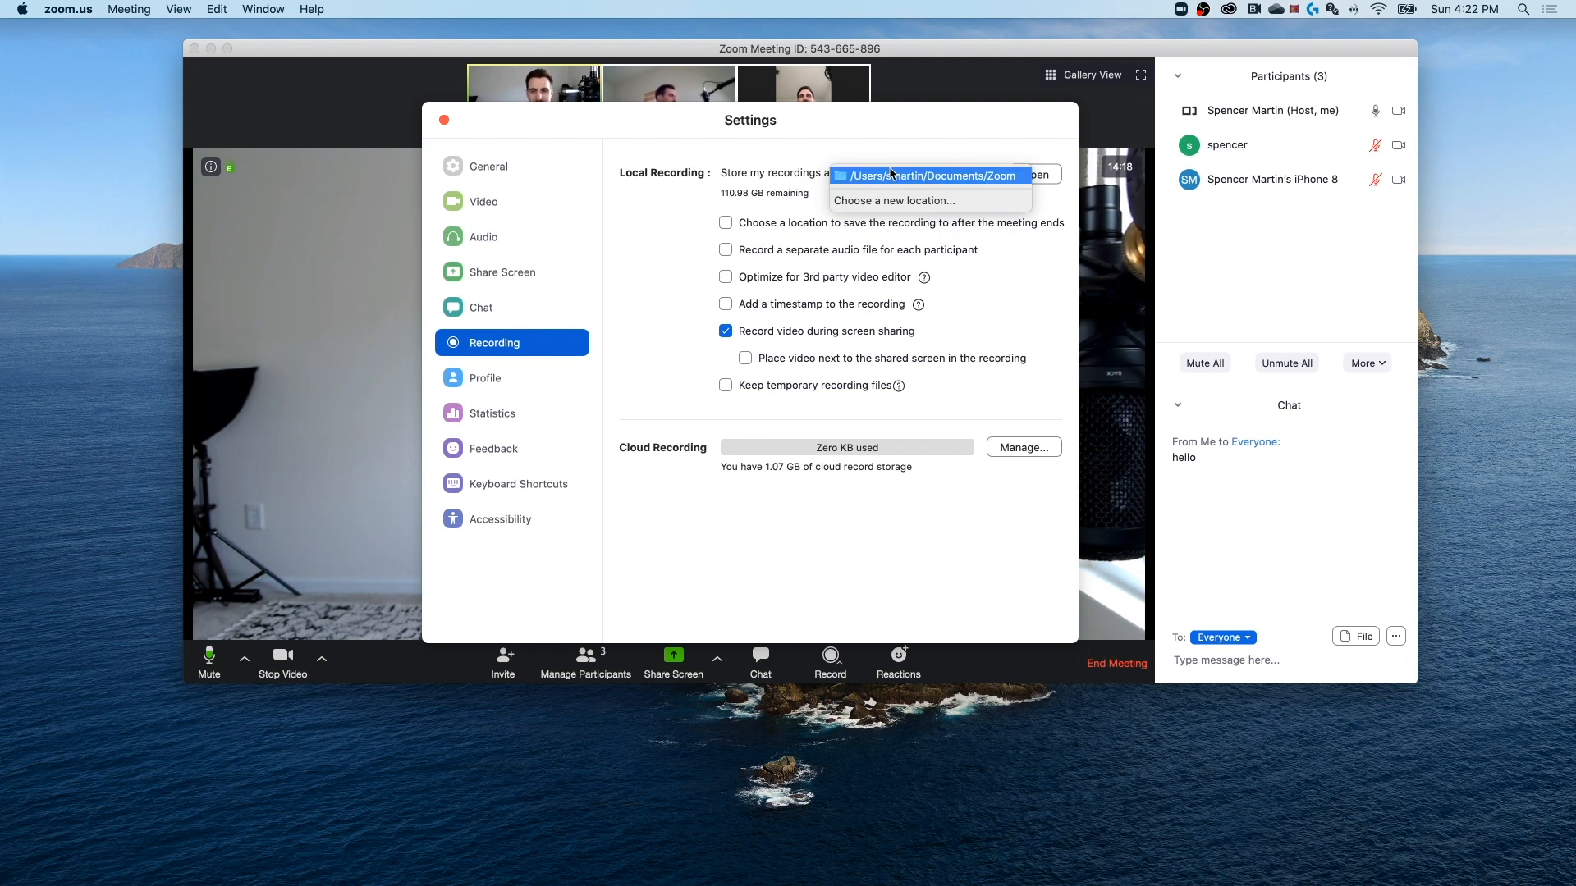
click(929, 175)
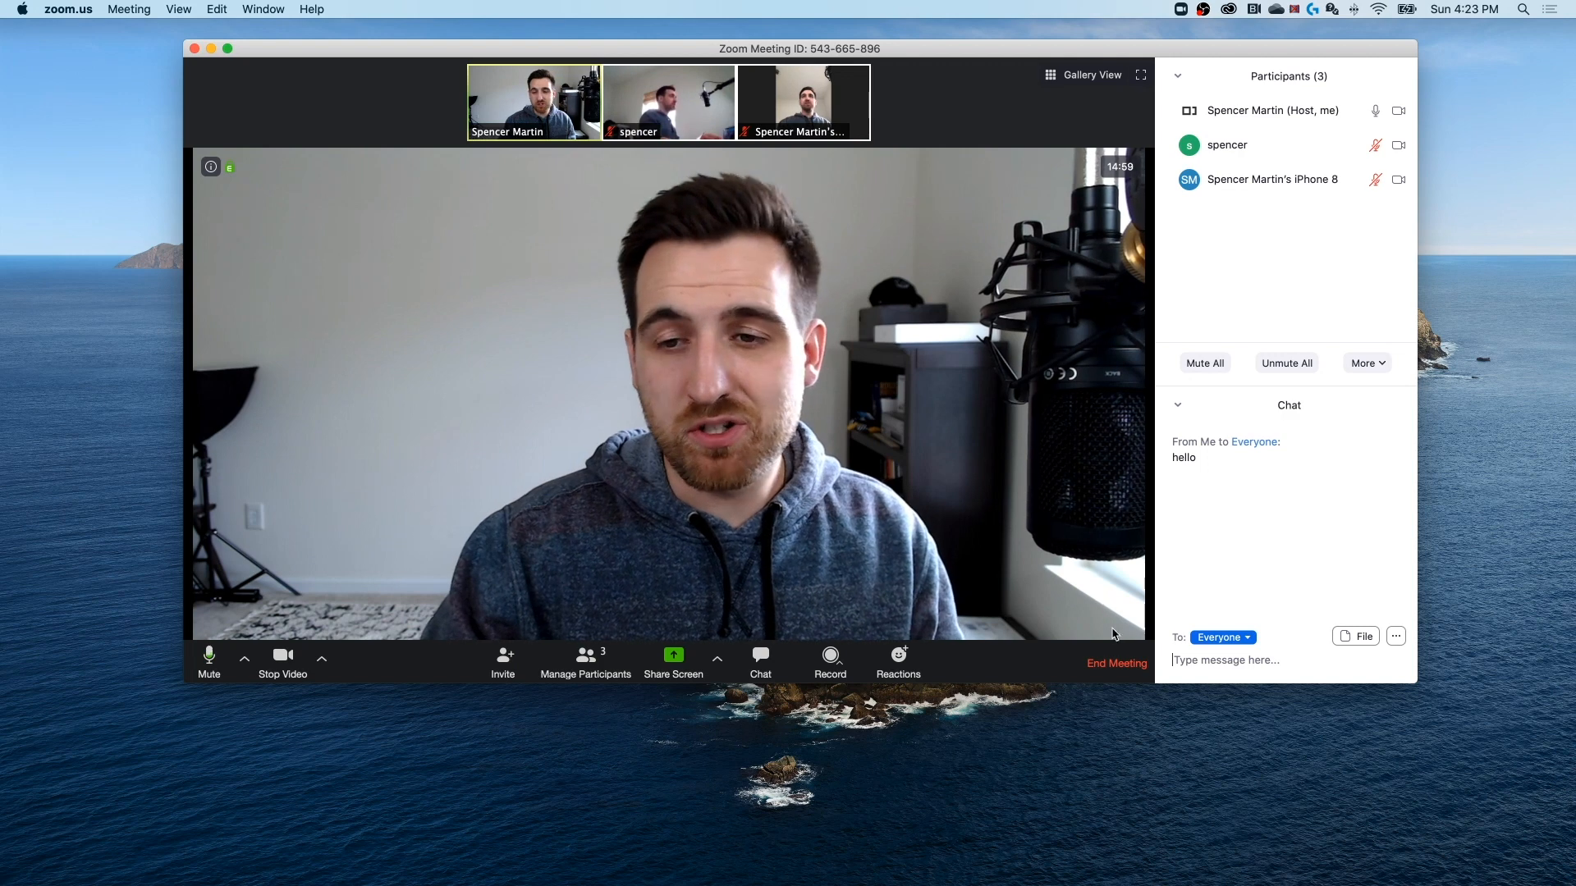
- End the meeting for all participants via End Meeting for All
click(1116, 663)
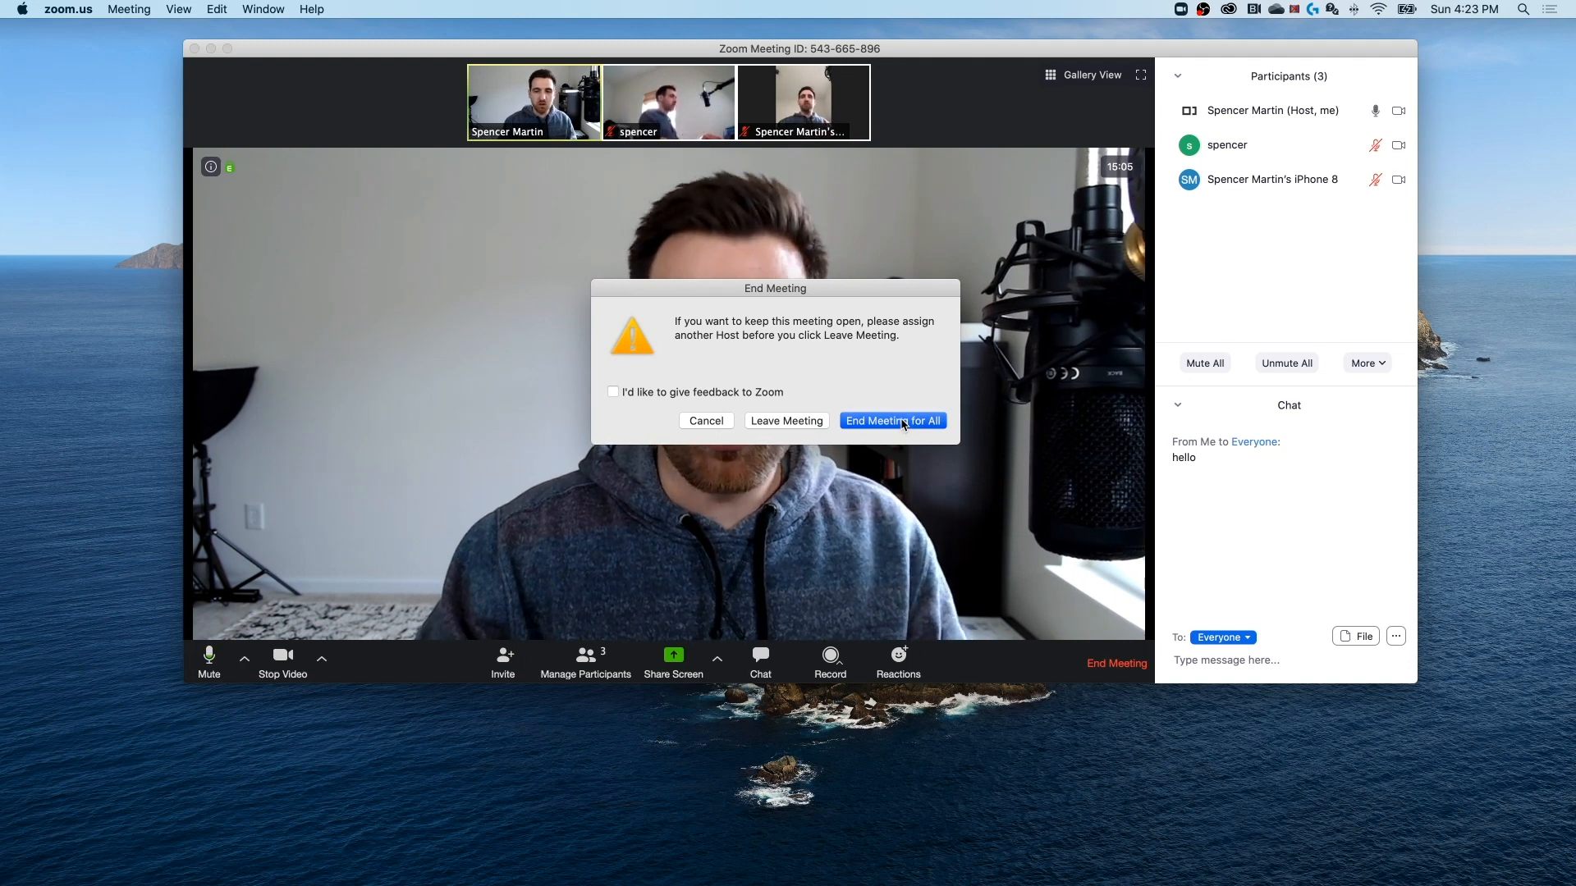
click(892, 421)
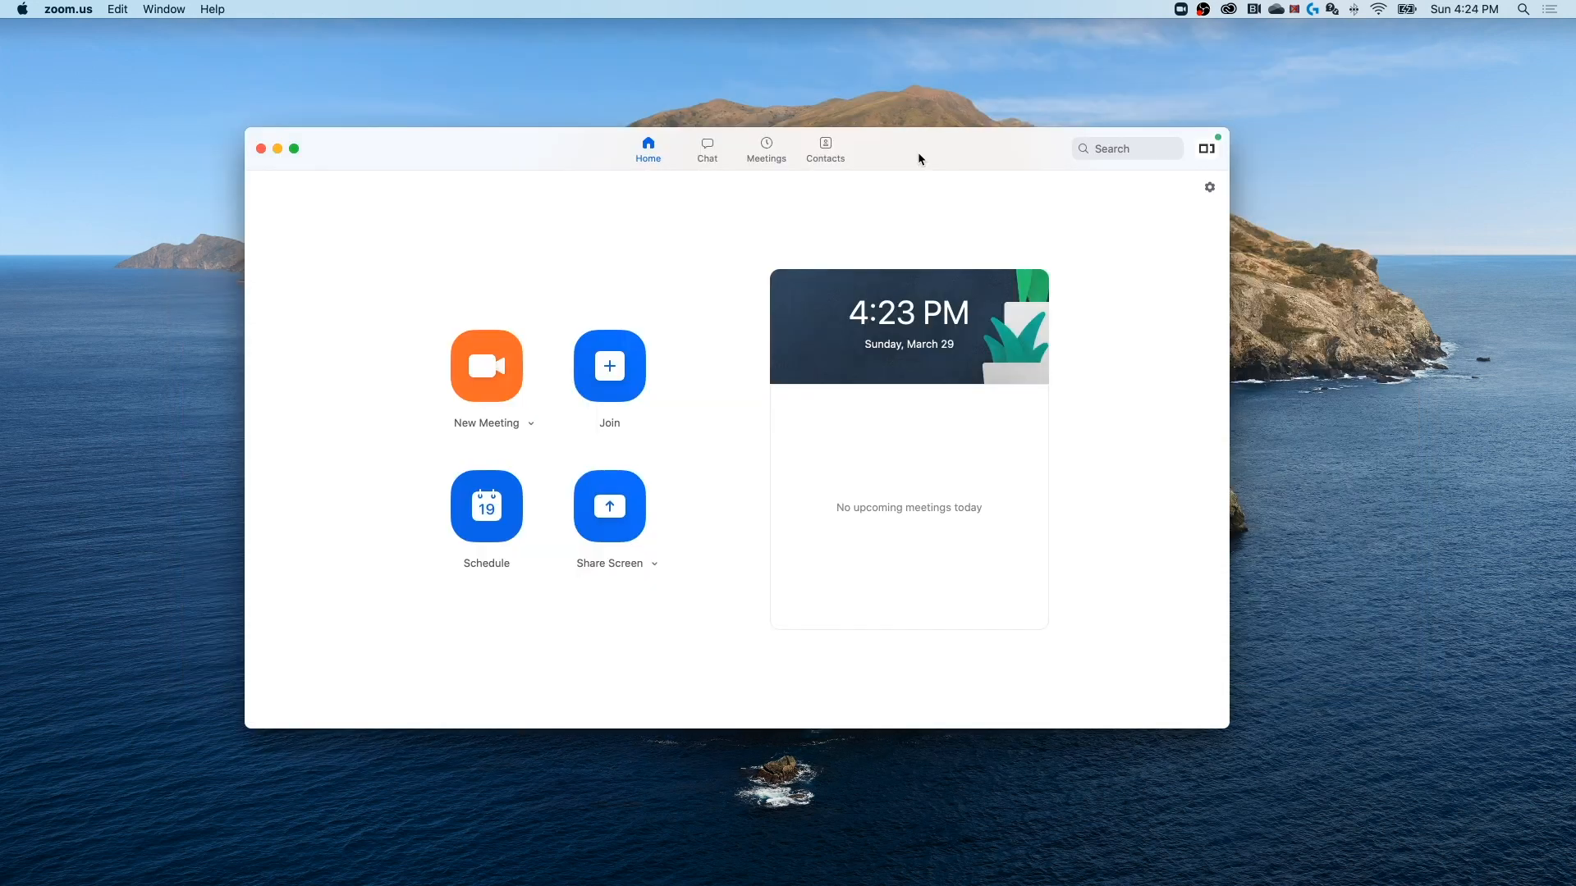